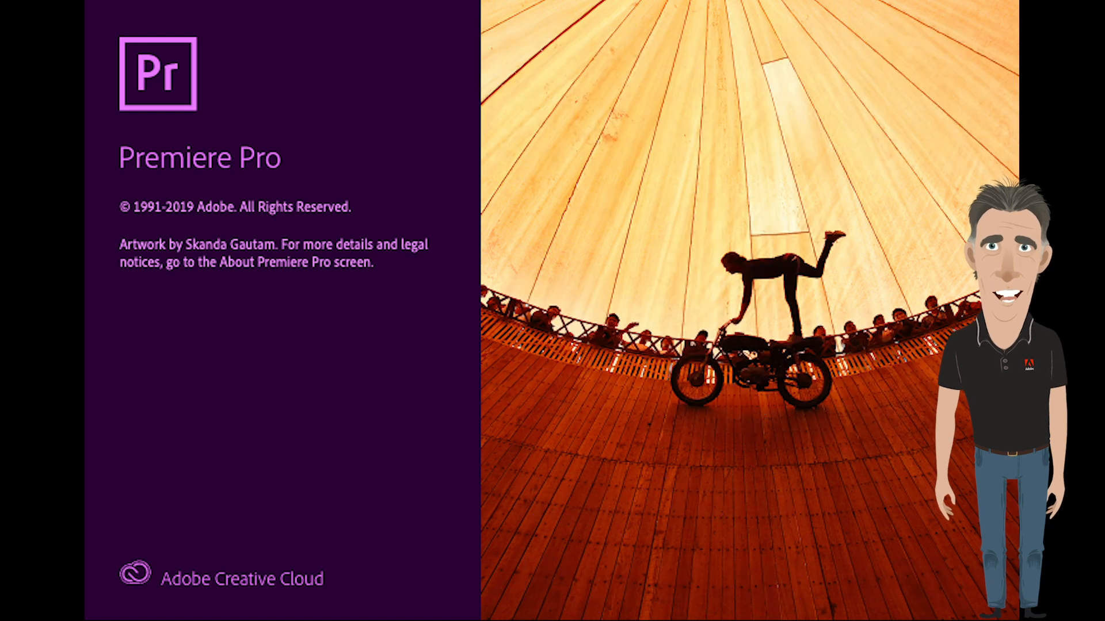
- Continue past the System Compatibility Report despite the unsupported driver warnings
left_click(744, 224)
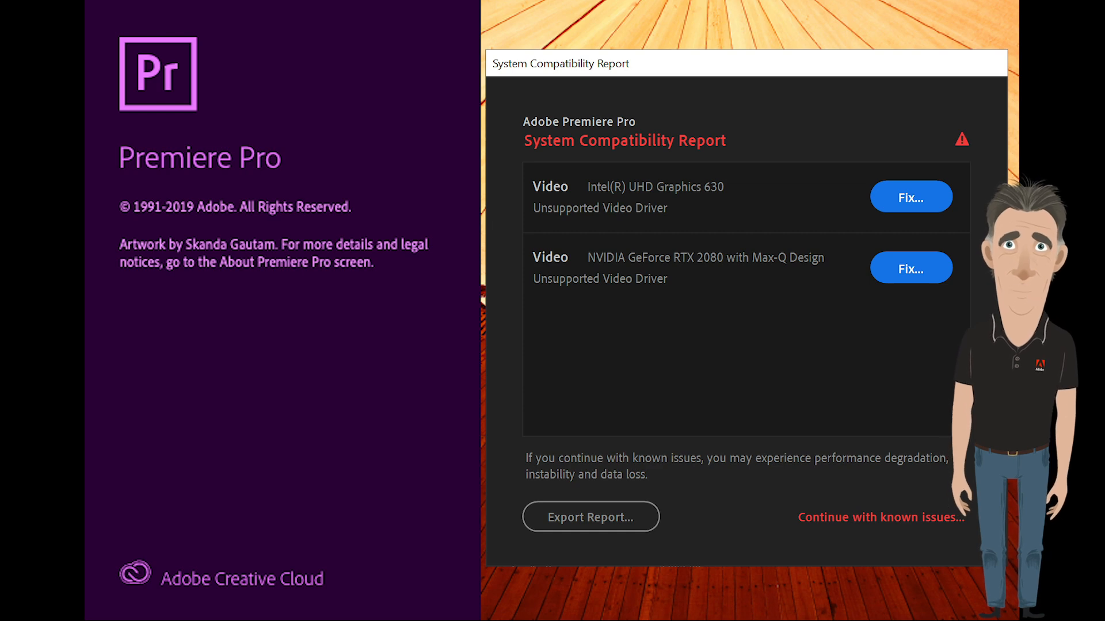
left_click(880, 517)
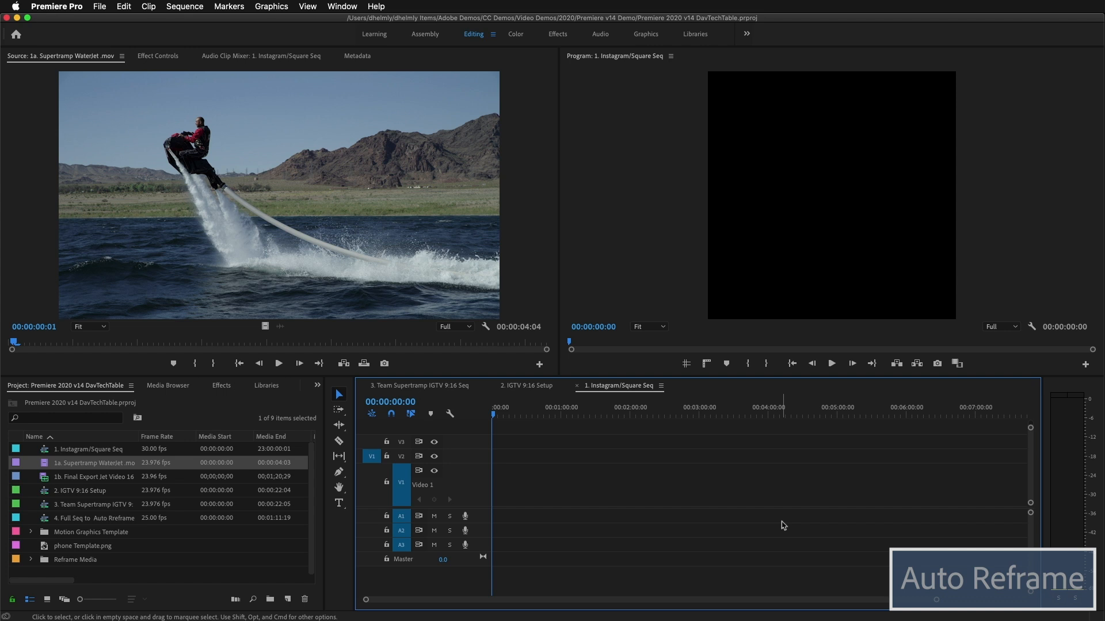
mouse_move(169, 472)
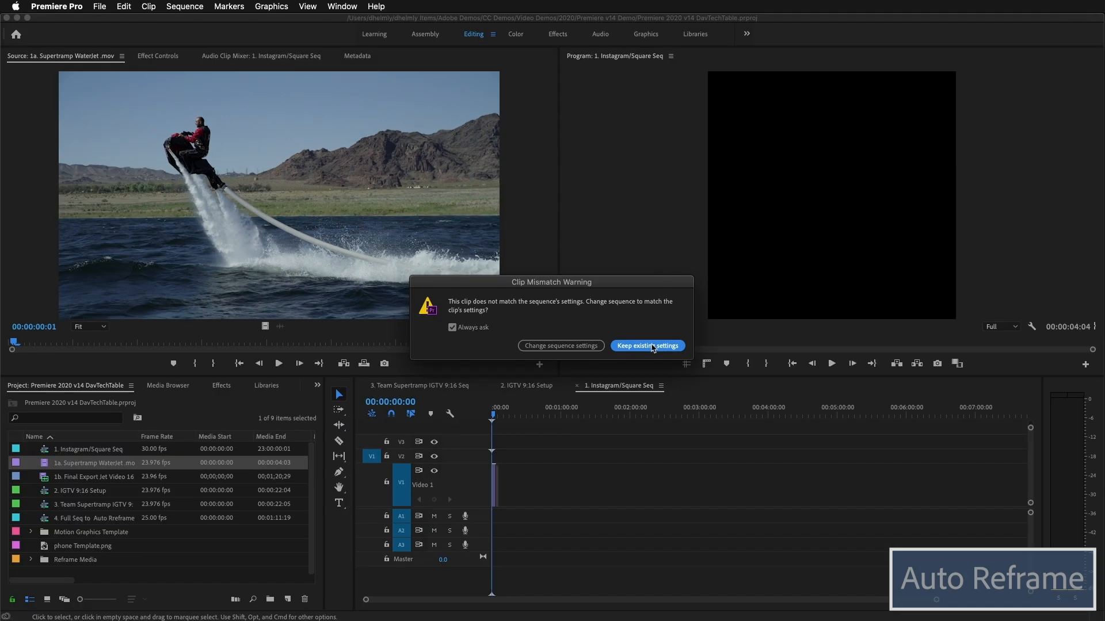
- Keep the square sequence's existing settings and confirm its 1080×1080 frame in Sequence Settings
left_click(646, 346)
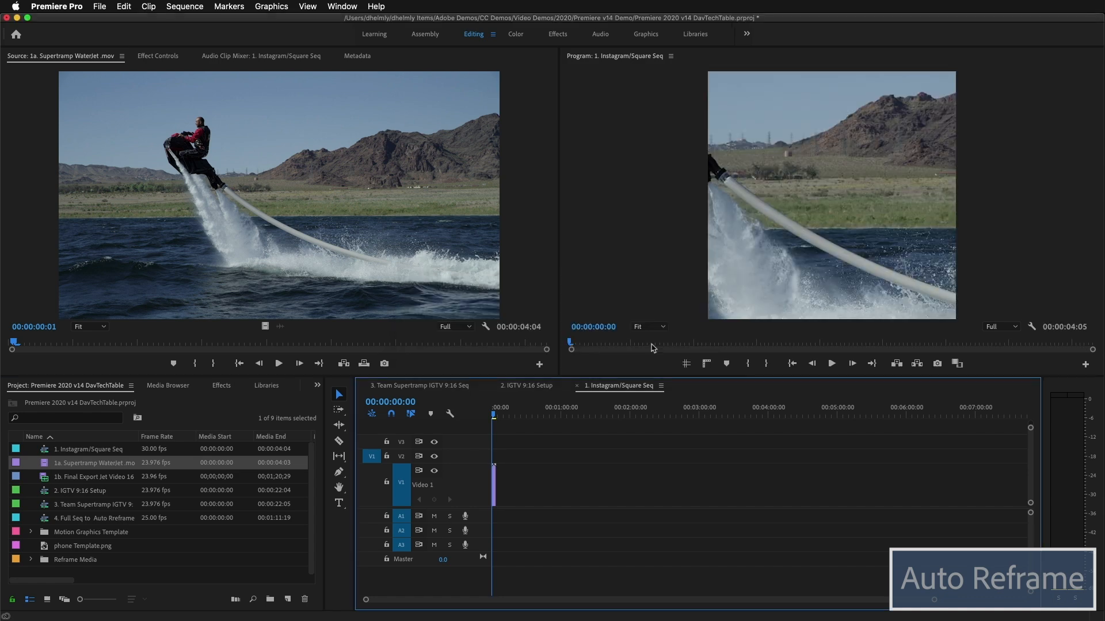
left_click(185, 6)
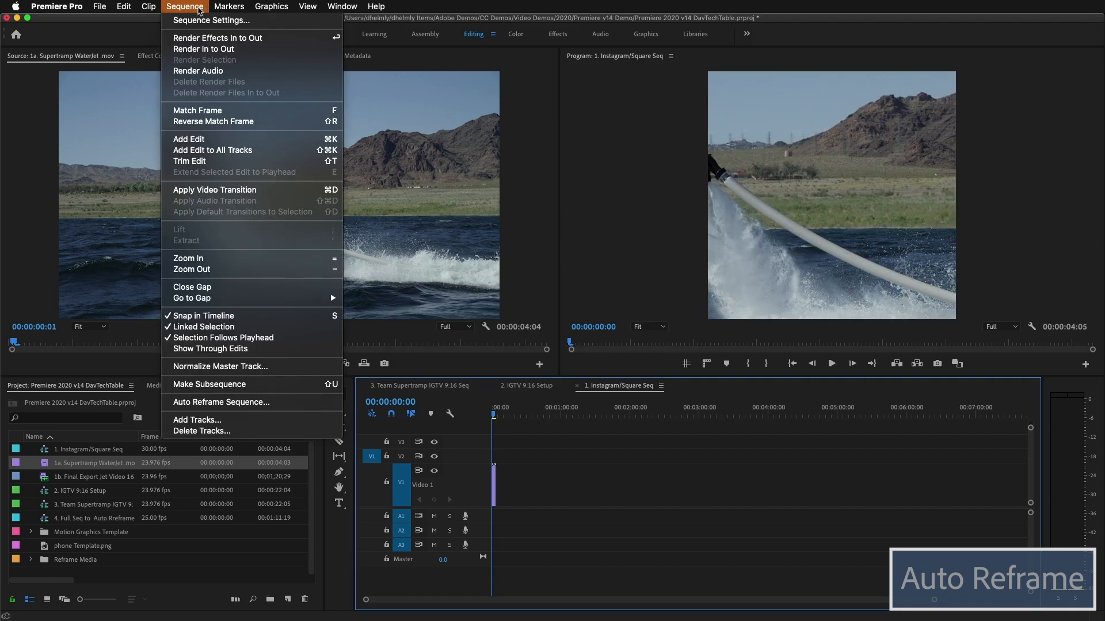
left_click(211, 20)
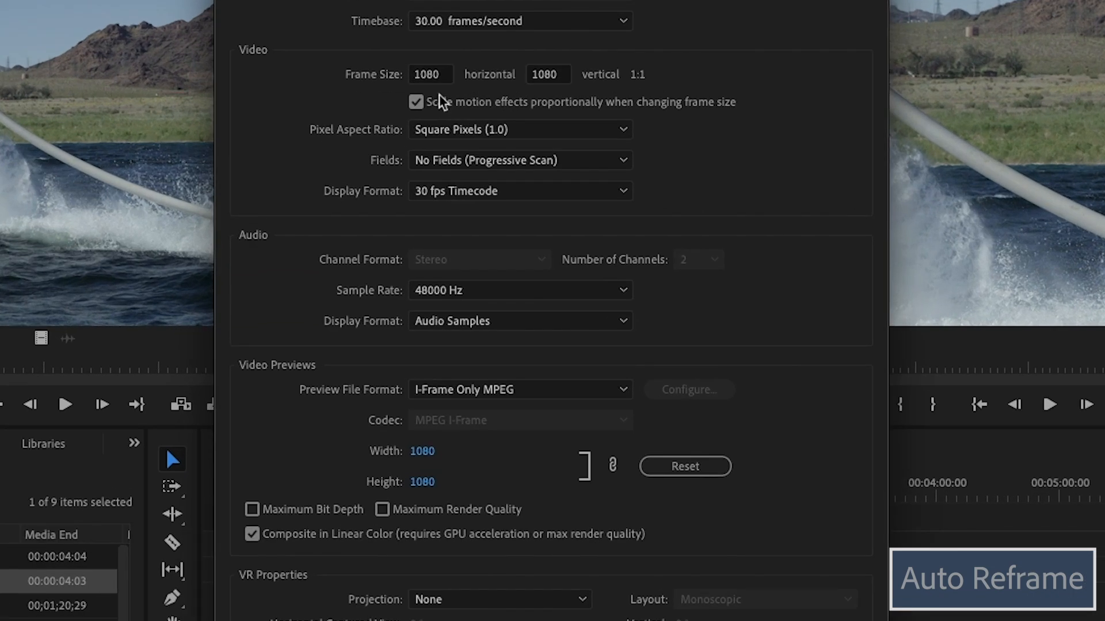
mouse_move(548, 92)
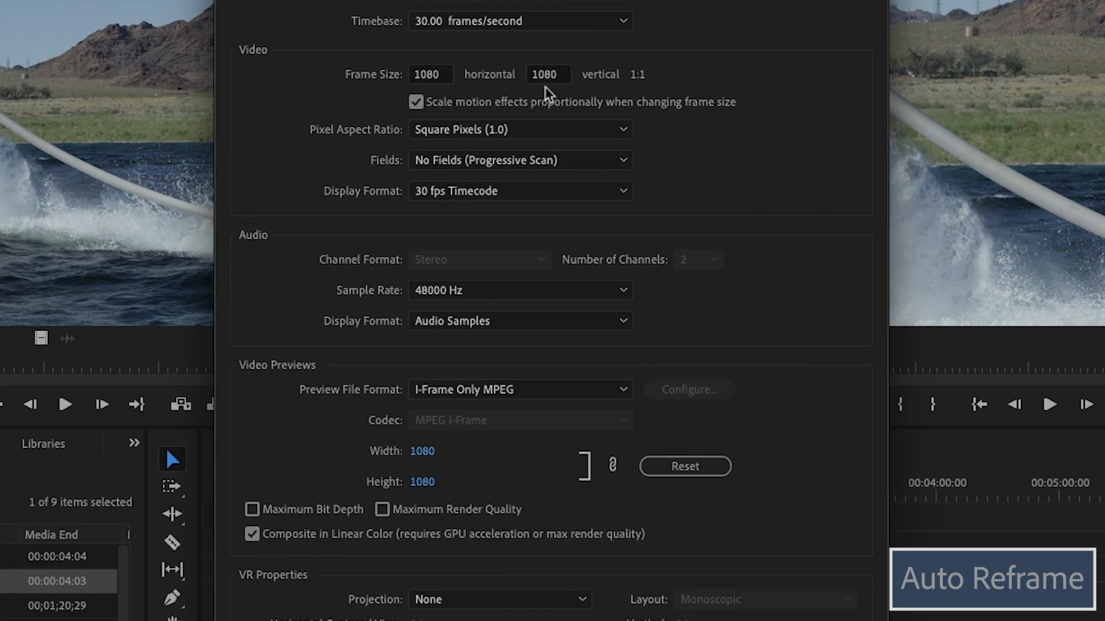
mouse_move(624, 90)
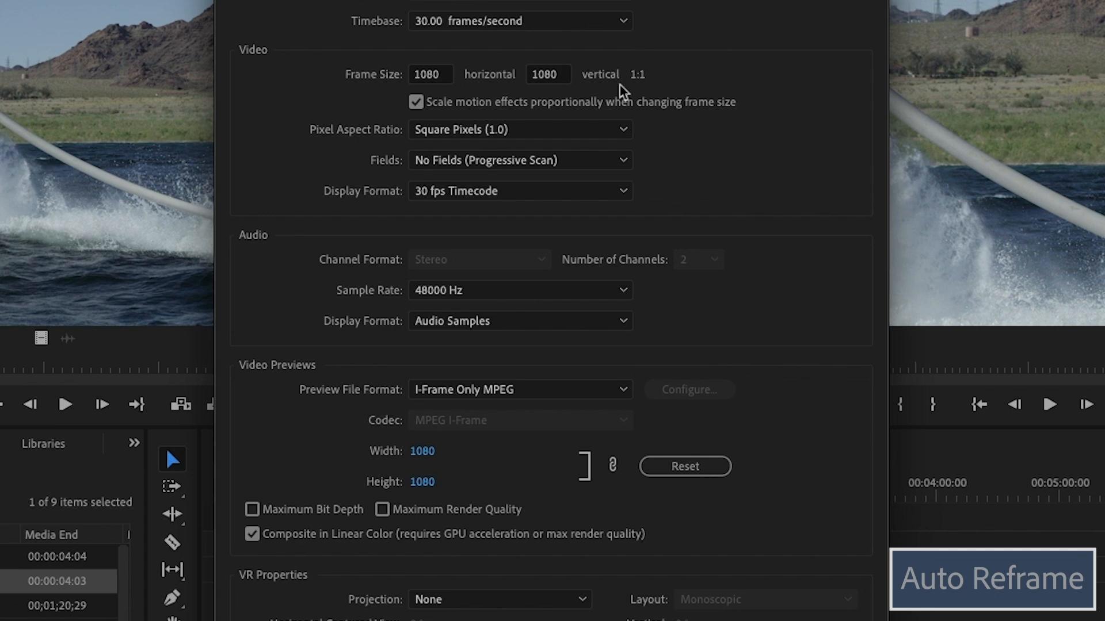
mouse_move(736, 339)
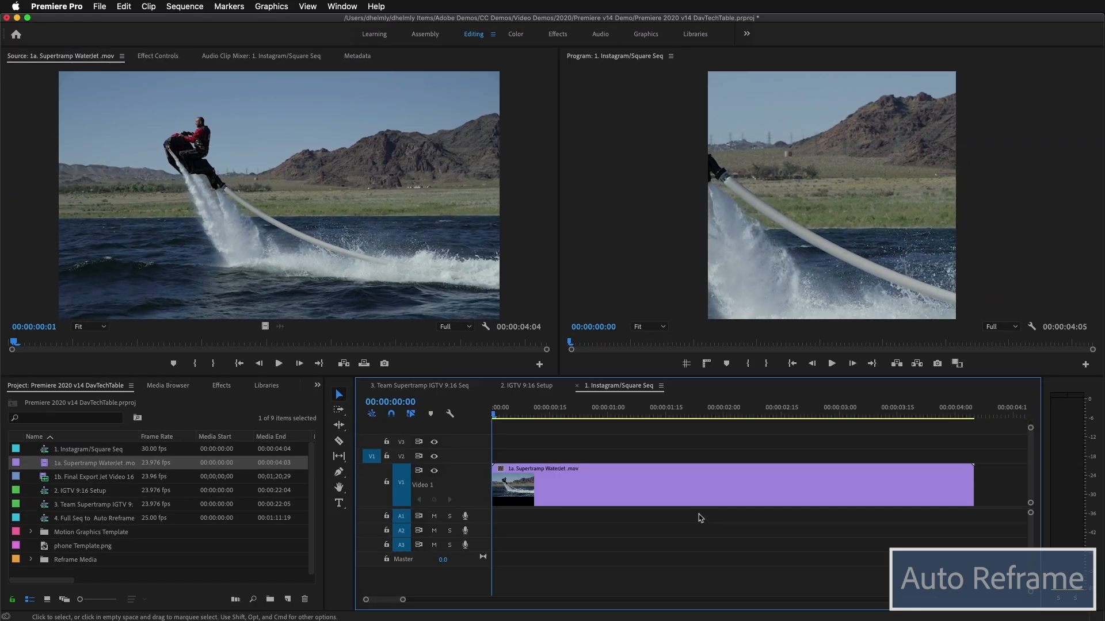
- Select the WaterJet clip and show its Motion properties at position 540, 540 and scale 100
left_click(558, 415)
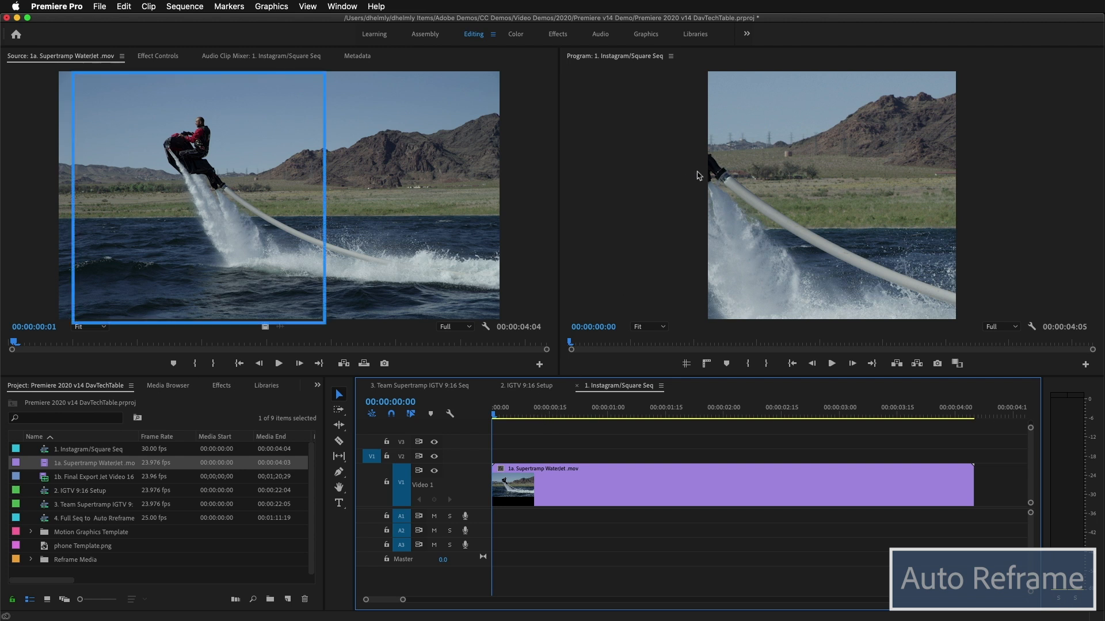
mouse_move(214, 203)
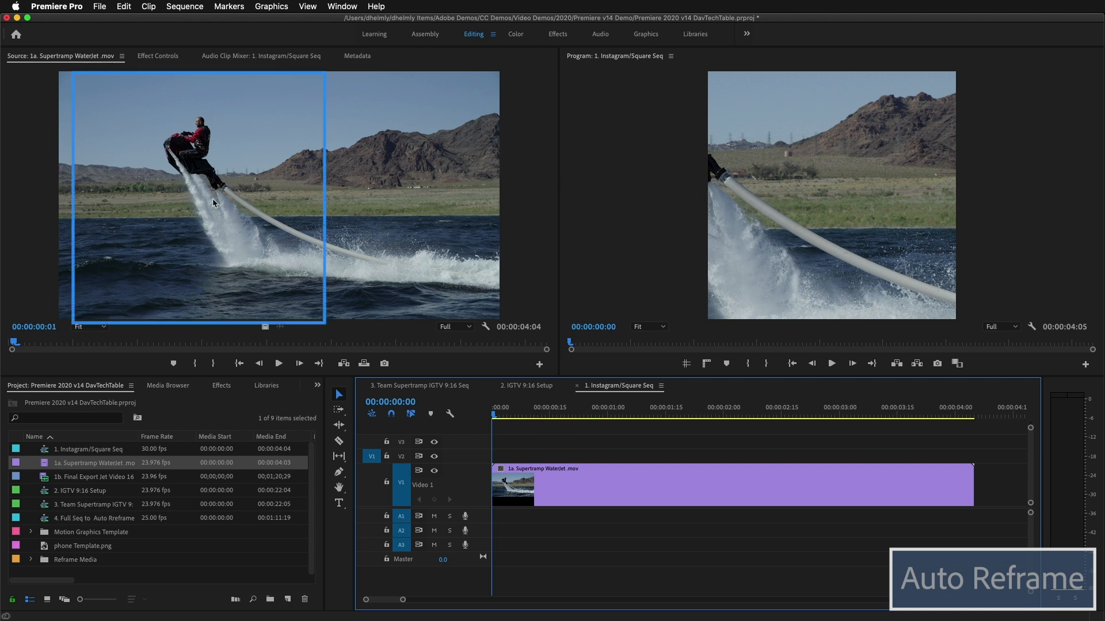
mouse_move(265, 205)
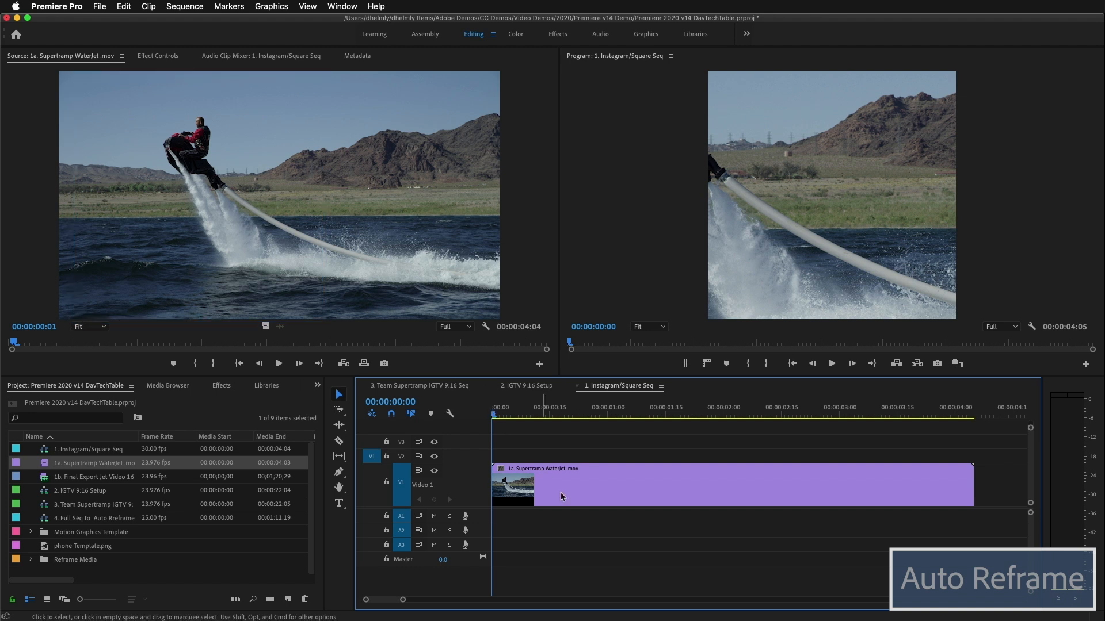
left_click(704, 485)
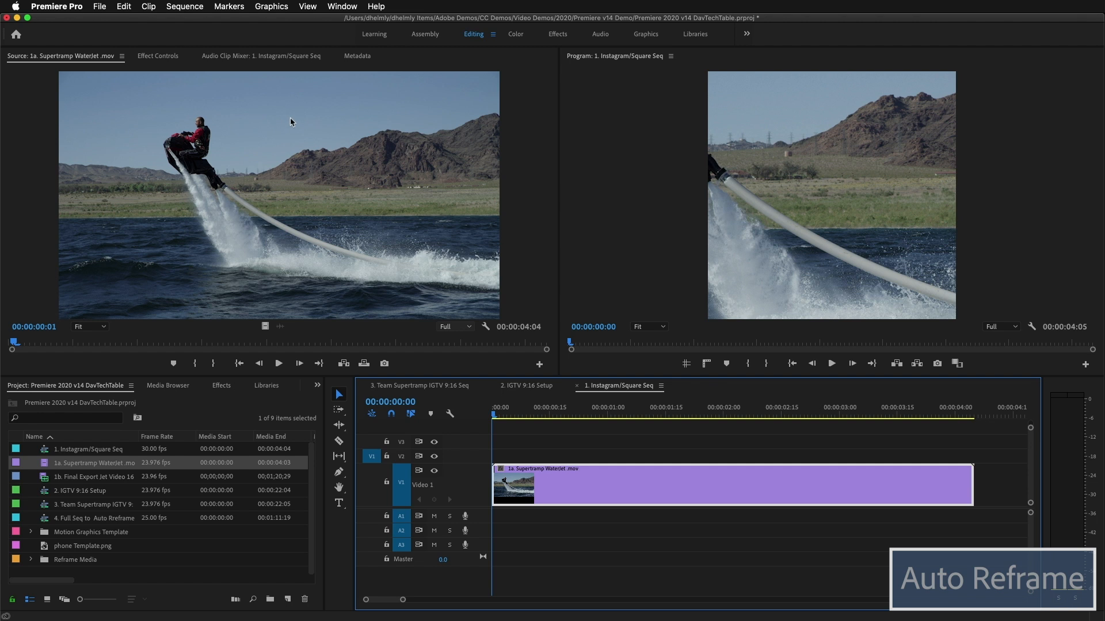
left_click(158, 56)
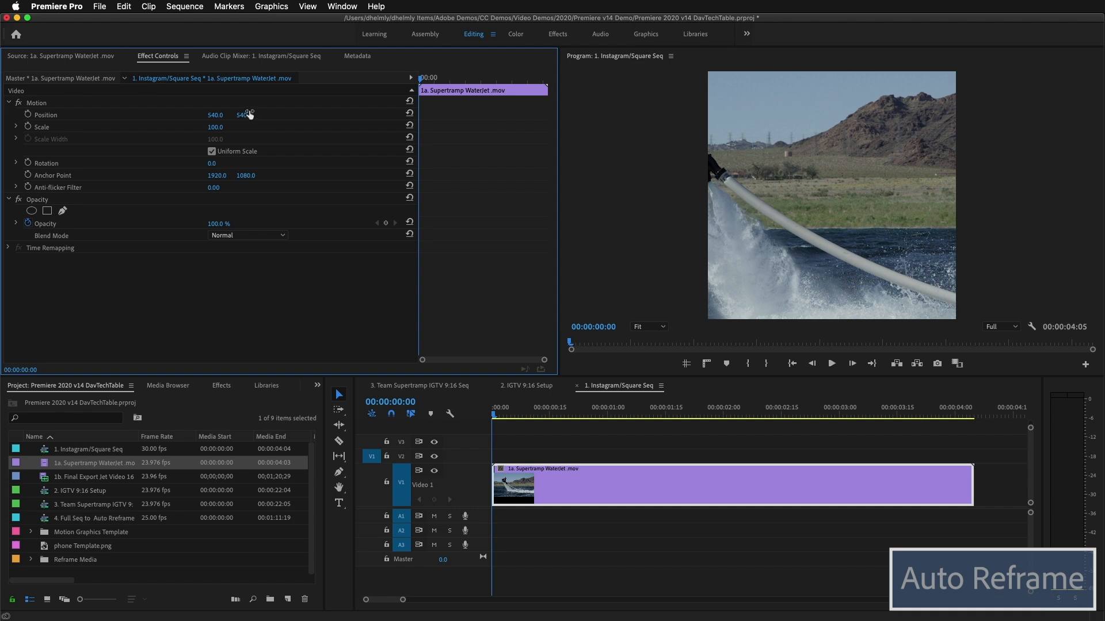
- Search 'auto r' and apply Auto Reframe to the WaterJet clip, then view the source clip
left_click(220, 385)
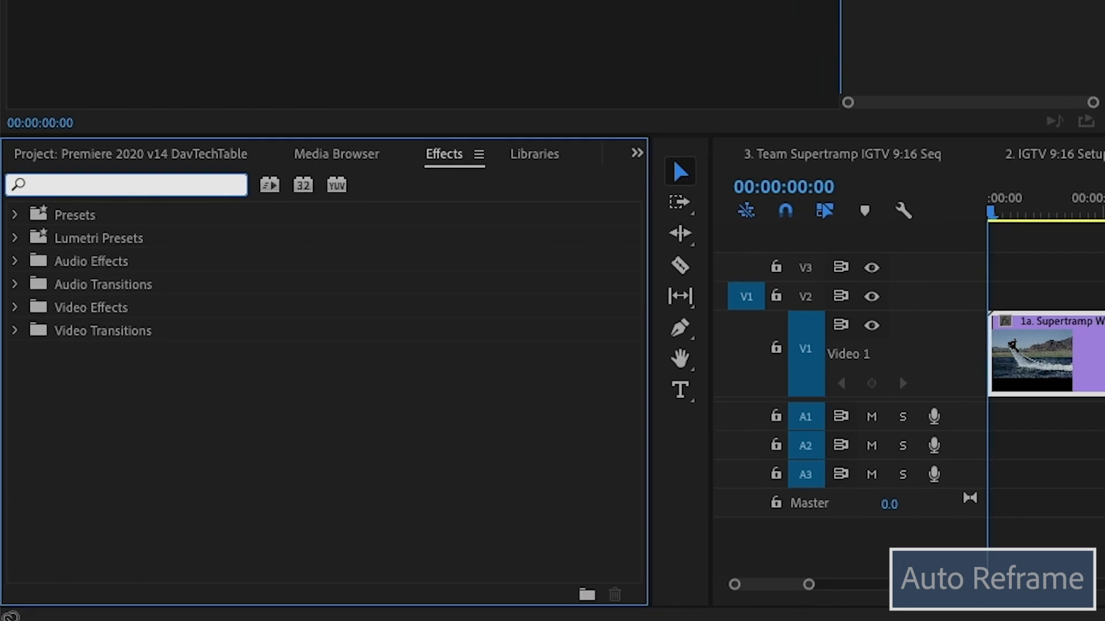
type("auto r")
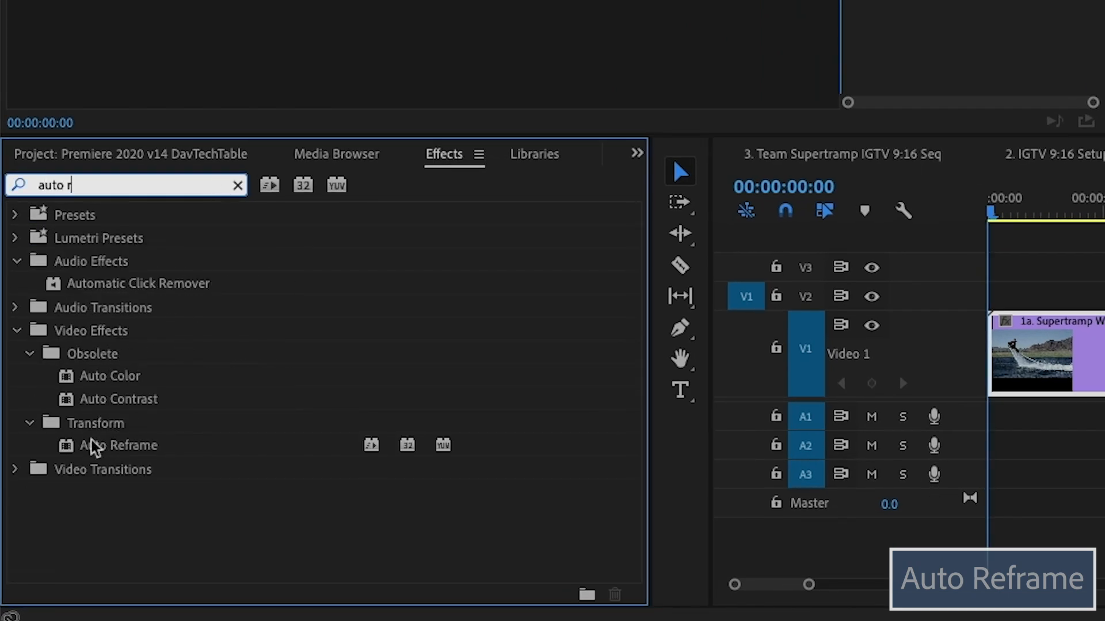
left_click(118, 444)
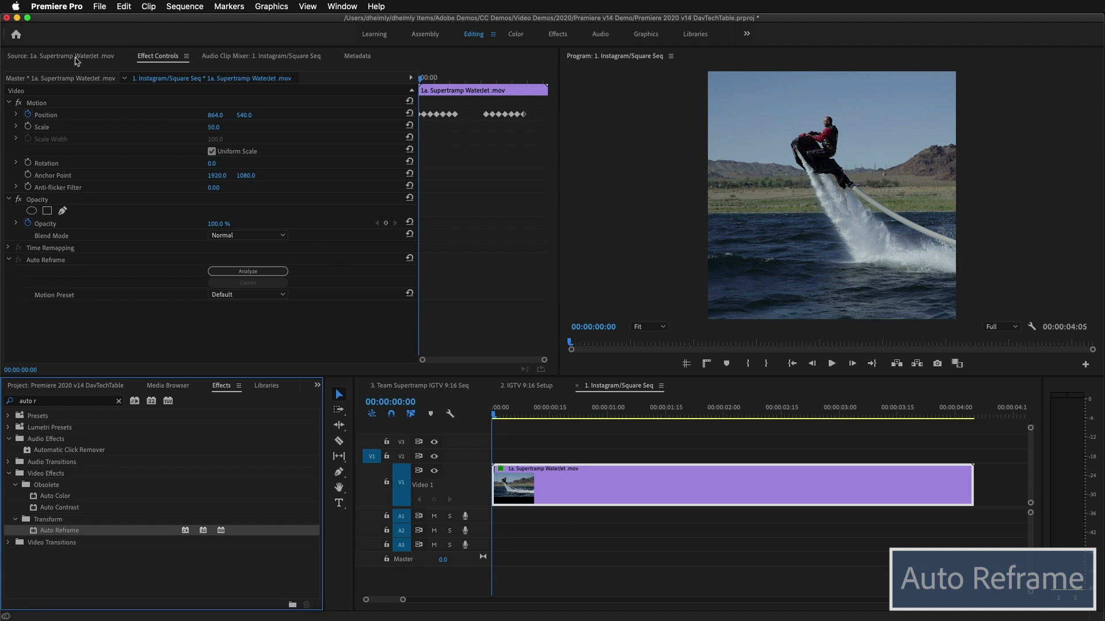
left_click(60, 56)
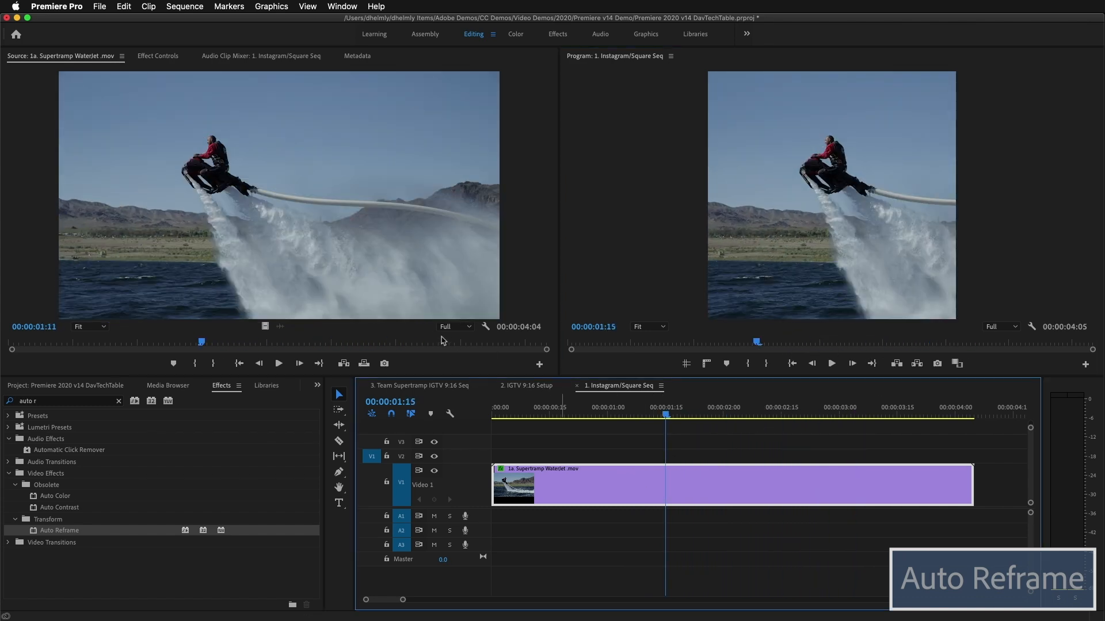
- Show the Auto Reframe position keyframes on the WaterJet clip, reading 821.7, 540 mid-clip
left_click(158, 56)
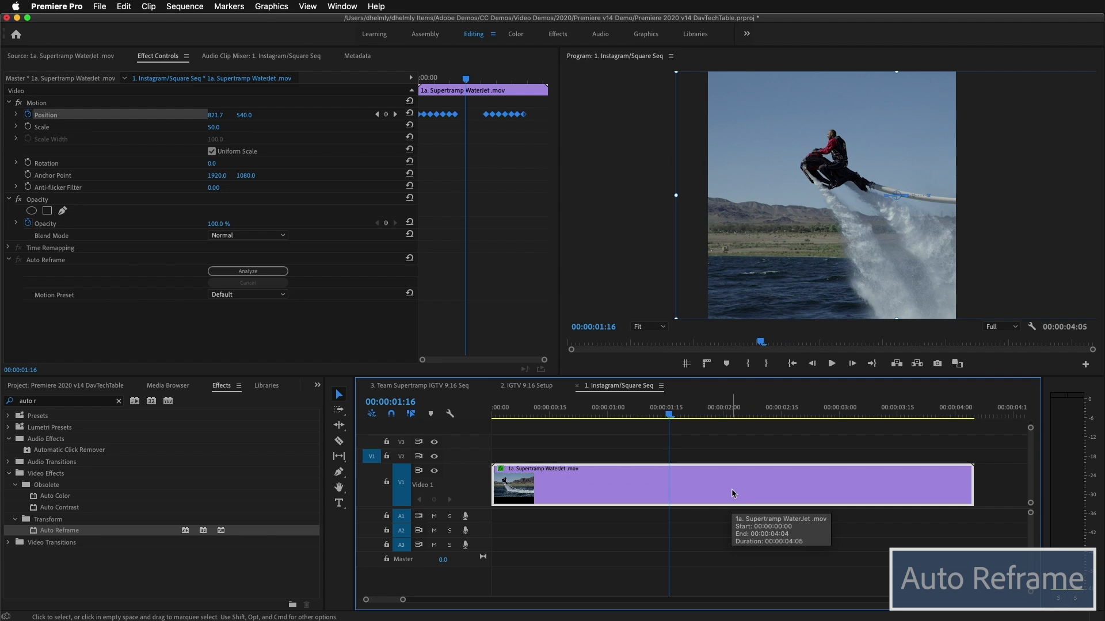
mouse_move(732, 493)
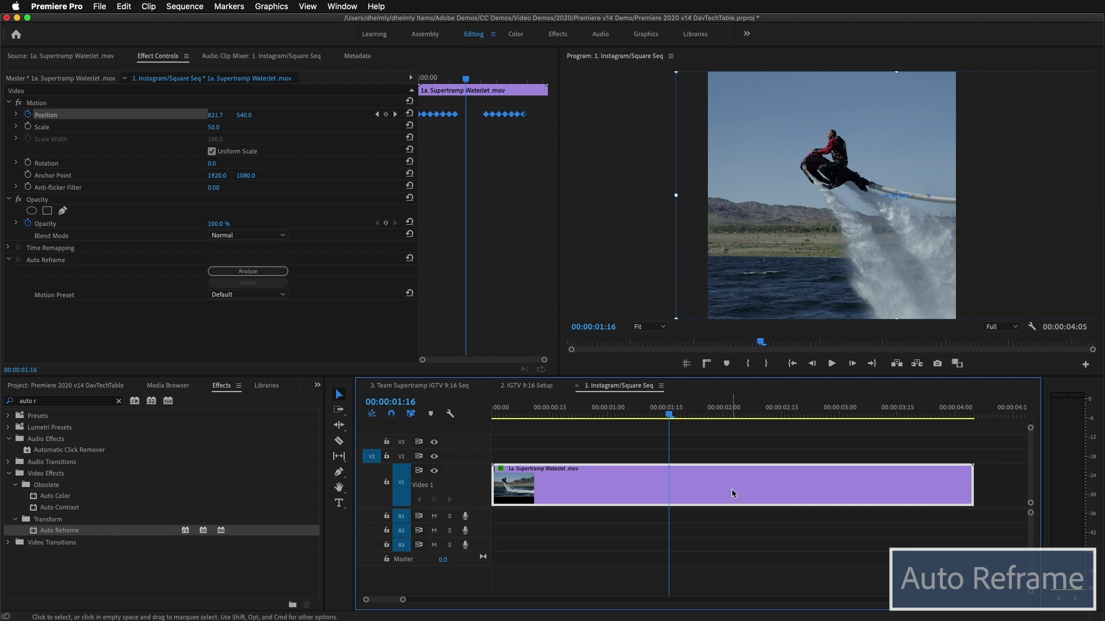
mouse_move(155, 412)
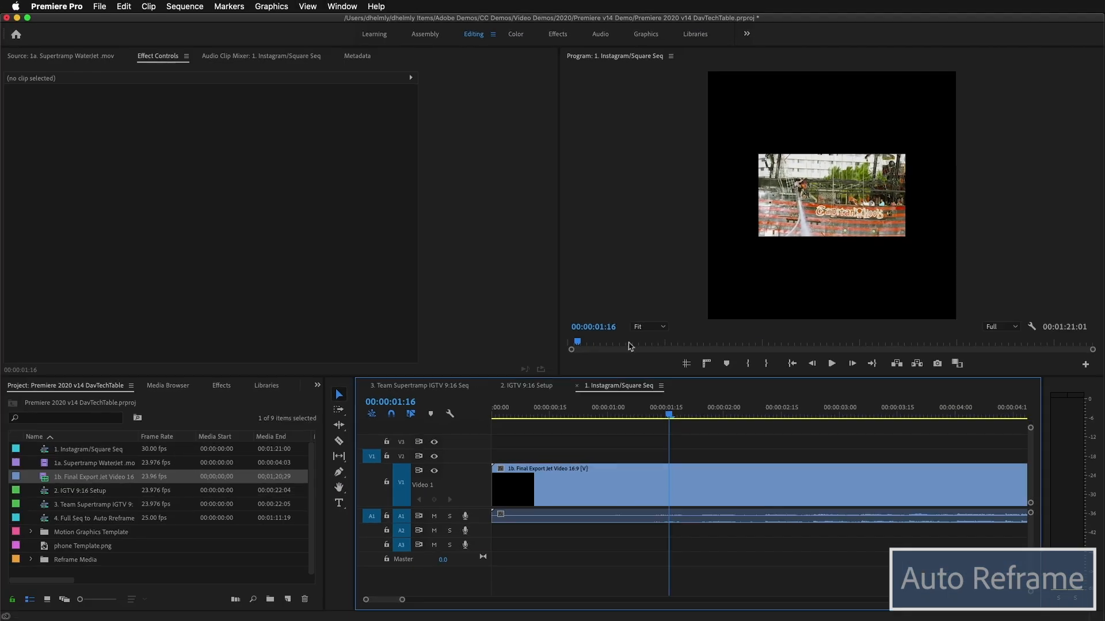
mouse_move(614, 402)
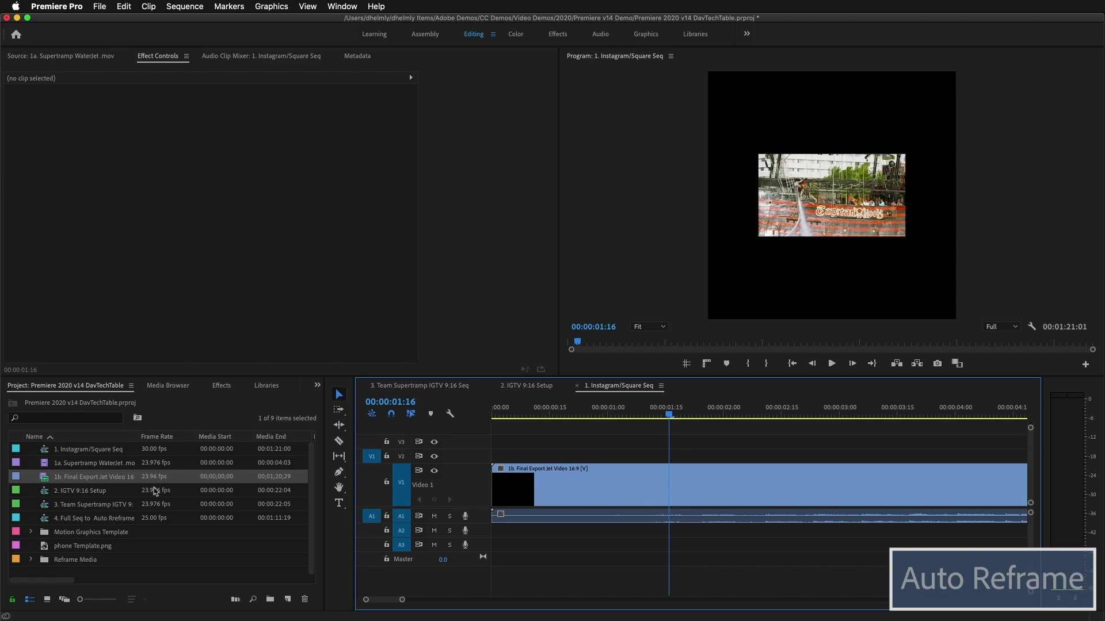
- Preview the 1b. Final Export Jet Video clip and skim through its 16:9 footage
double_click(92, 477)
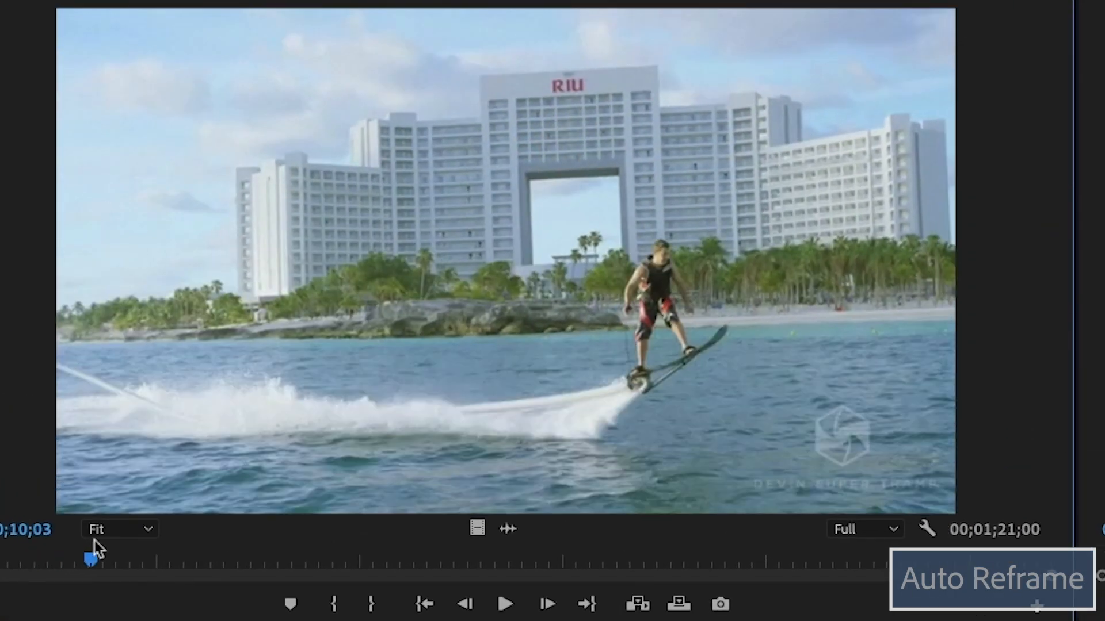
left_click_drag(87, 558, 125, 558)
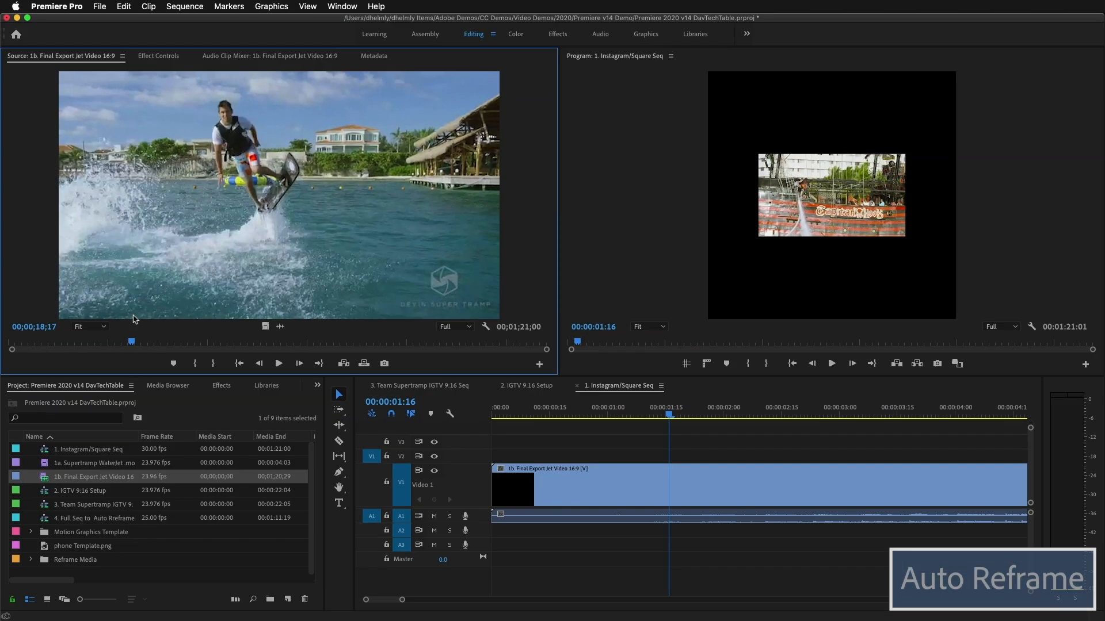
- Apply Auto Reframe to the Final Export Jet Video clip in the square sequence
left_click(221, 385)
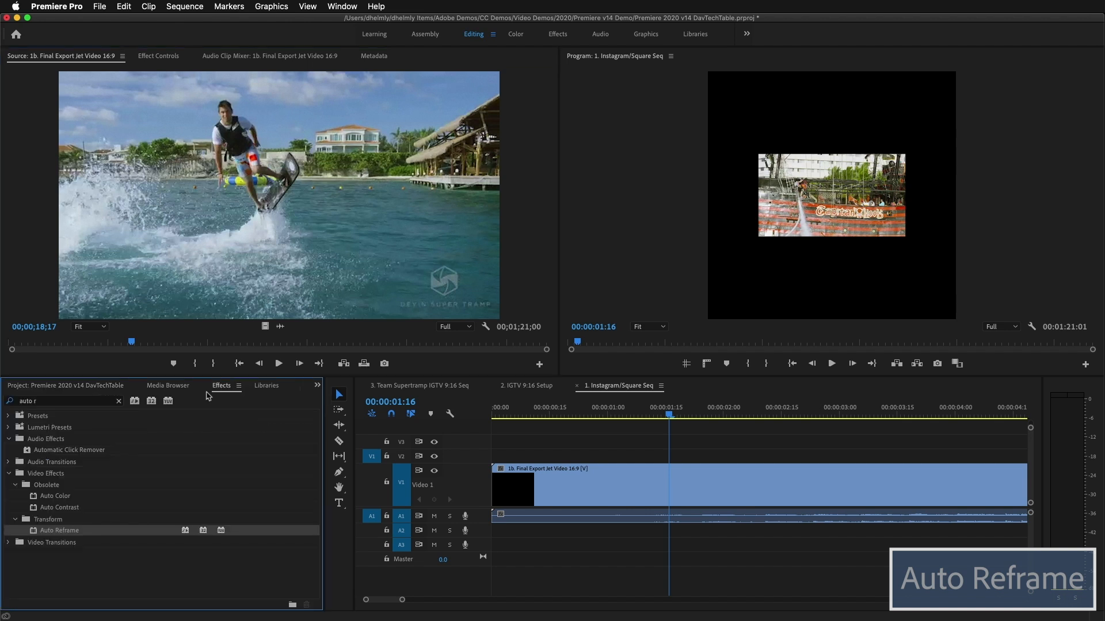
left_click_drag(60, 530, 527, 489)
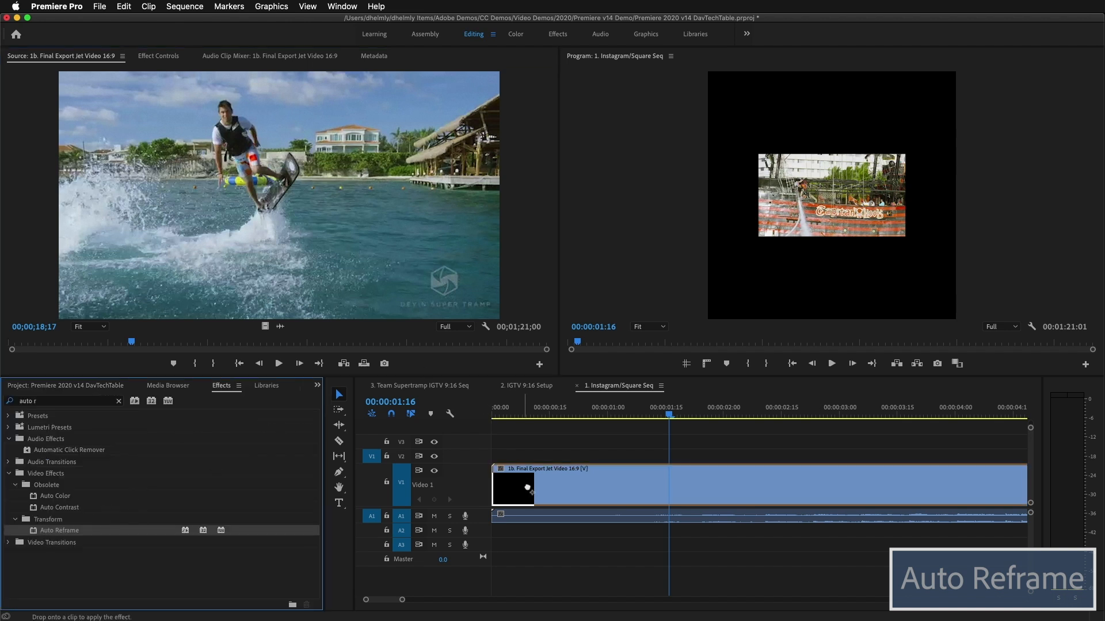
left_click_drag(59, 530, 536, 486)
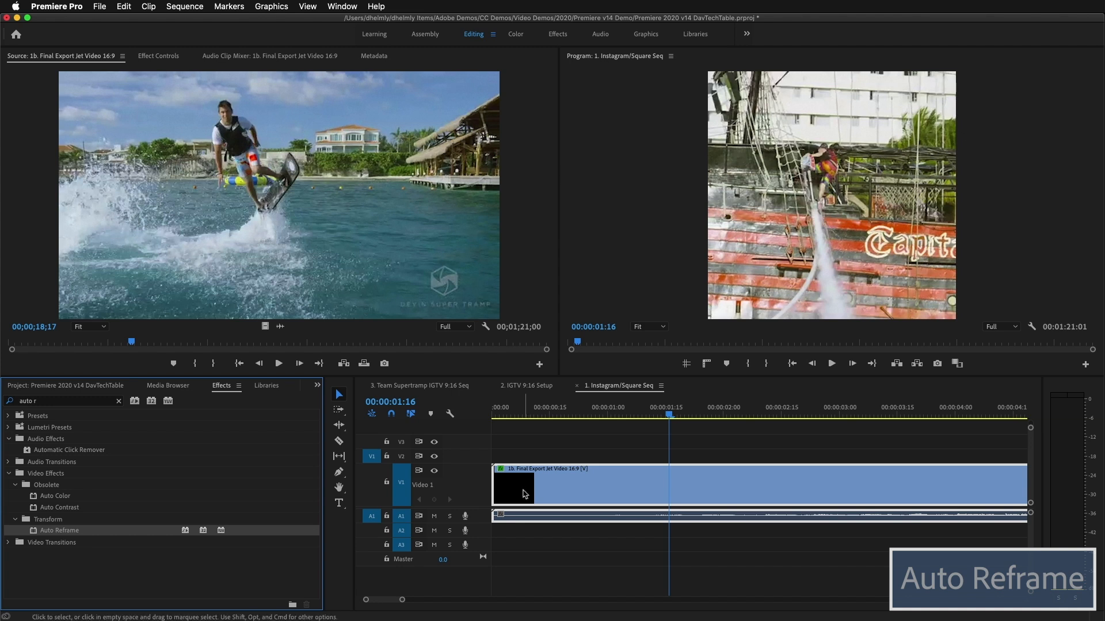
- Scrub through the reframed square sequence at 13, 17, 19 and 31 seconds to check the framing
left_click(504, 414)
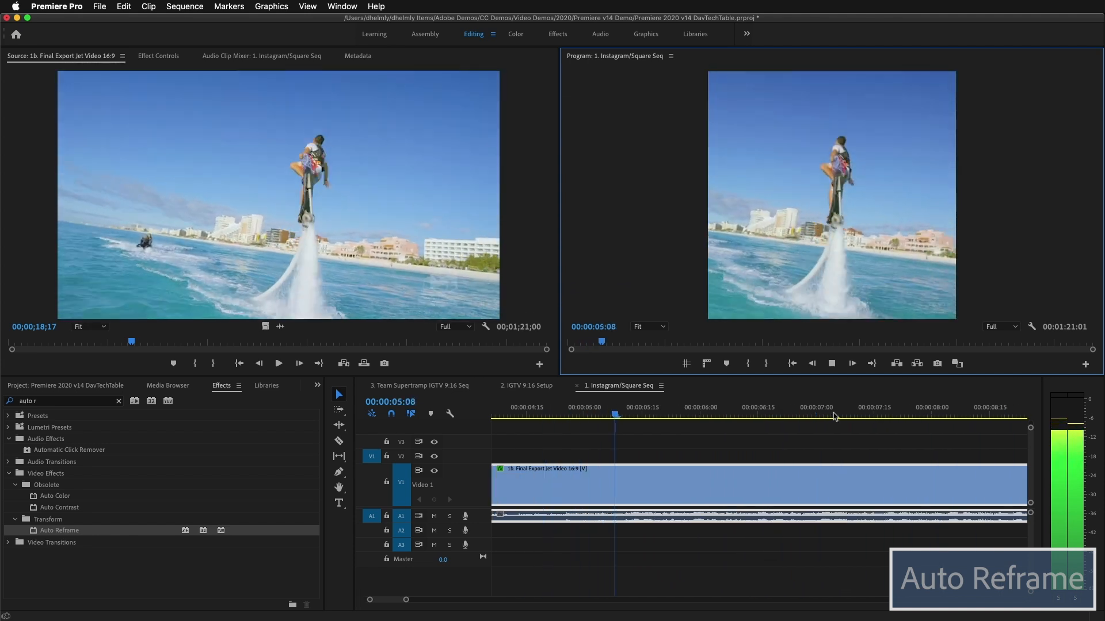
left_click(846, 407)
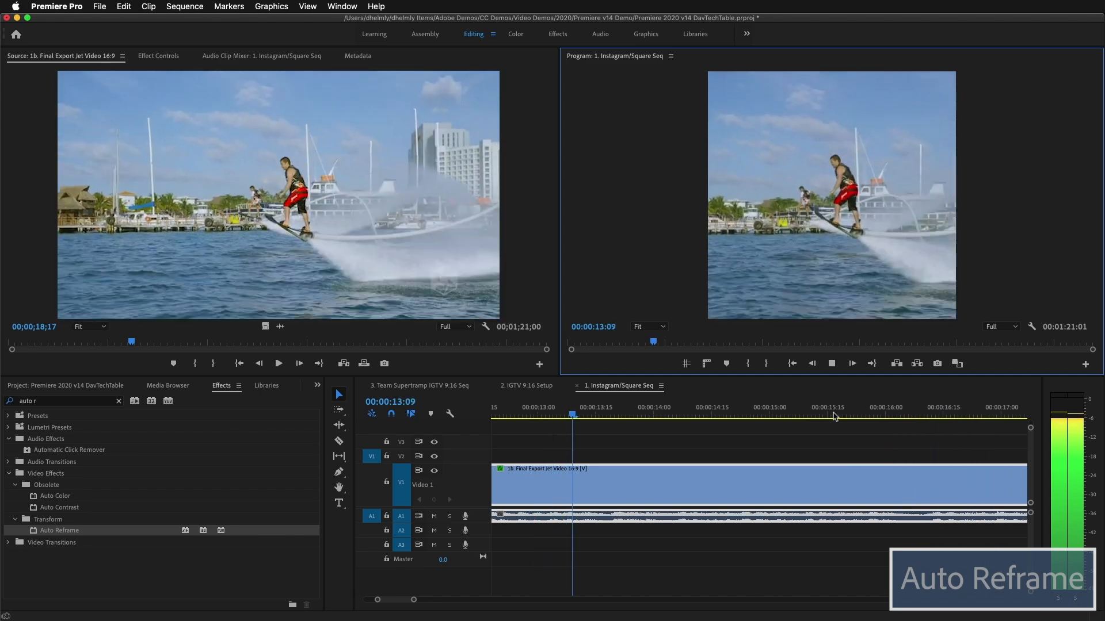
left_click(808, 407)
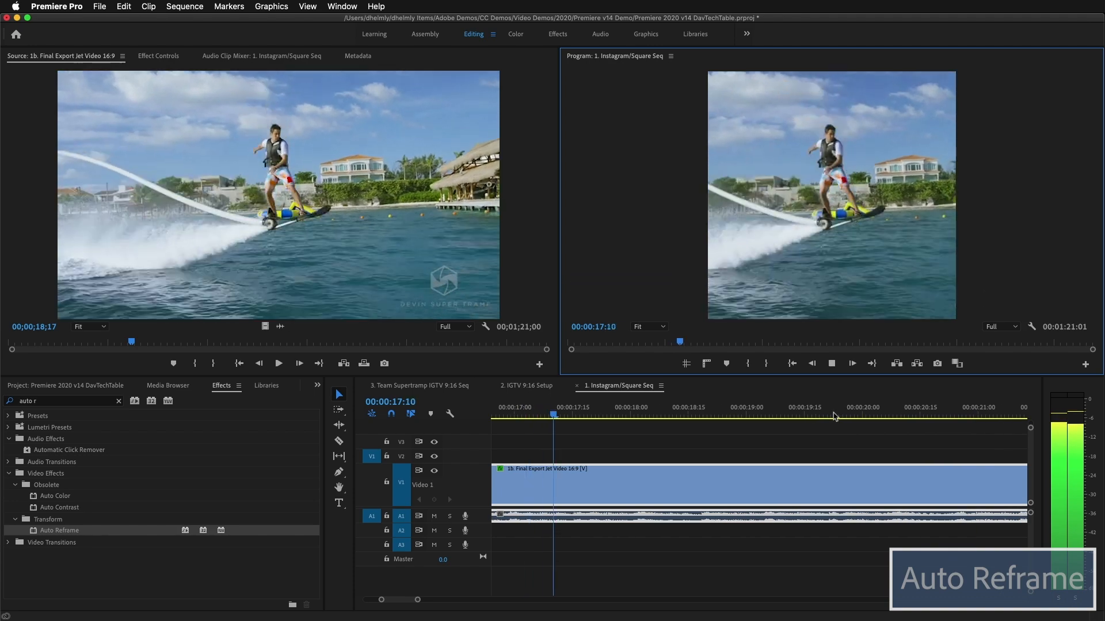
left_click(784, 416)
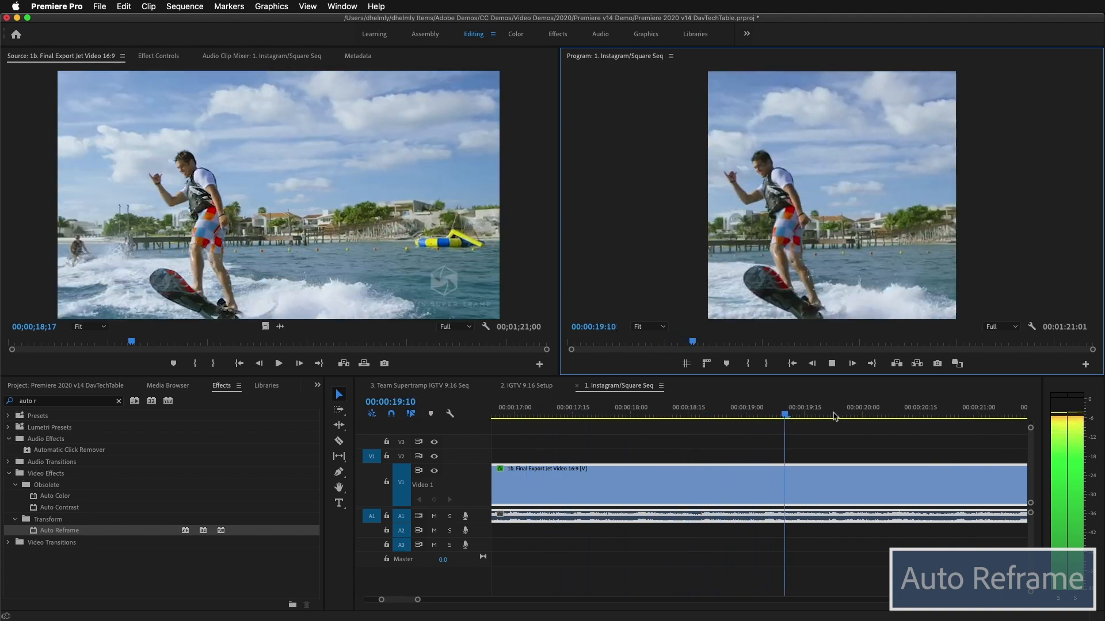
left_click_drag(784, 414, 524, 414)
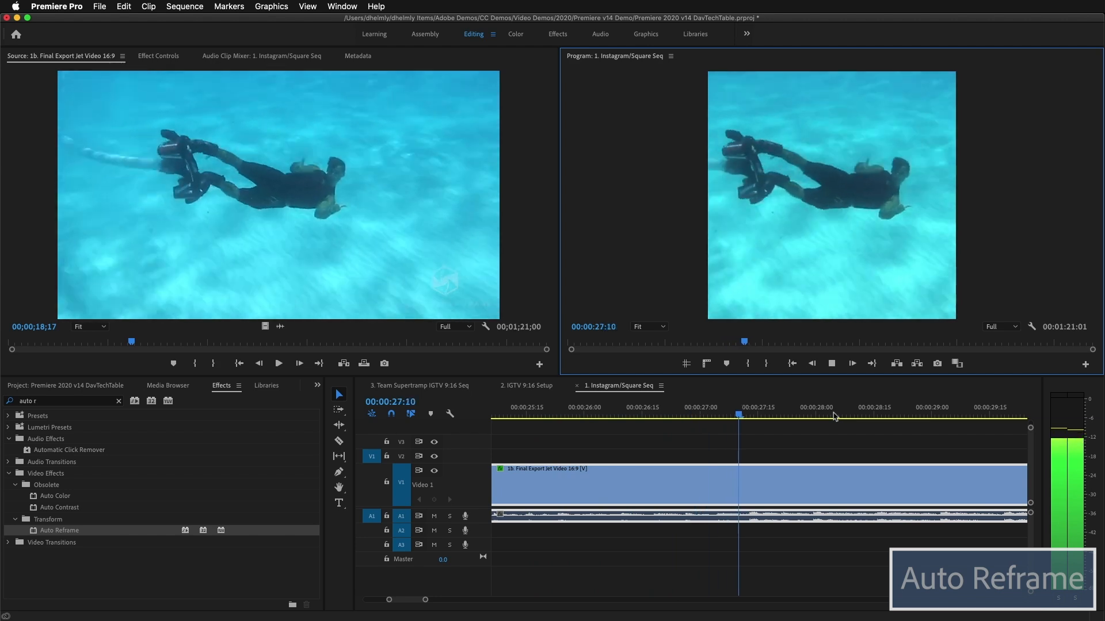
left_click(969, 414)
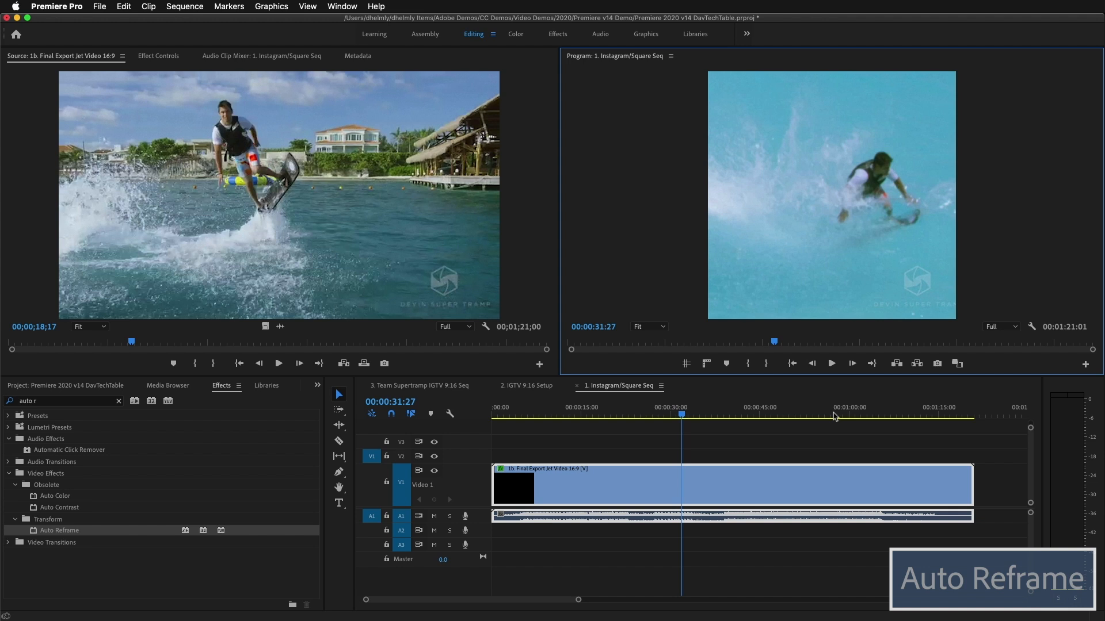
mouse_move(652, 485)
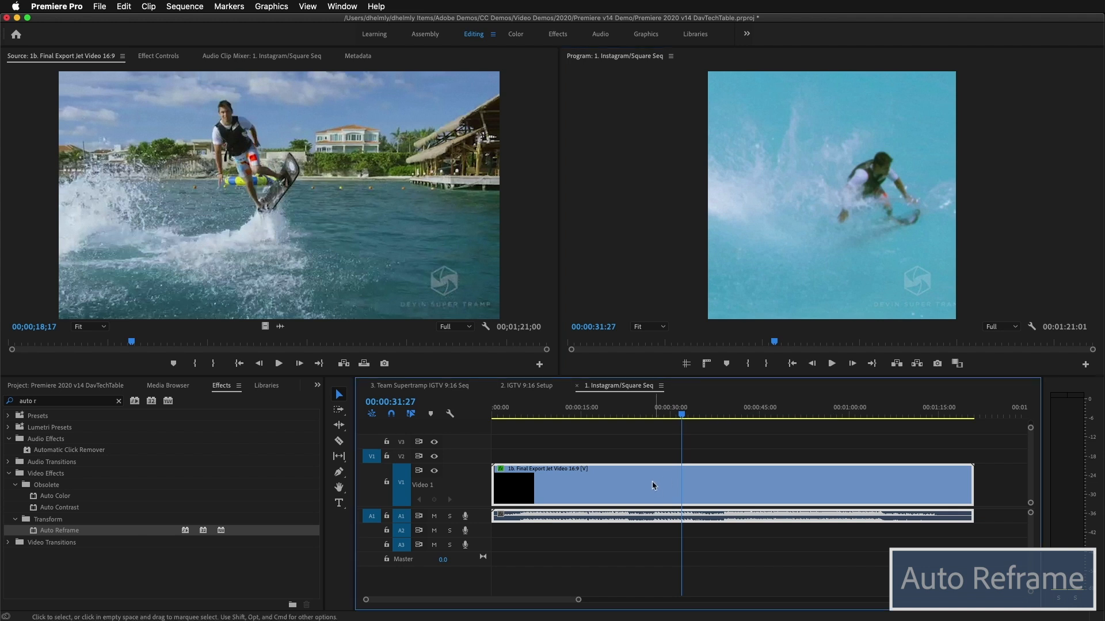
- Show the clip's Auto Reframe settings and generated Position keyframes around 20 seconds
left_click(158, 56)
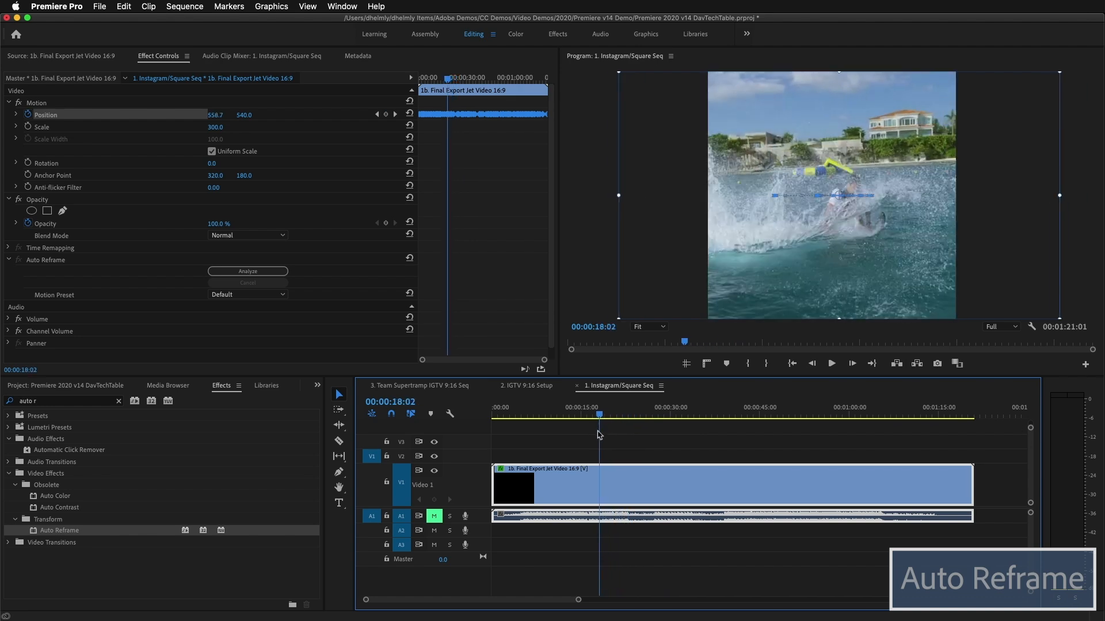
left_click(669, 414)
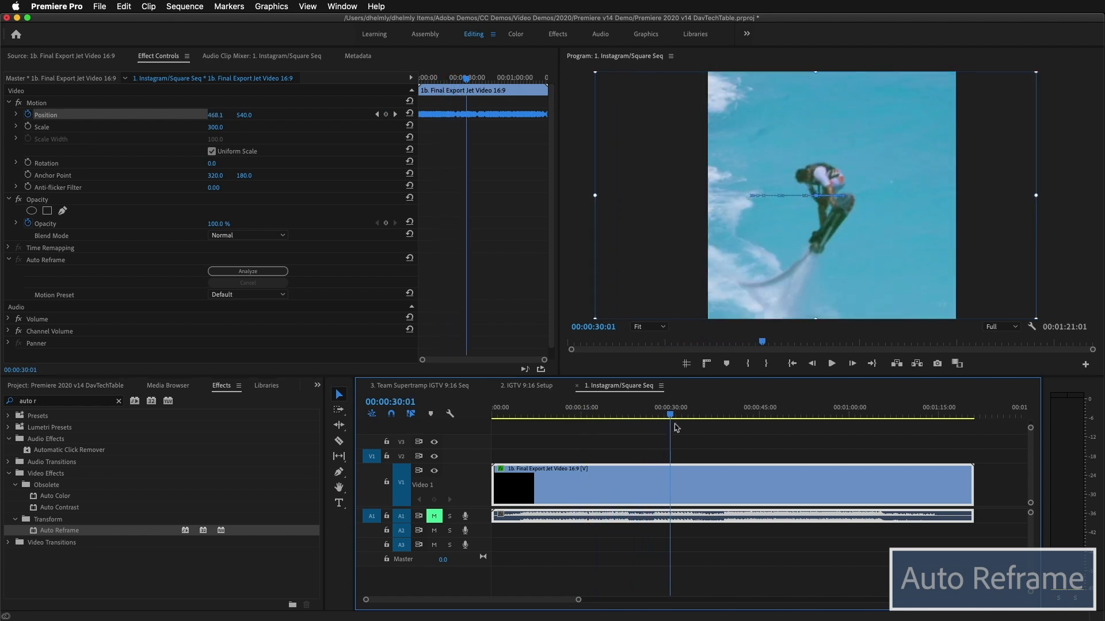
left_click(611, 414)
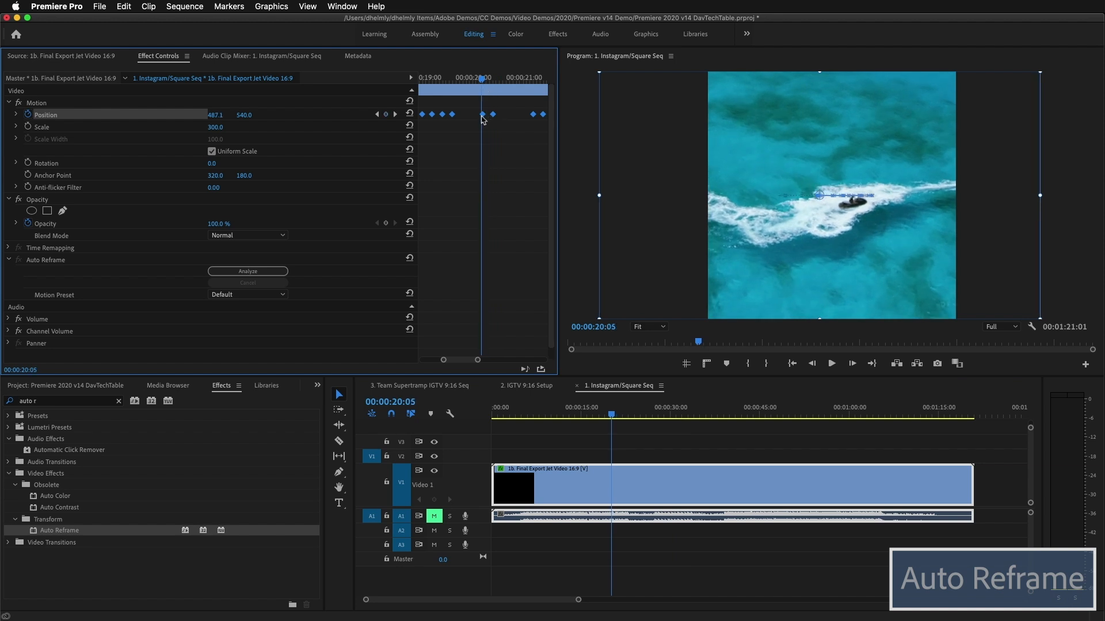
mouse_move(276, 149)
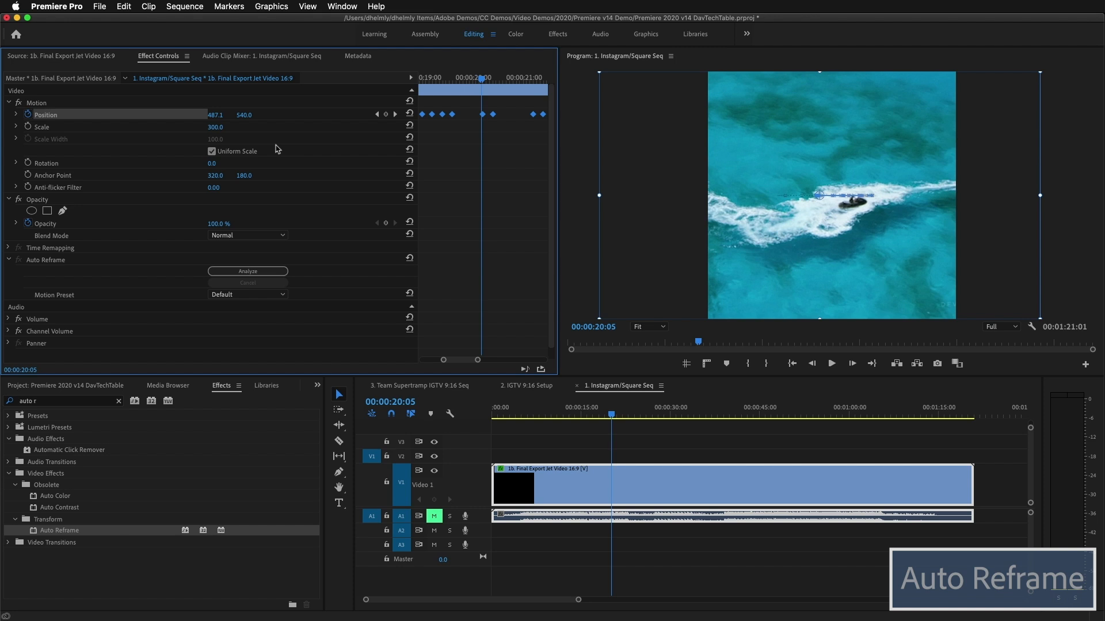
mouse_move(109, 392)
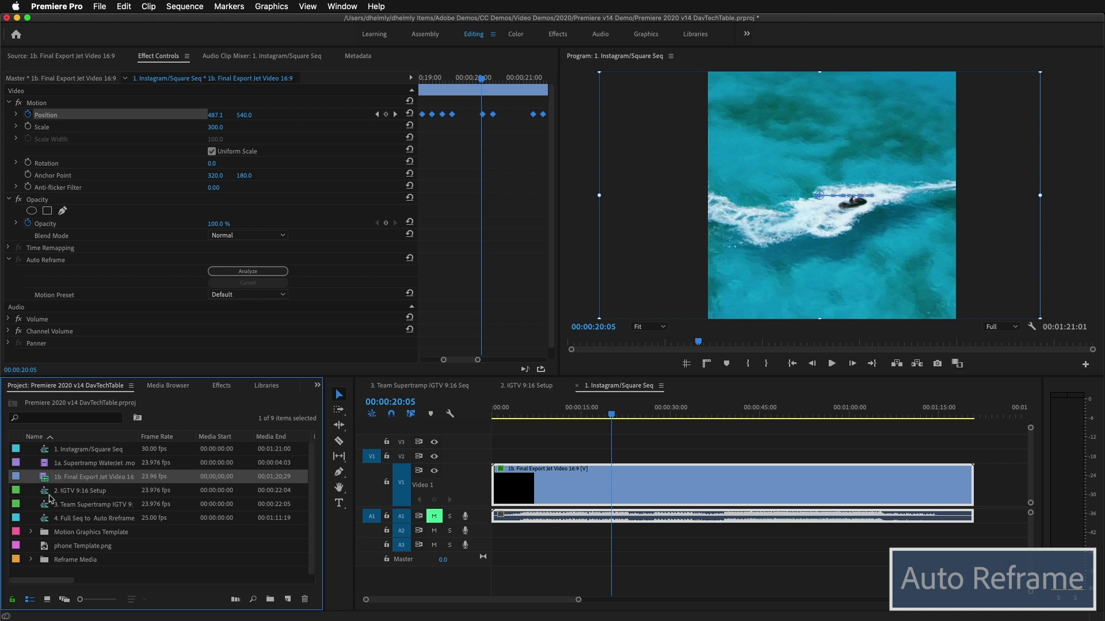
- Switch to the 2. IGTV 9:16 Setup sequence and inspect its clips, including the police car shot
left_click(526, 386)
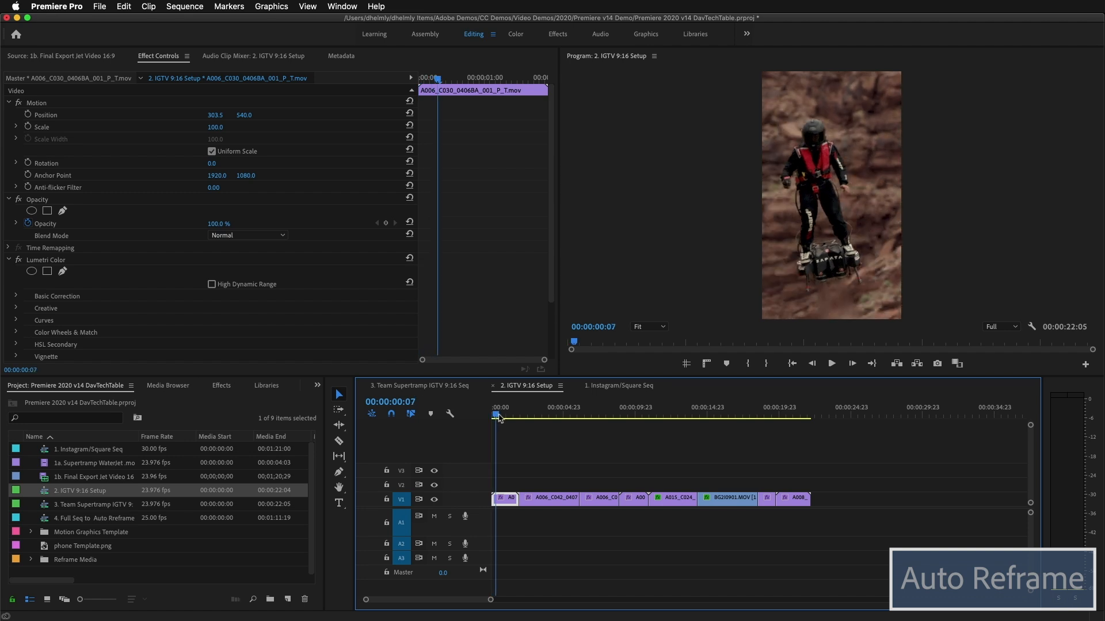
left_click(548, 416)
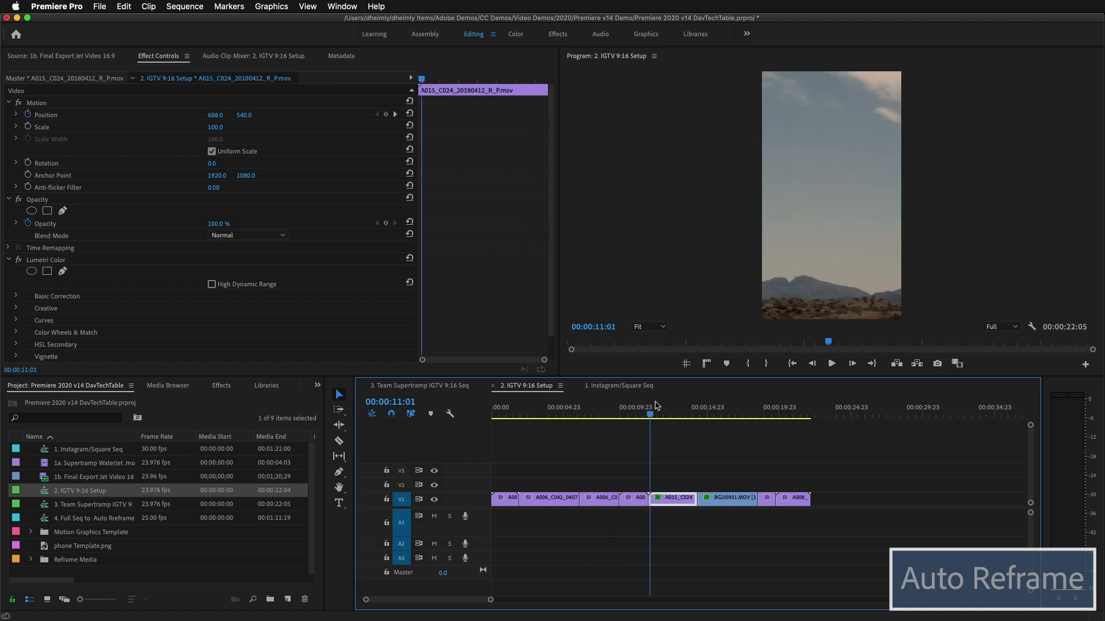
left_click(729, 499)
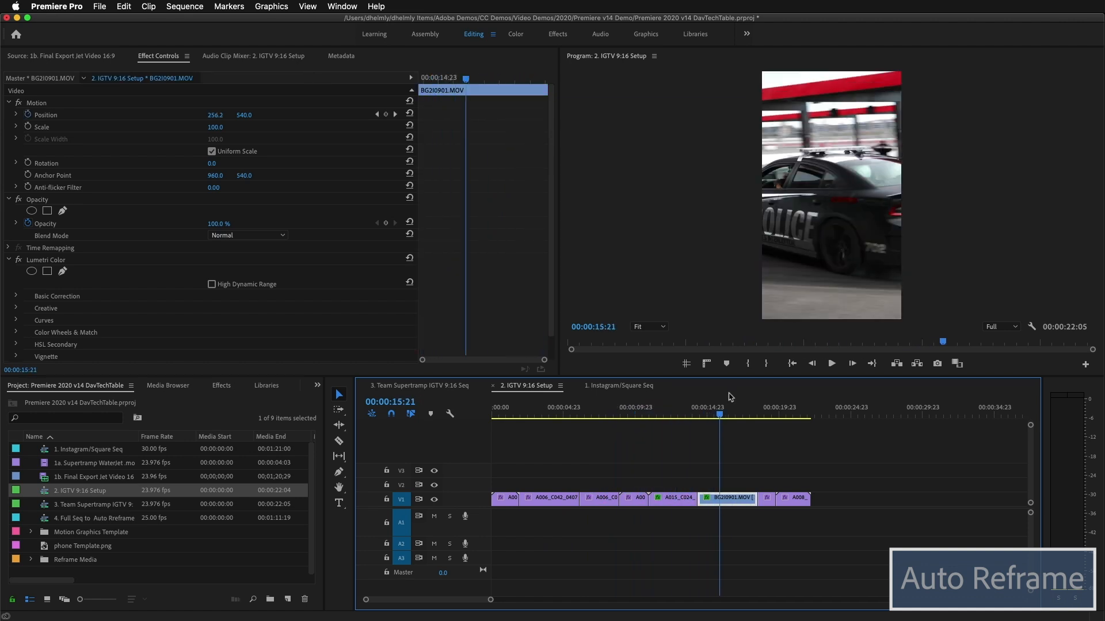
left_click(545, 415)
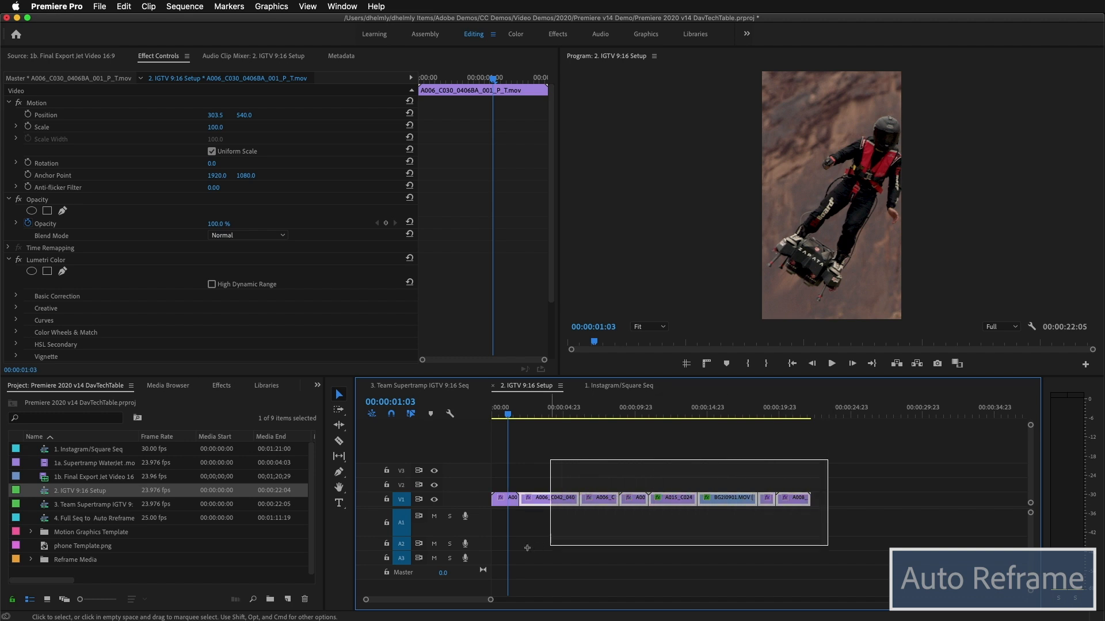
- Apply Auto Reframe to all selected clips in the IGTV 9:16 Setup sequence
left_click(221, 385)
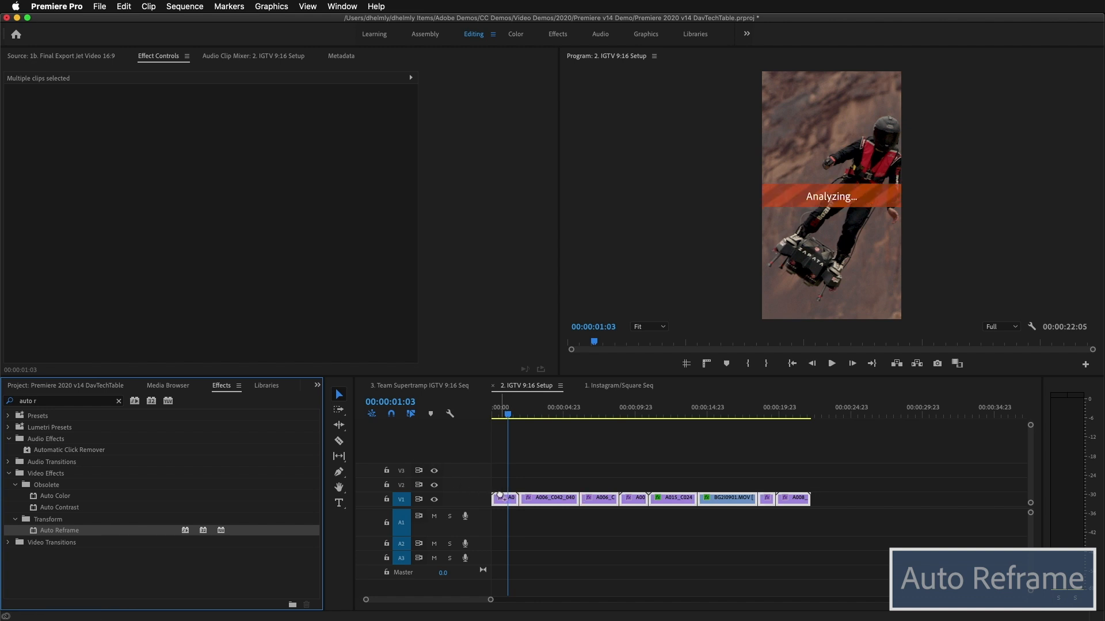
mouse_move(502, 499)
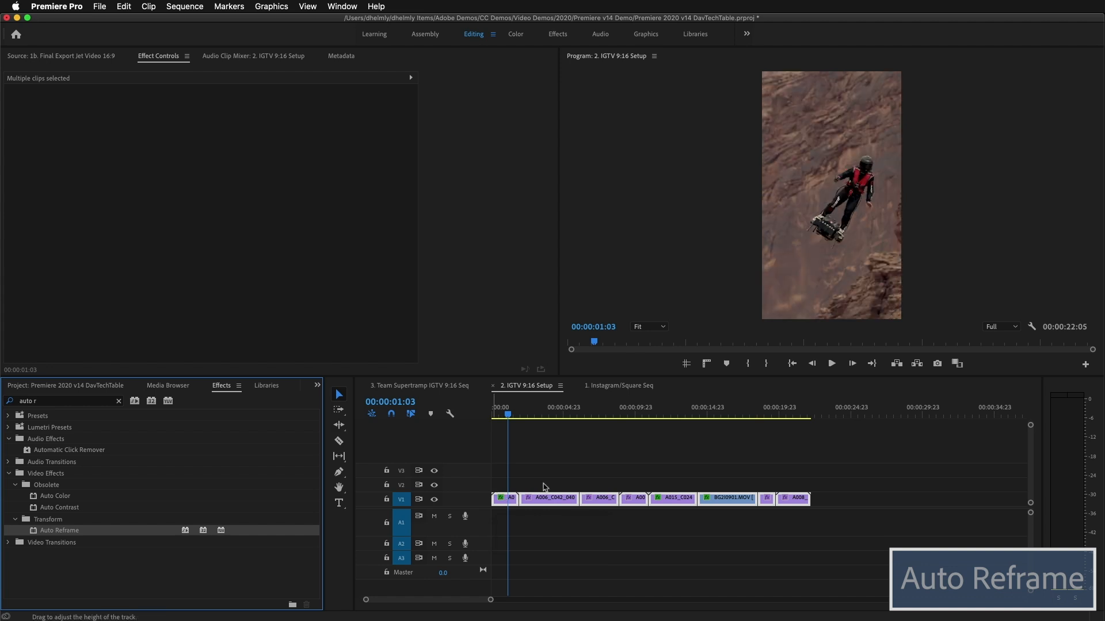
mouse_move(673, 435)
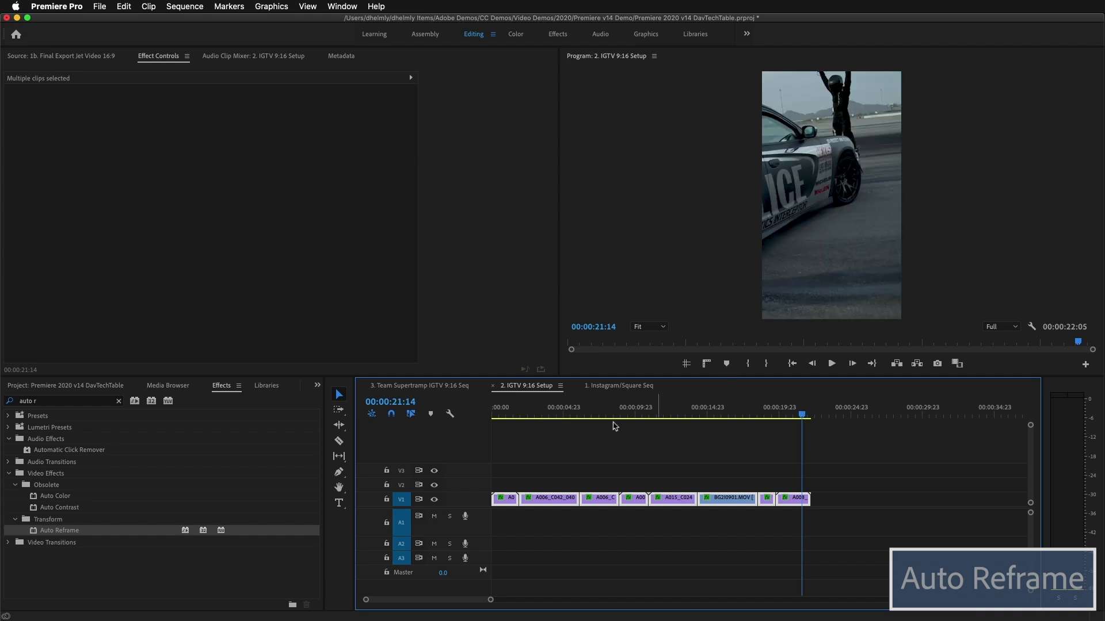
left_click(518, 415)
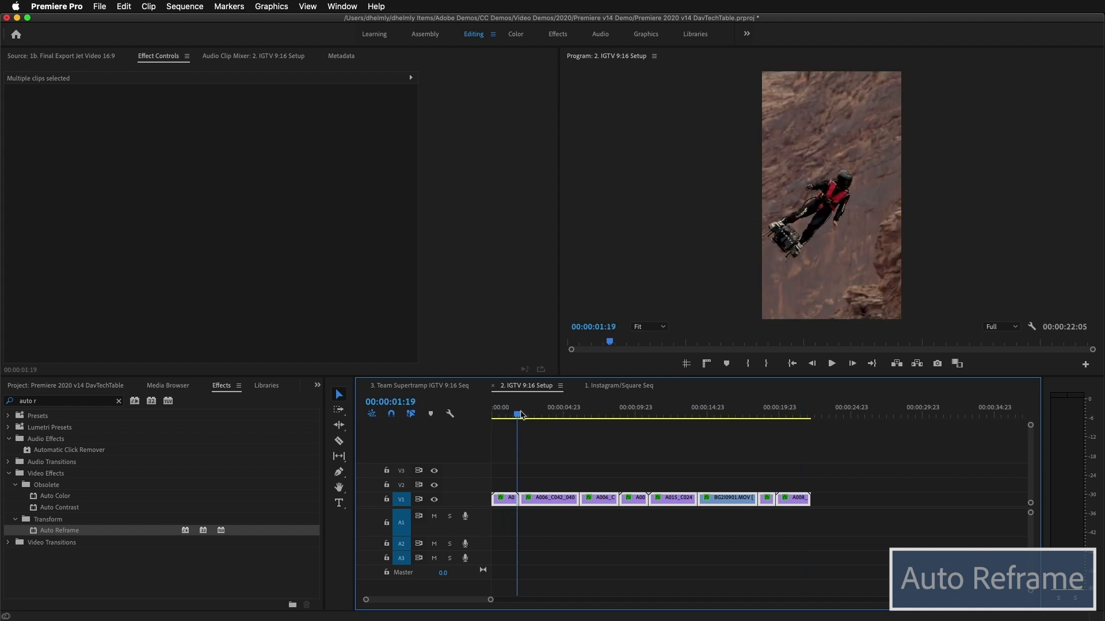
left_click_drag(518, 414, 540, 413)
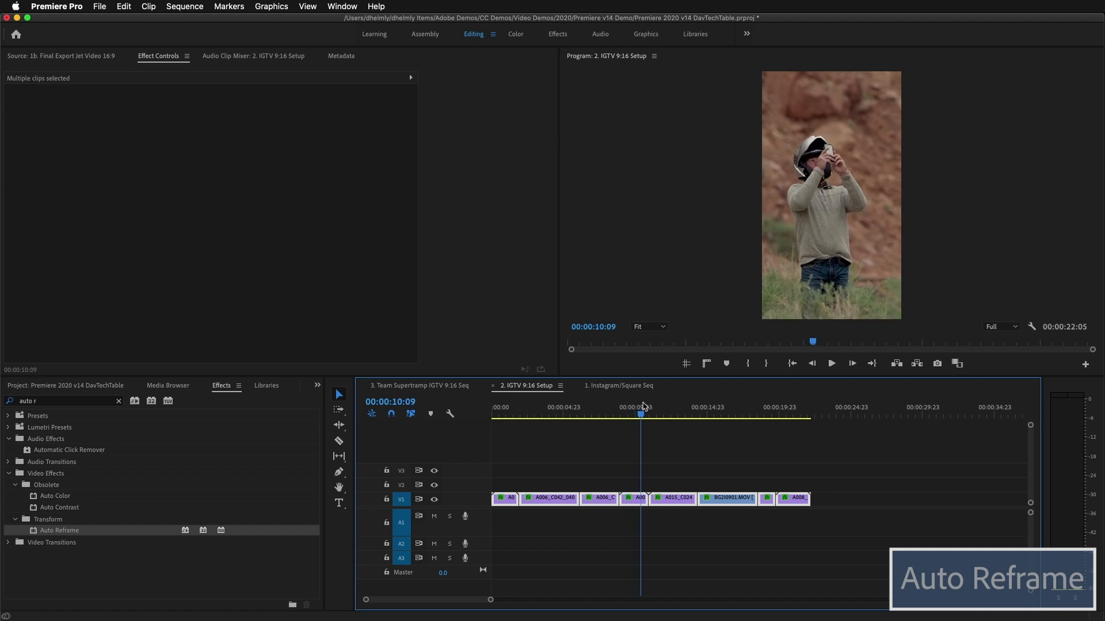
left_click(672, 414)
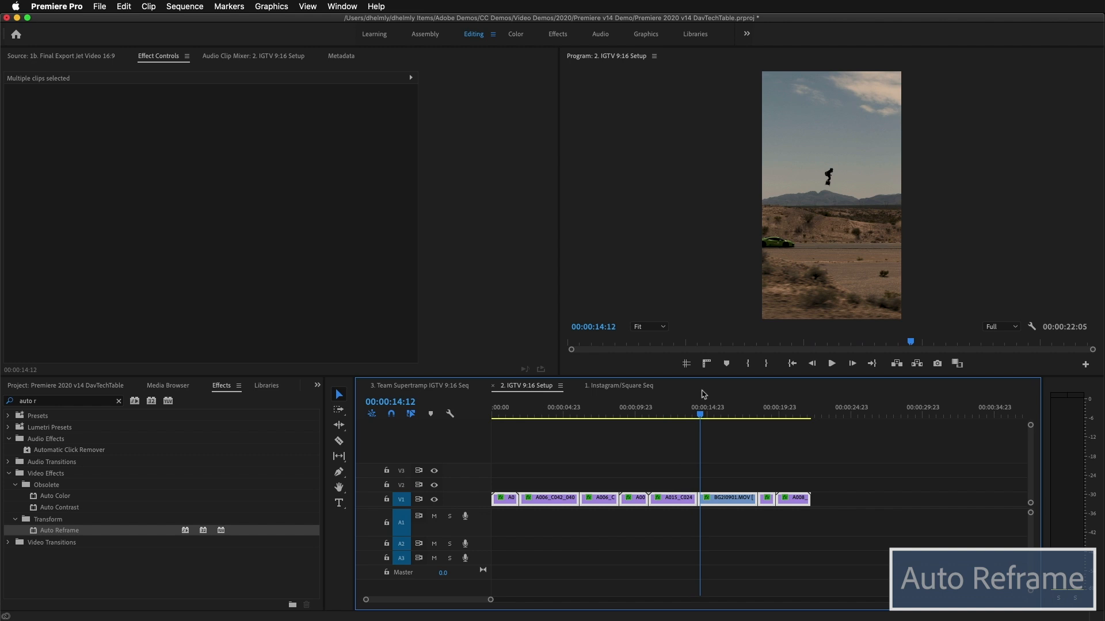
left_click(743, 414)
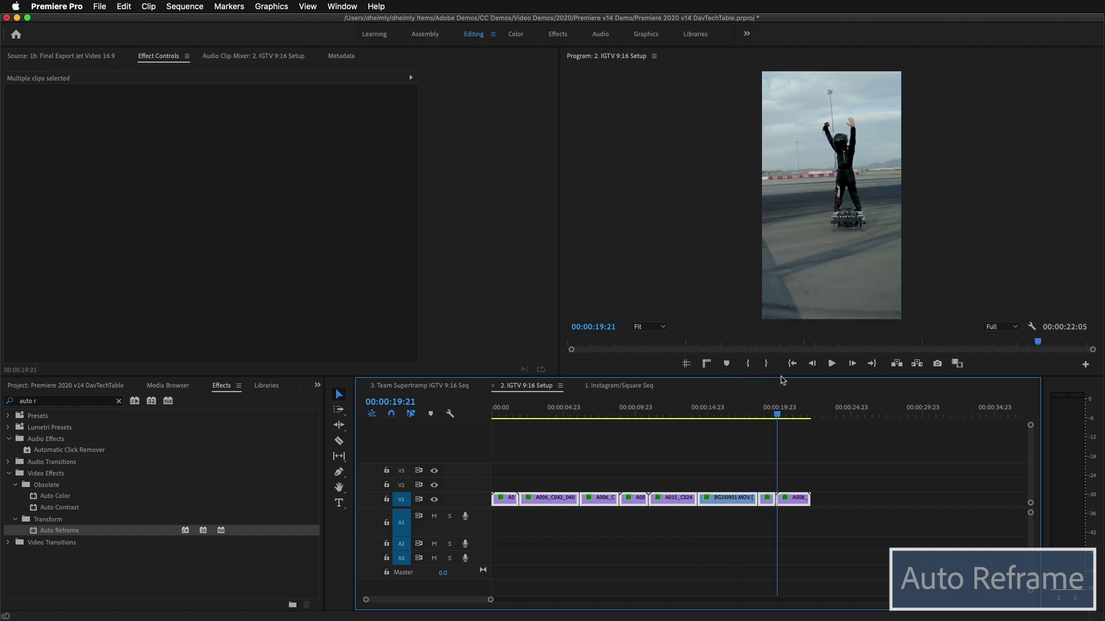
left_click(594, 407)
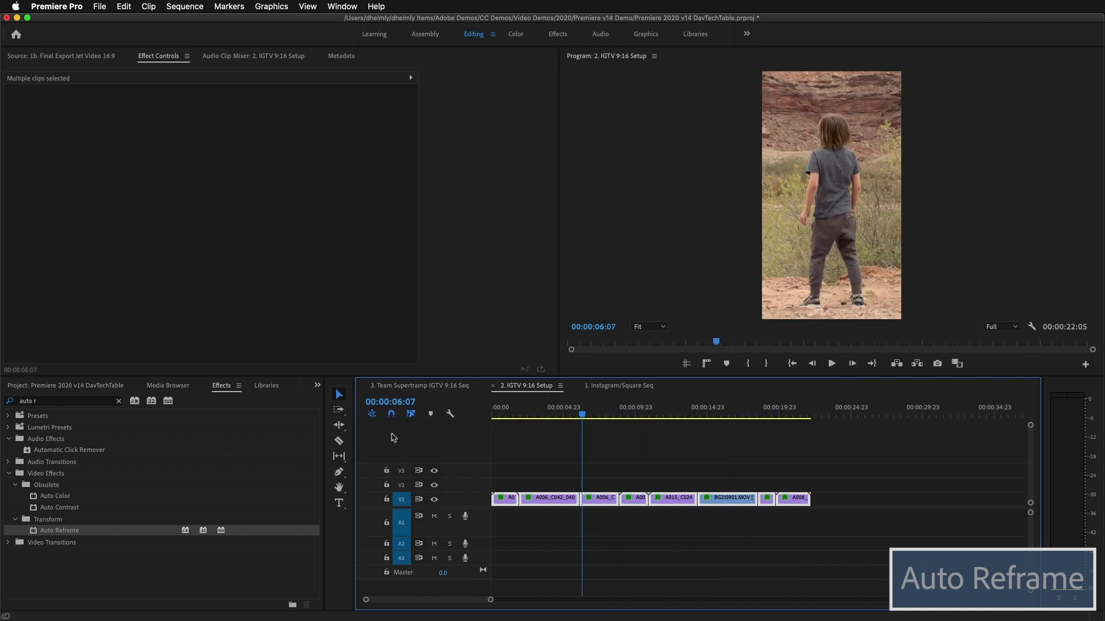
left_click(393, 443)
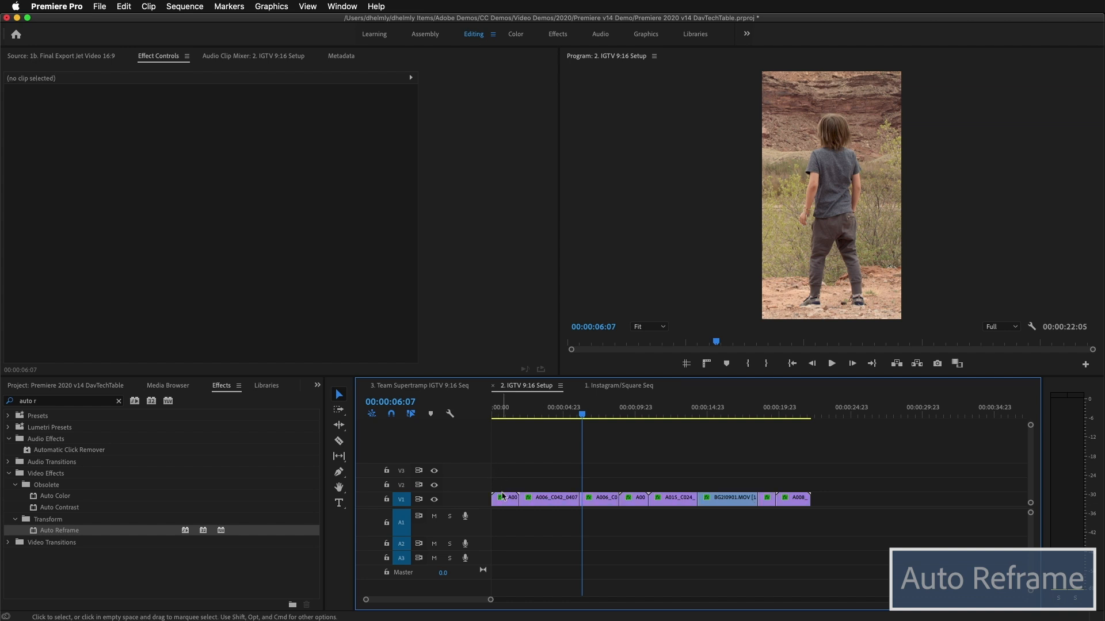
- Select the second IGTV clip and check its vertical reframing at nearby points
left_click(506, 499)
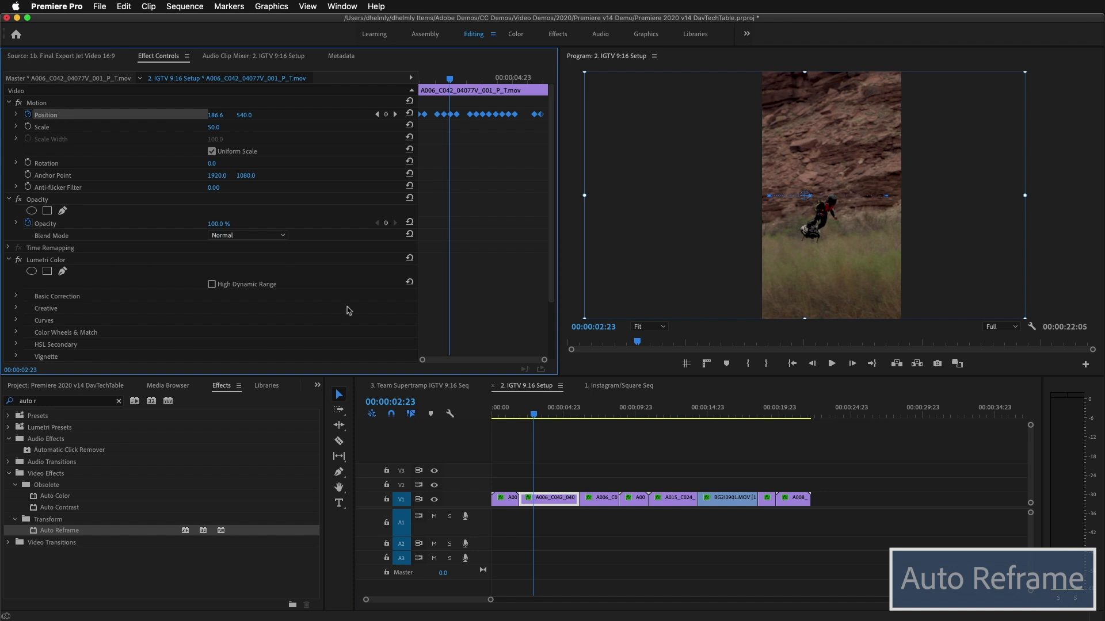
left_click(546, 414)
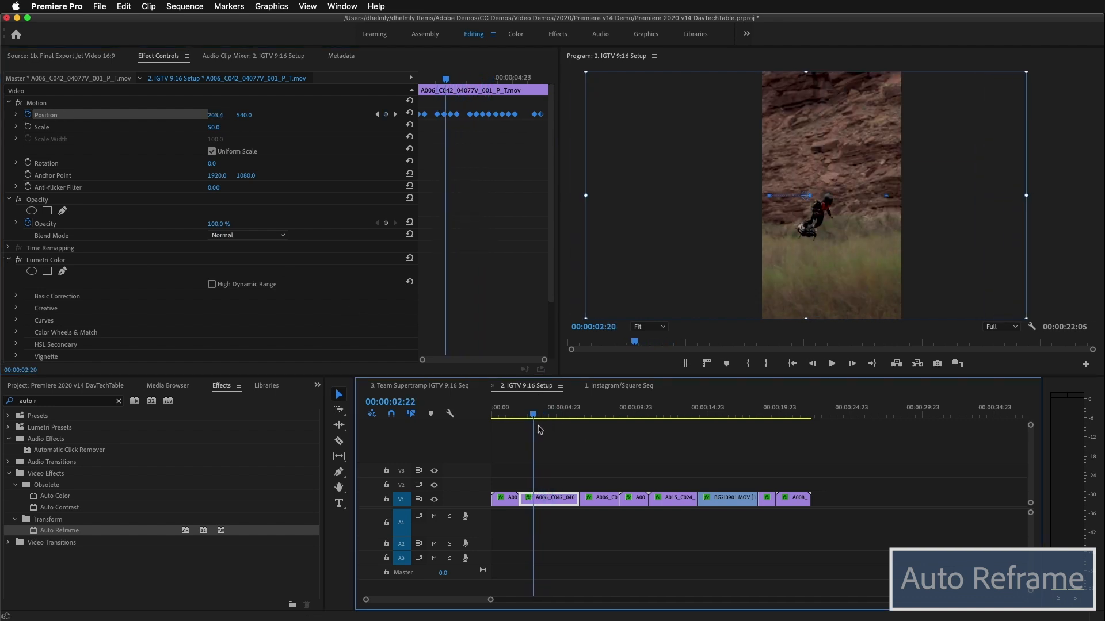
left_click(574, 416)
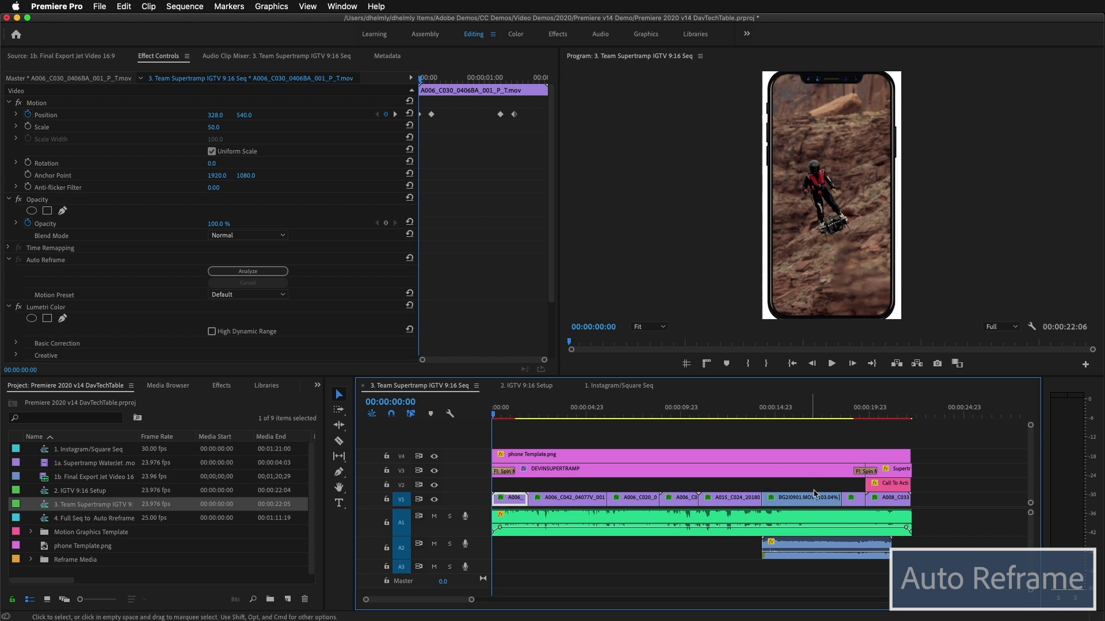
mouse_move(835, 498)
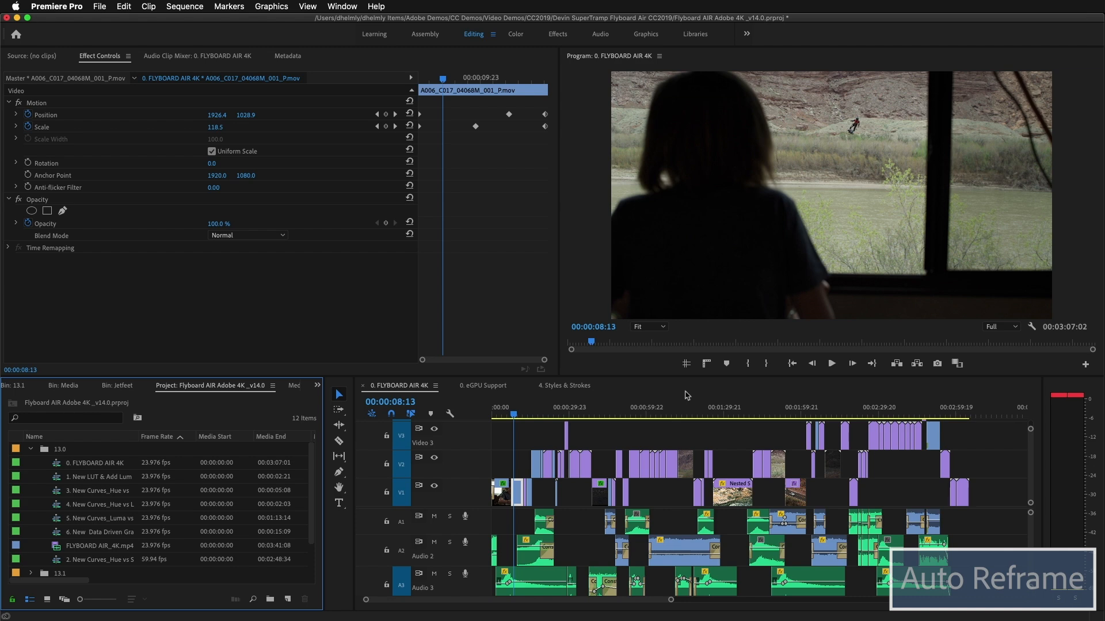
- Preview a later shot and the sky shot, return near the start, and select the FLYBOARD AIR 4K sequence
left_click(536, 407)
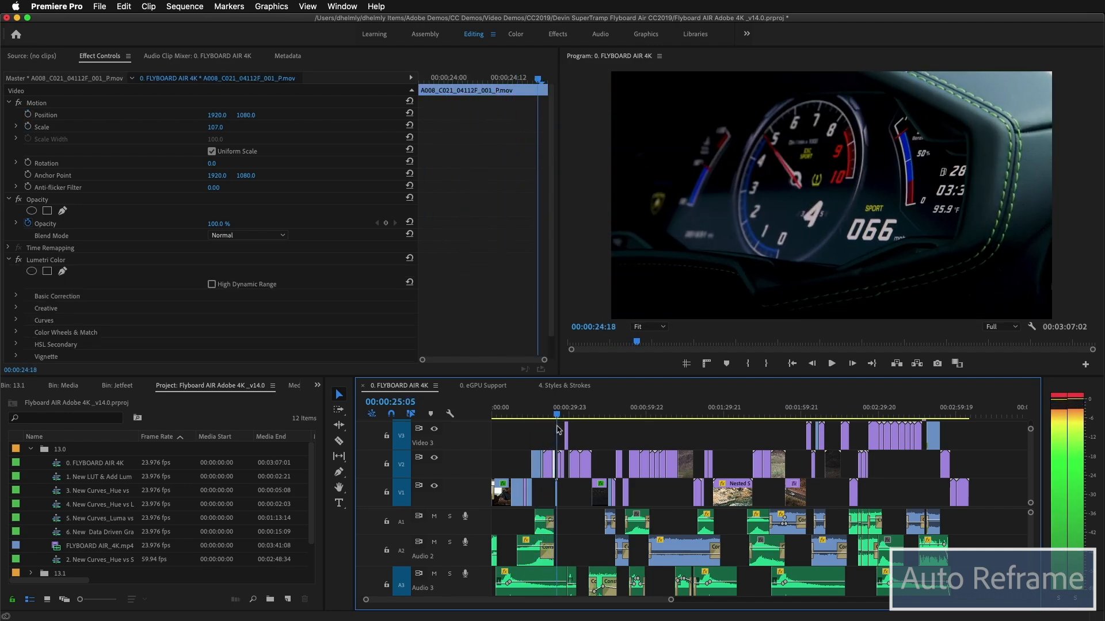
left_click(586, 414)
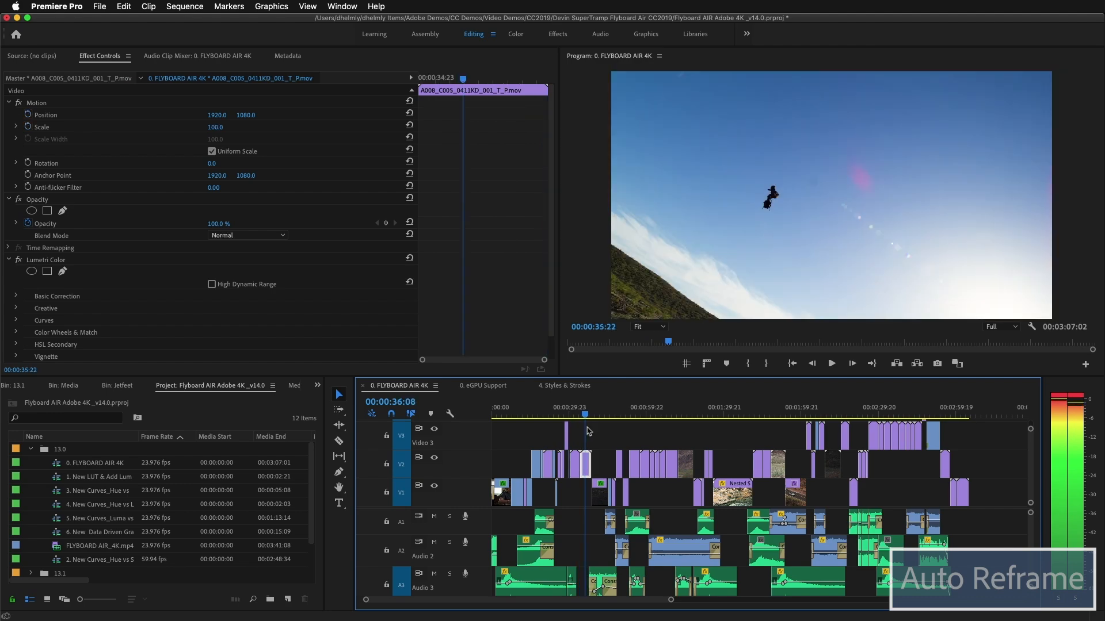
left_click(615, 430)
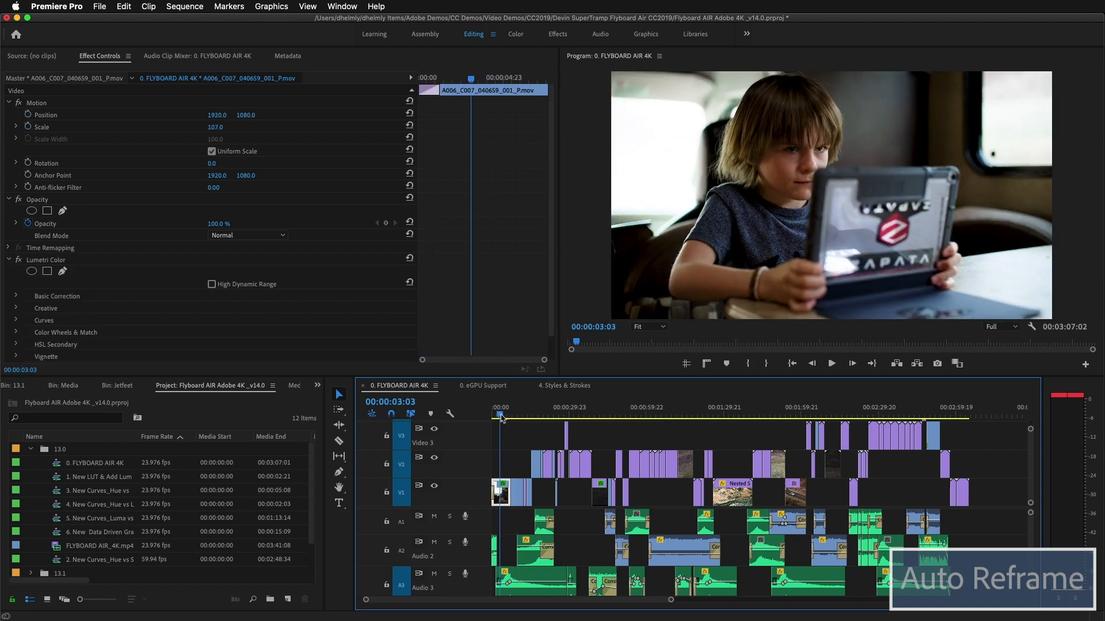
left_click(95, 463)
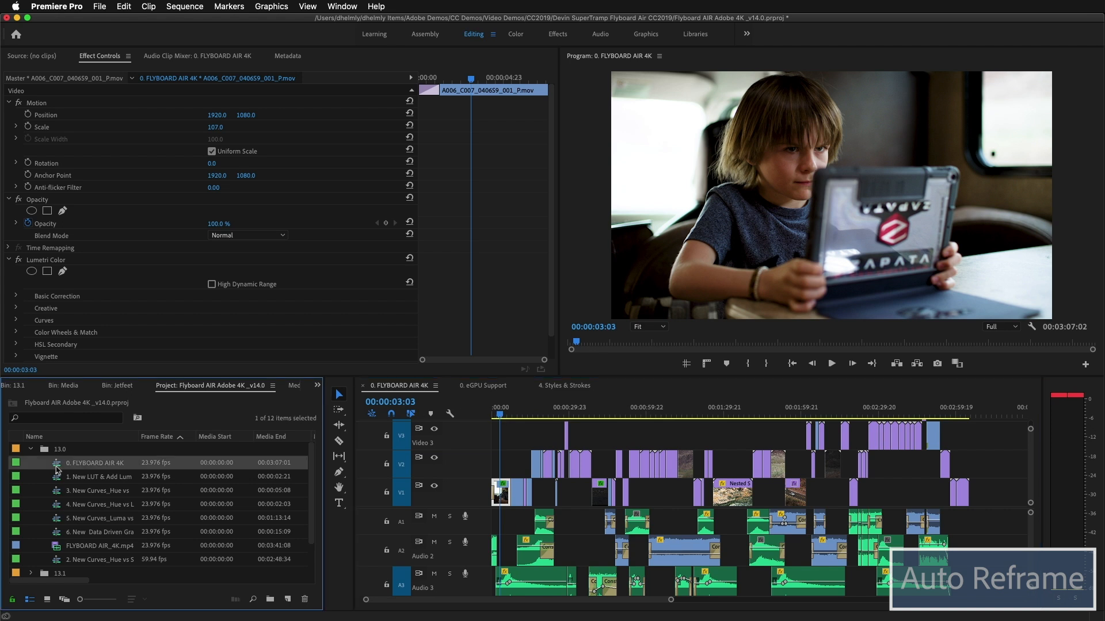
- Auto Reframe the FLYBOARD AIR 4K sequence into a new Square 1:1 copy
right_click(56, 462)
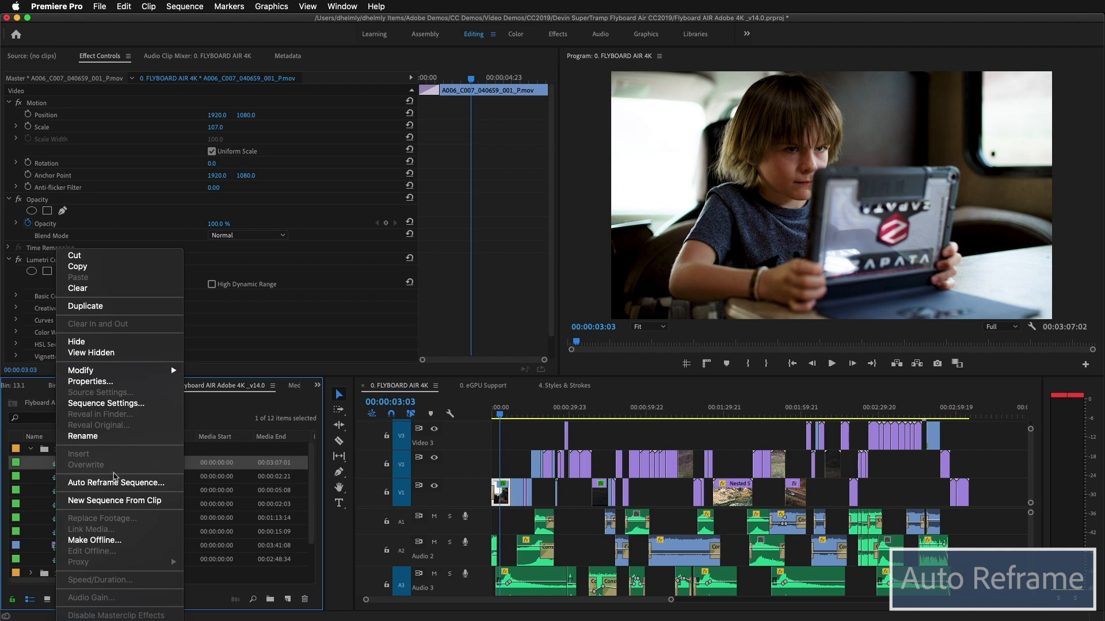
mouse_move(117, 486)
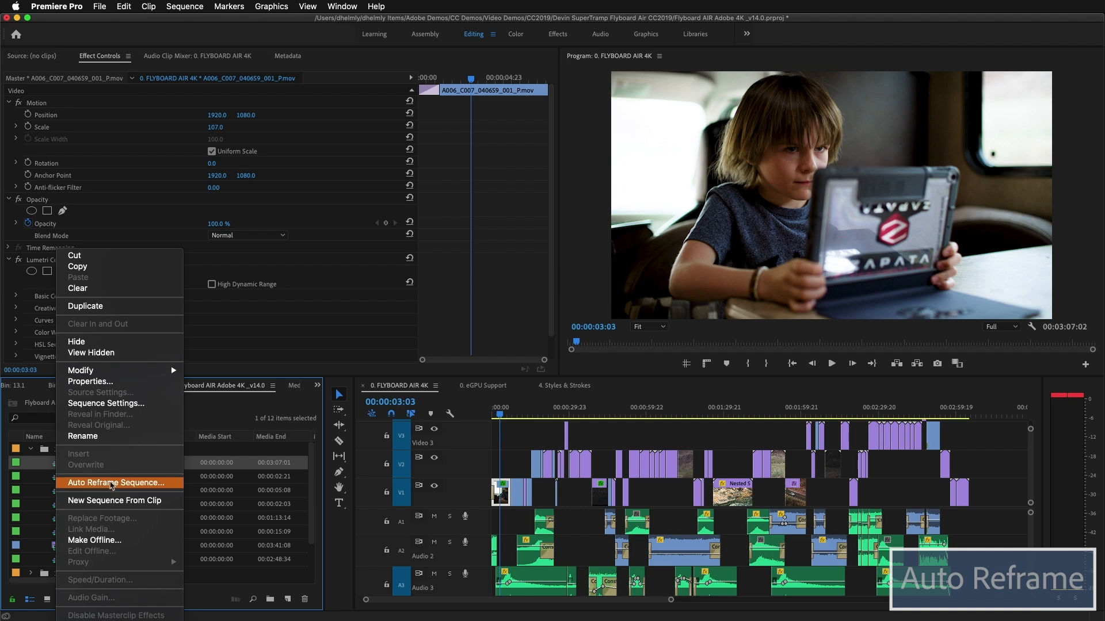
left_click(117, 483)
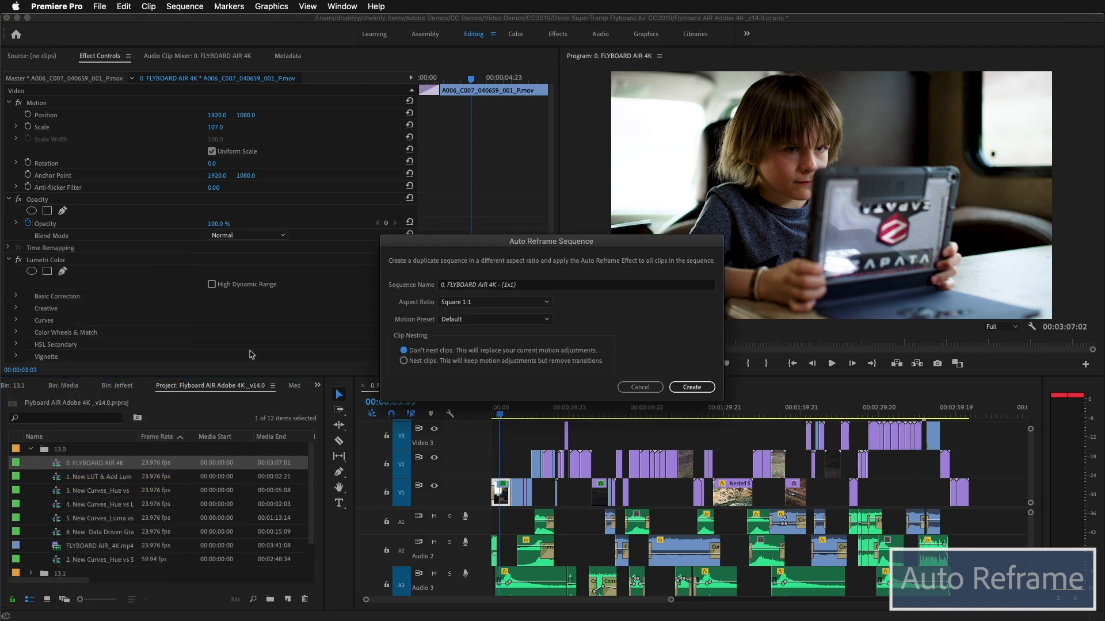
left_click(495, 302)
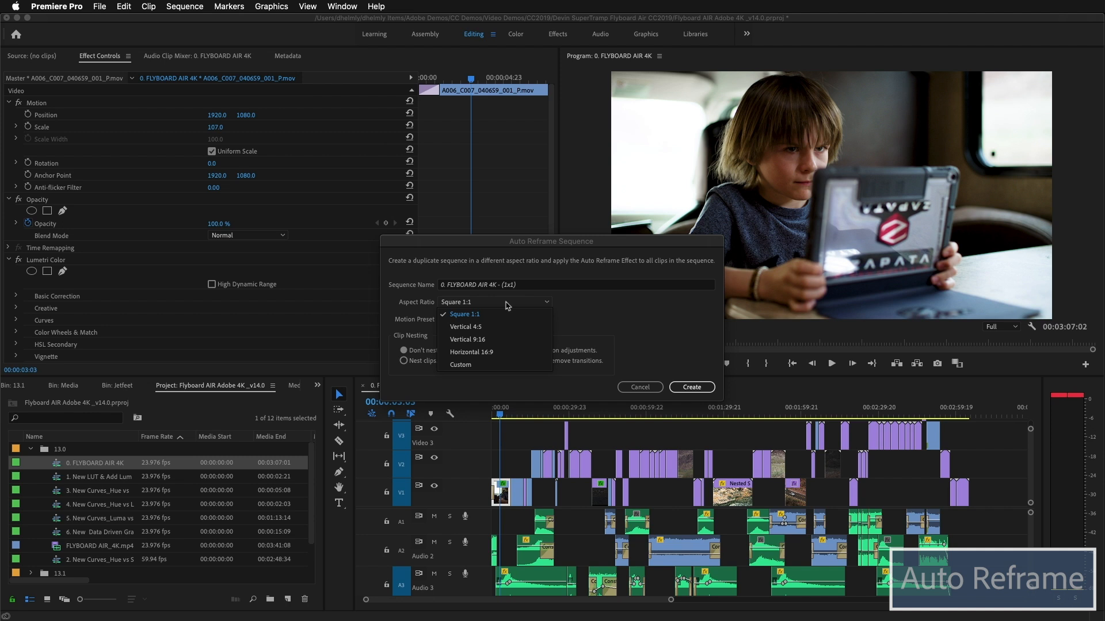
mouse_move(482, 314)
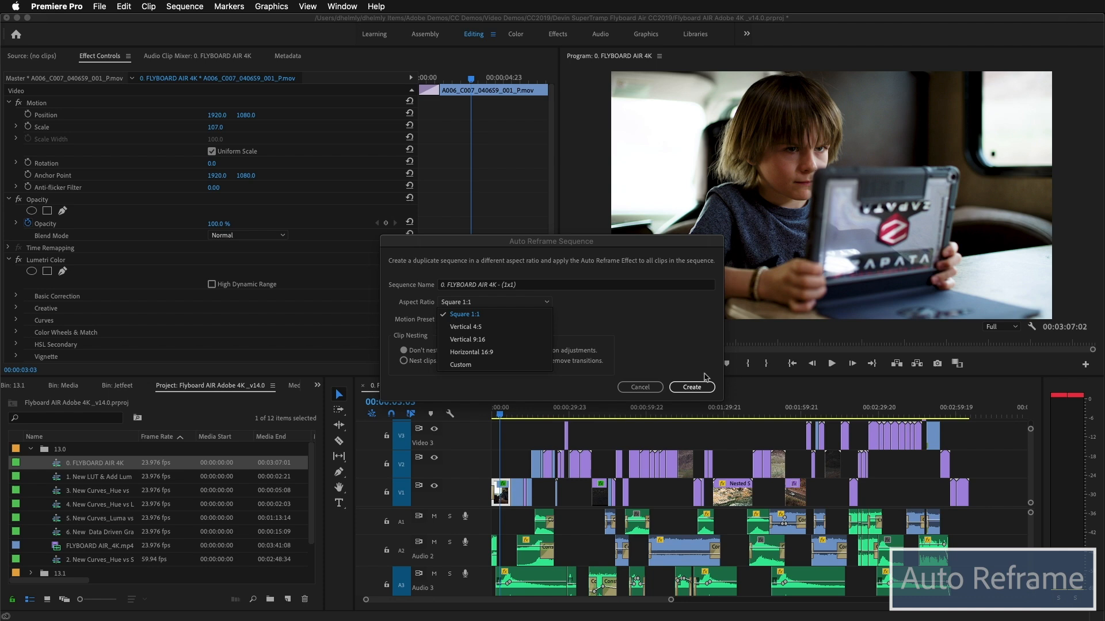
mouse_move(692, 388)
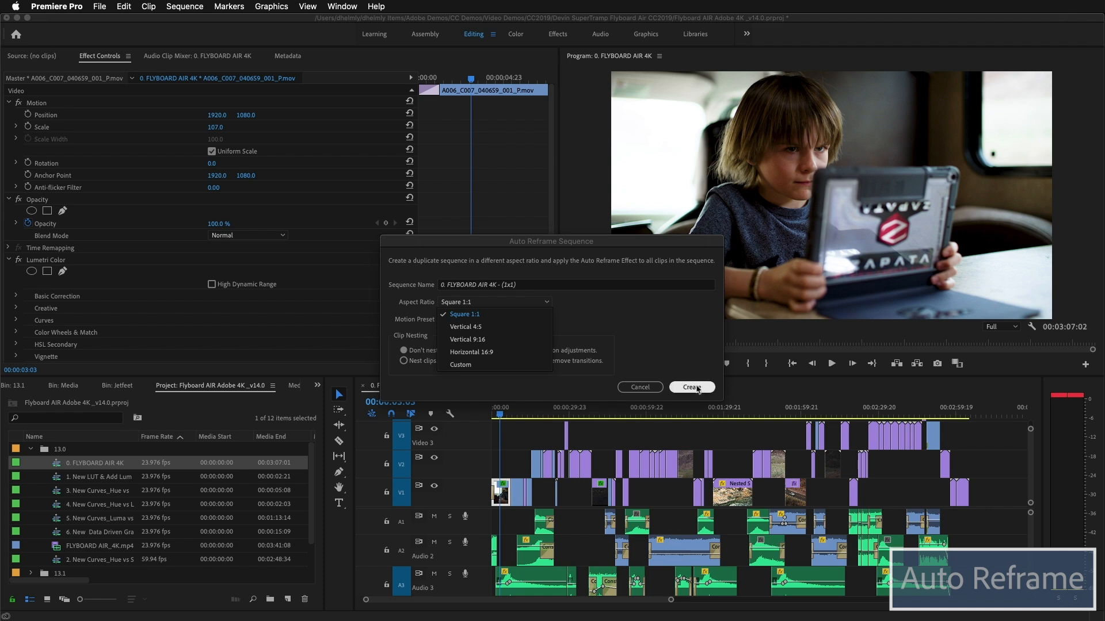
left_click(691, 387)
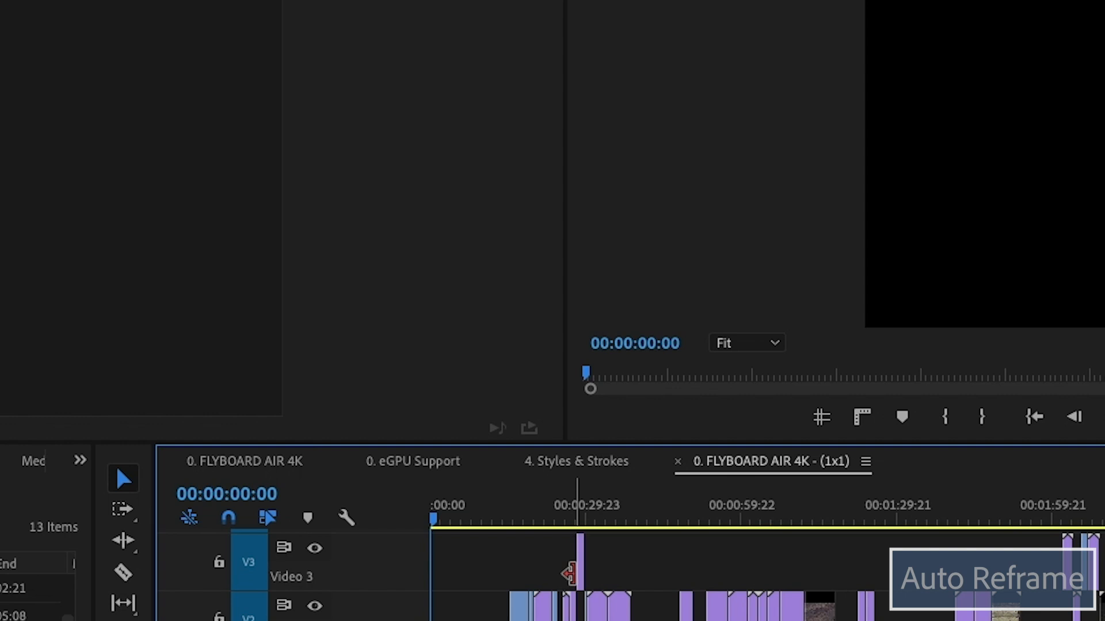
- Check a shot partway into the square sequence while Auto Reframe analyzes its clips
left_click(772, 461)
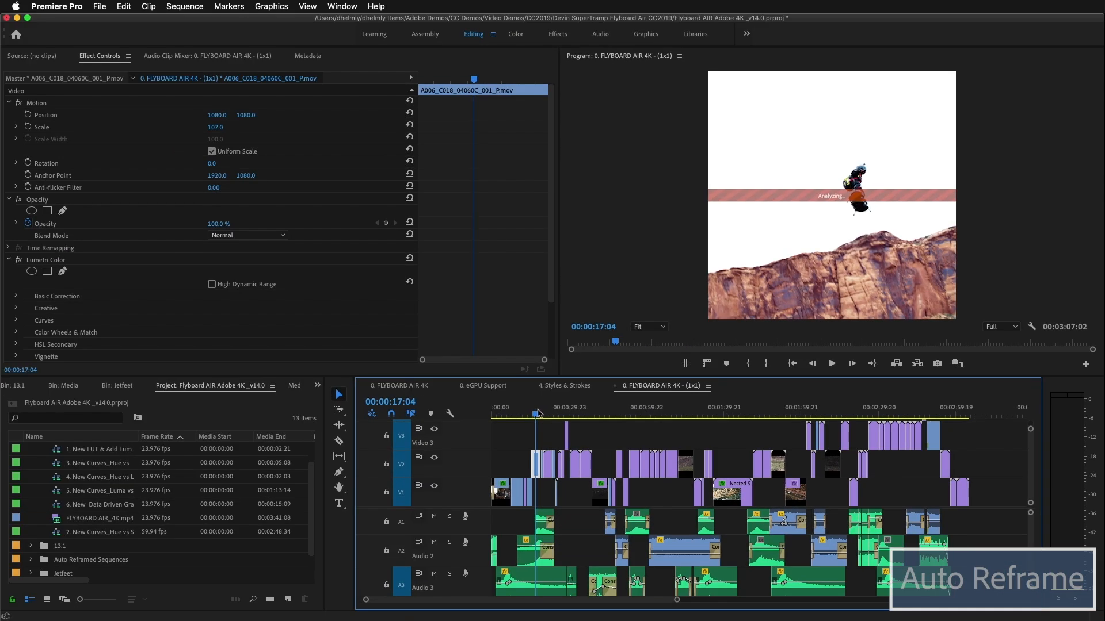
mouse_move(554, 412)
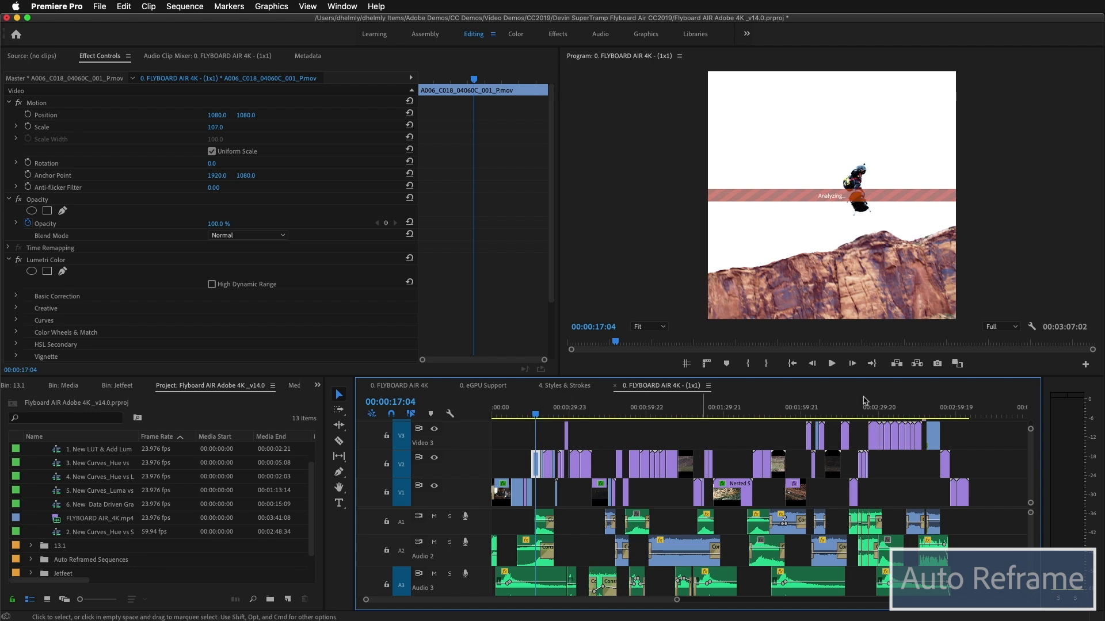
left_click(901, 408)
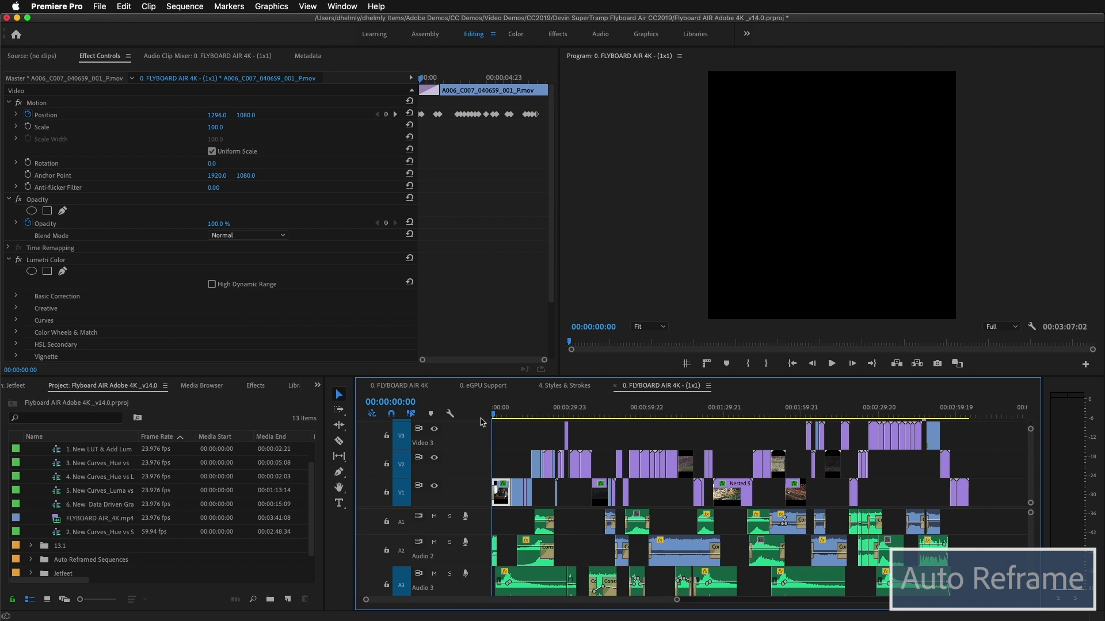
- Play the square 1x1 sequence and inspect the first reframed clips' position keyframes
left_click(830, 363)
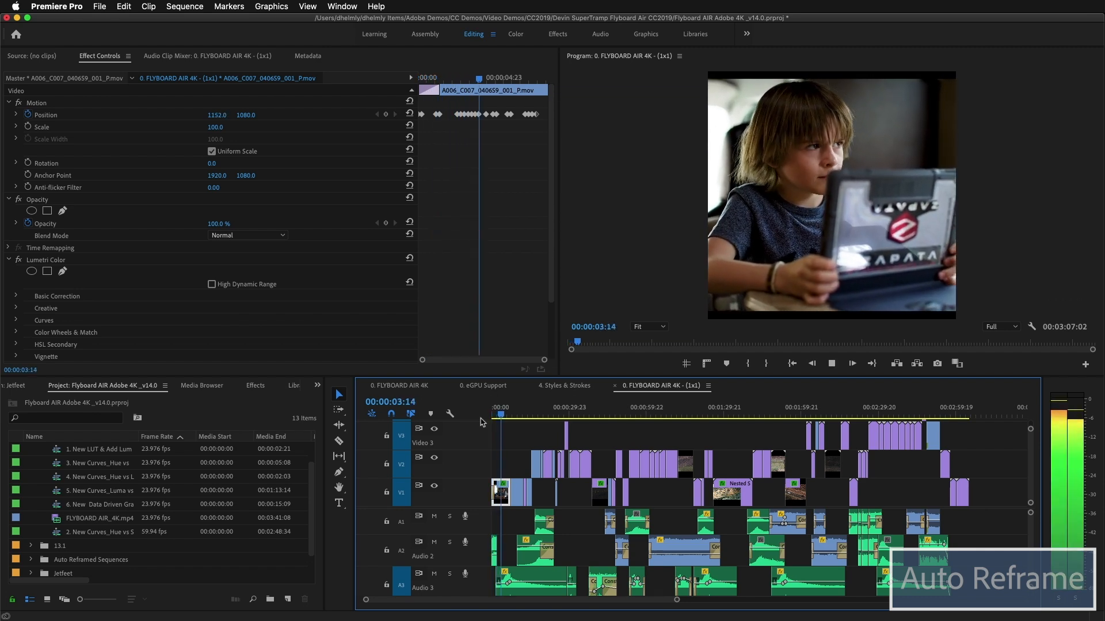
left_click(508, 414)
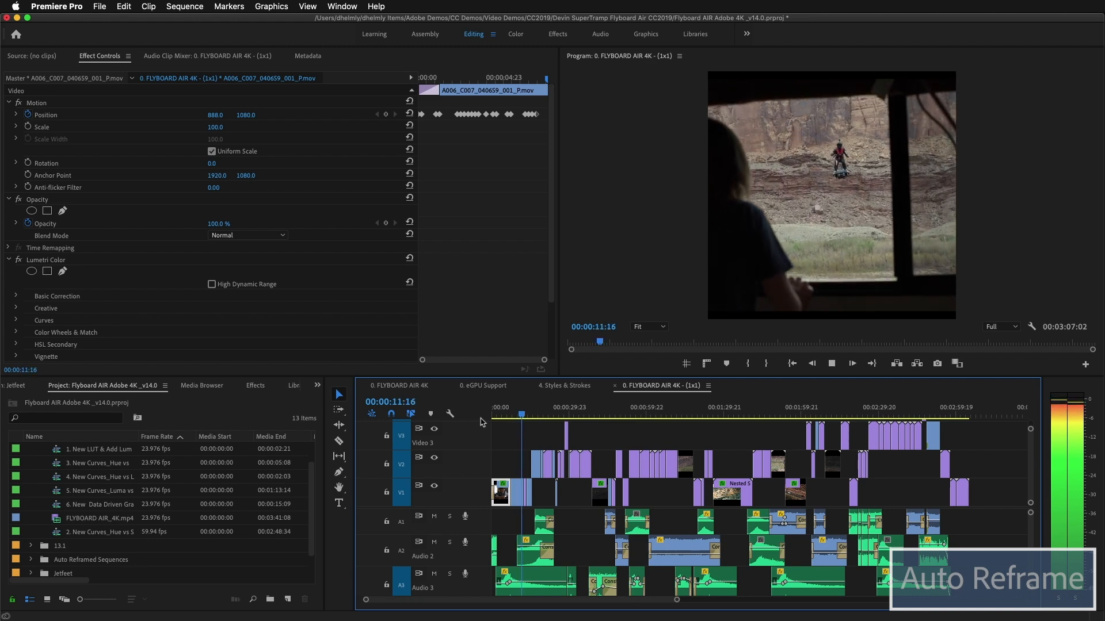
left_click(528, 416)
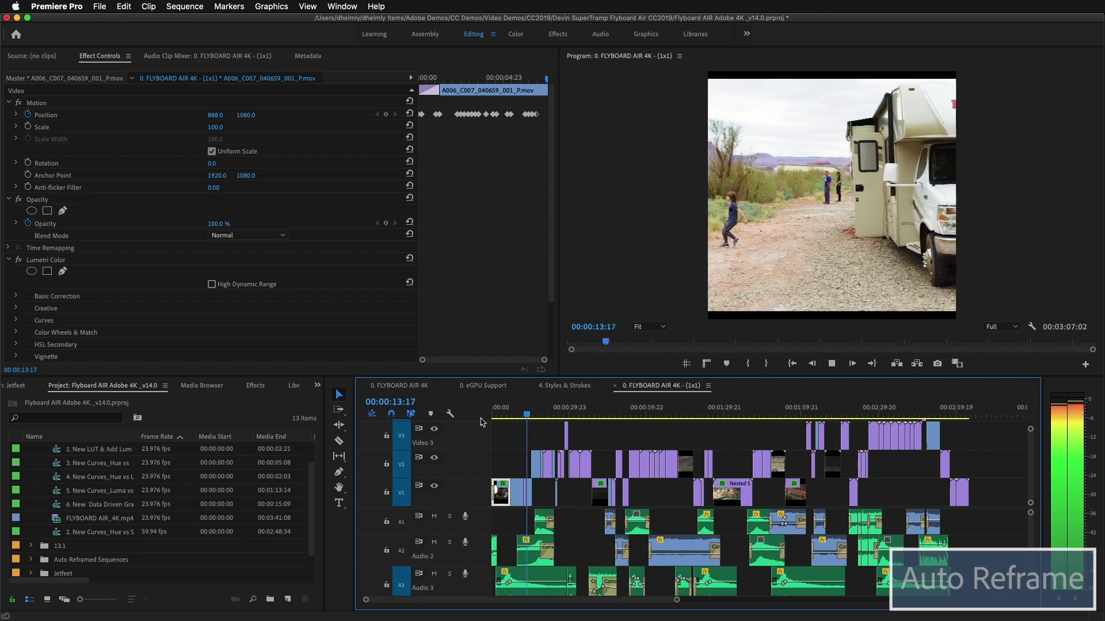
left_click(531, 415)
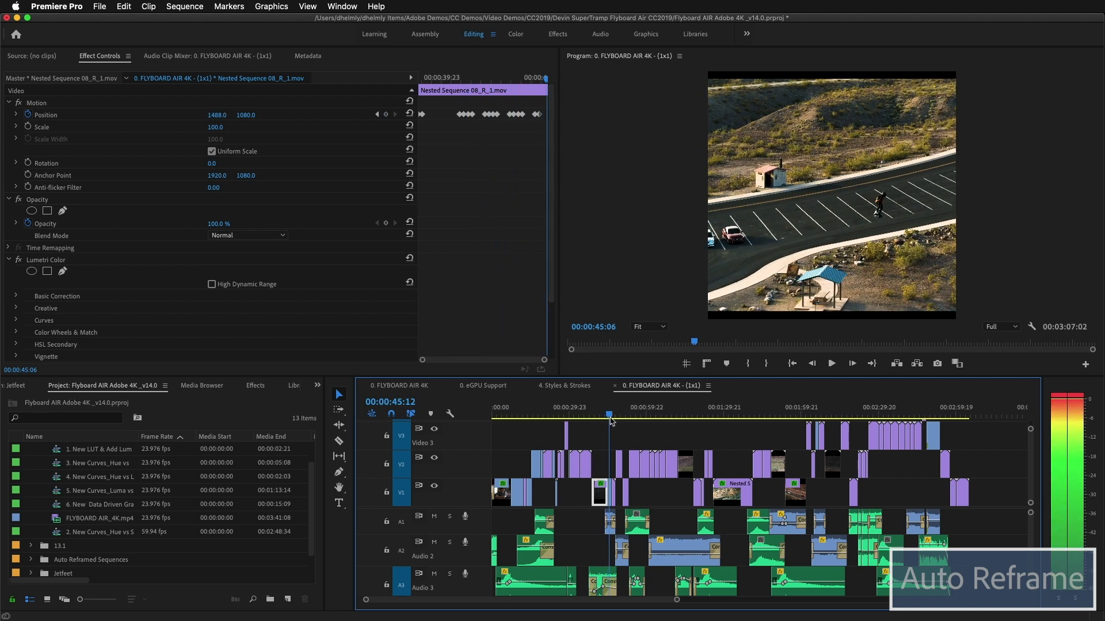
- Inspect further reframed clips' keyframes, then return to the v14 demo project
left_click(622, 416)
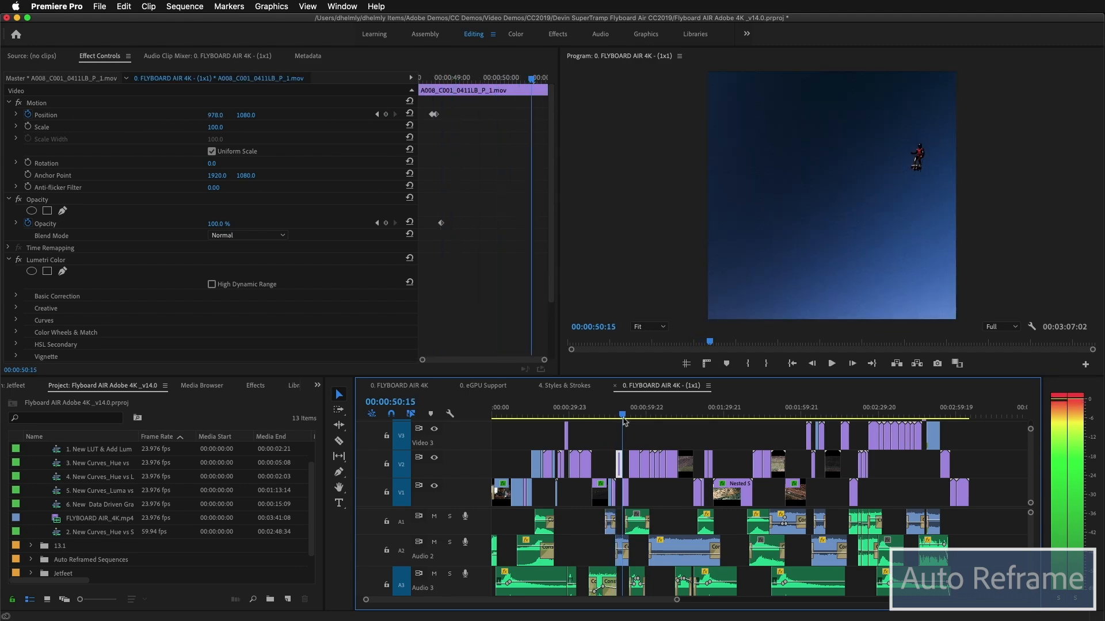
left_click(637, 415)
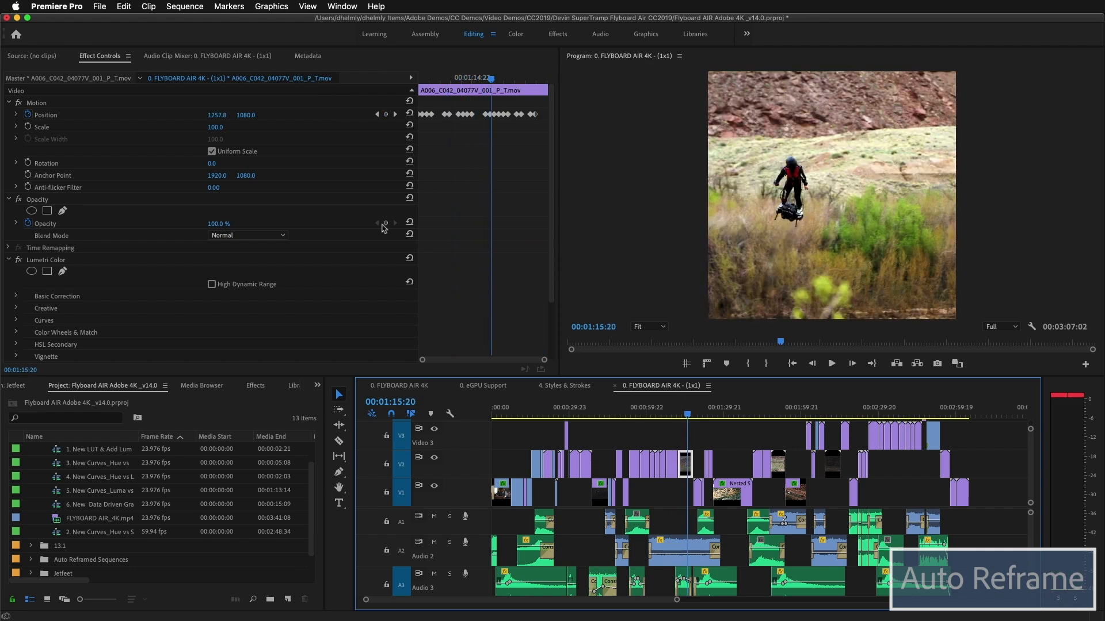
mouse_move(106, 129)
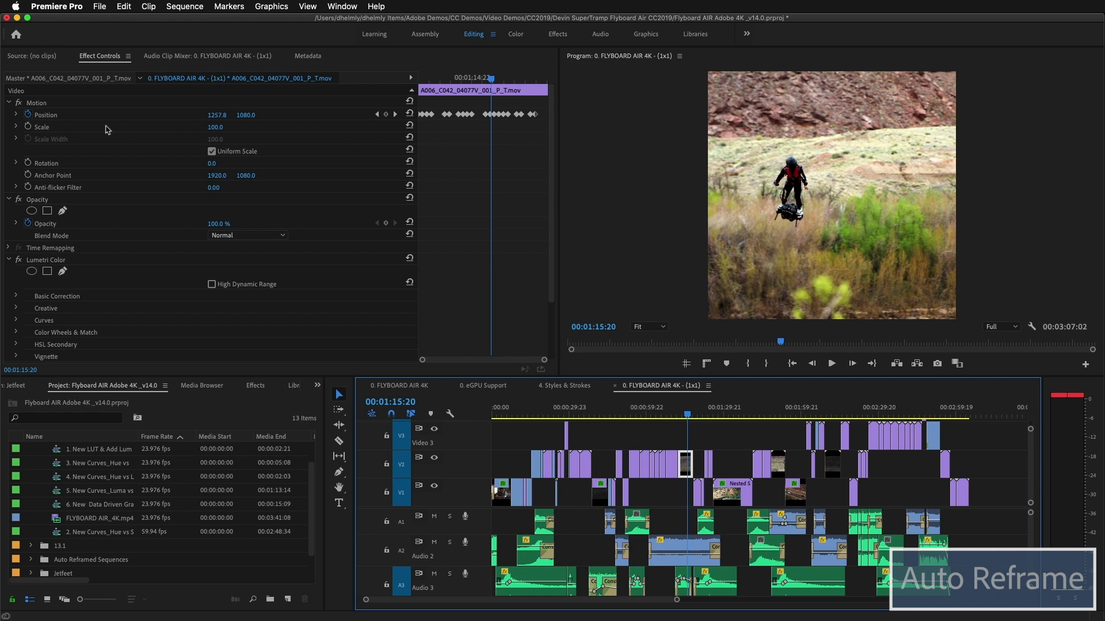
left_click(45, 114)
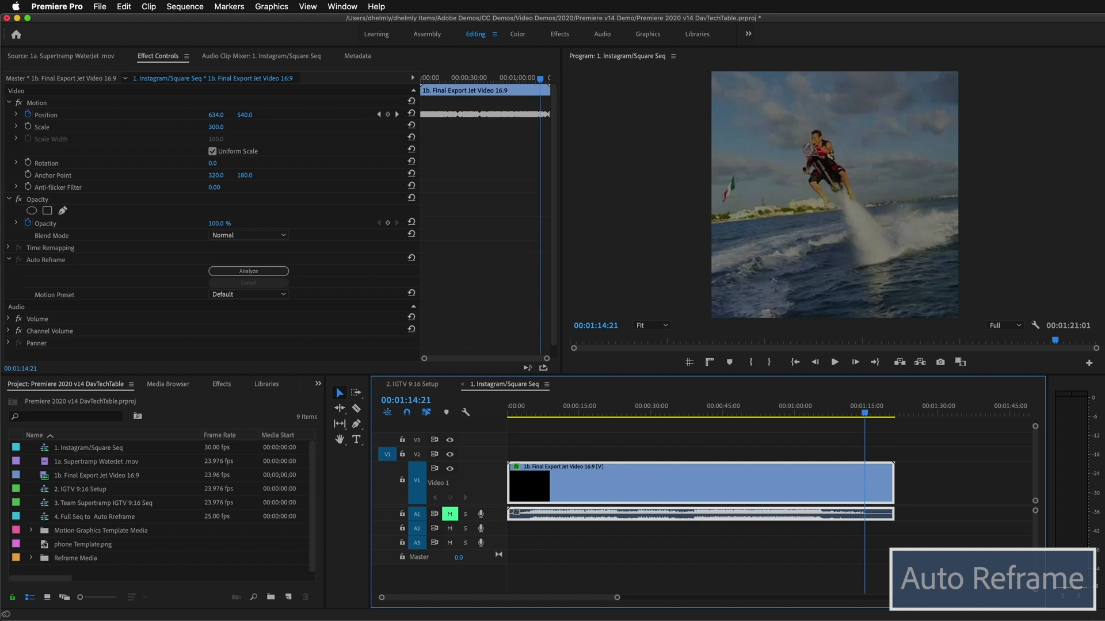
mouse_move(708, 297)
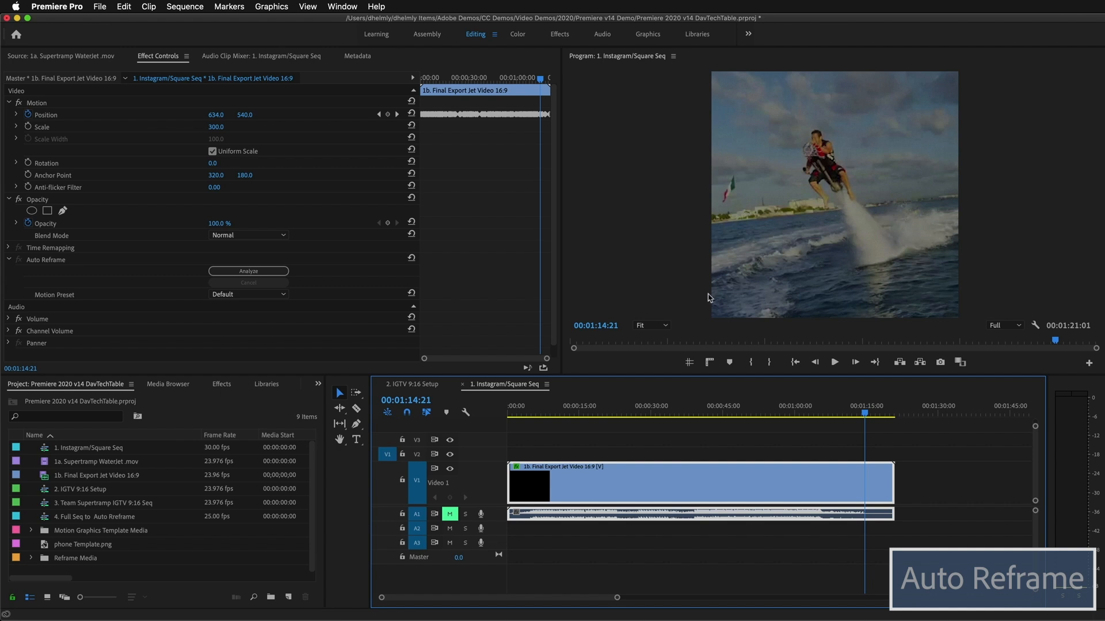
- In the Graphics workspace, search Adobe Stock for 'like' and place the Leave a like! template near the sequence end
left_click(646, 34)
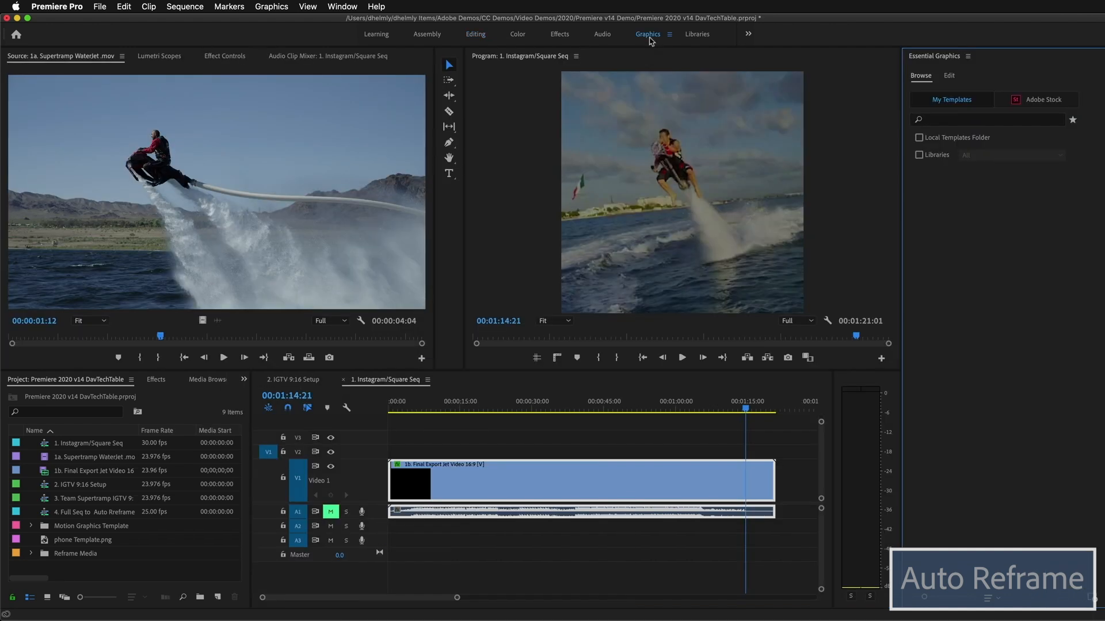
left_click(1042, 100)
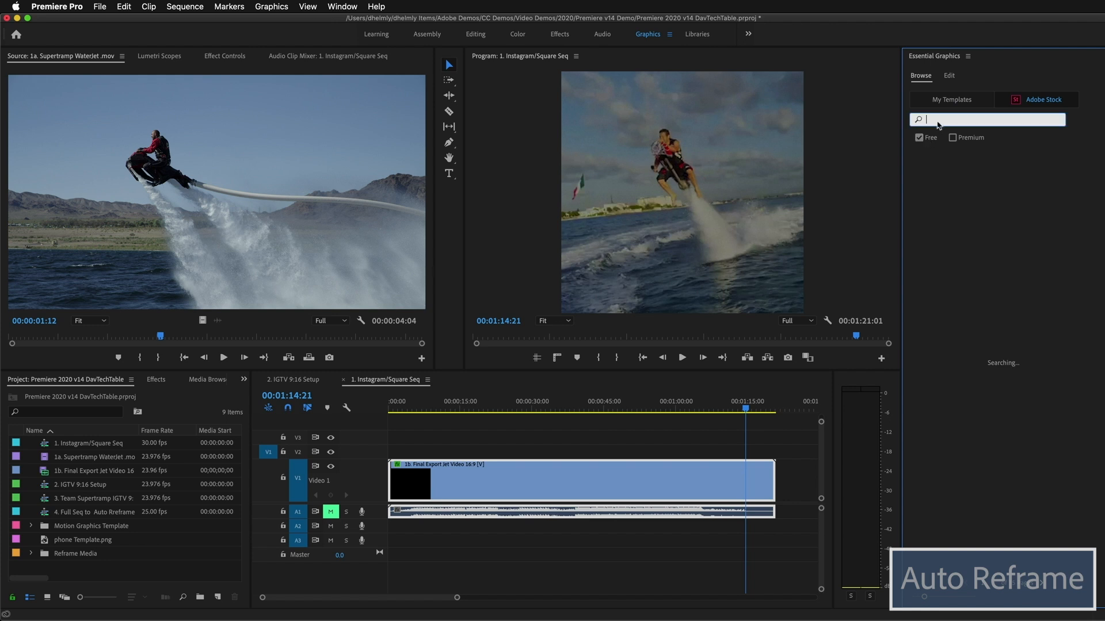
type("like")
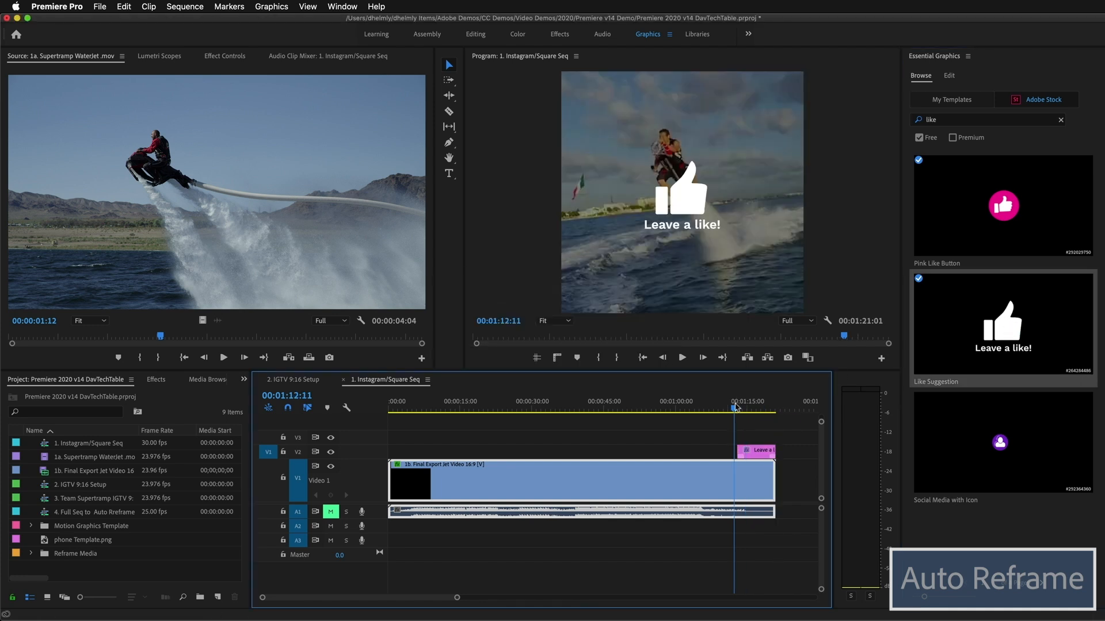
left_click(681, 358)
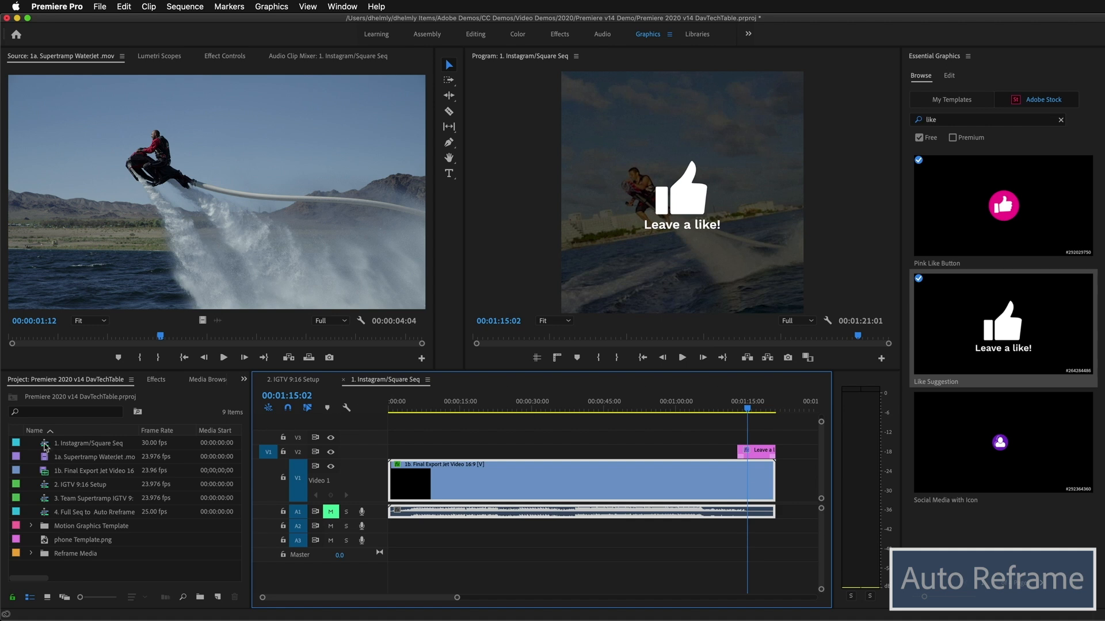
- Auto Reframe the Instagram/Square Seq into a Vertical 9:16 copy
left_click(89, 443)
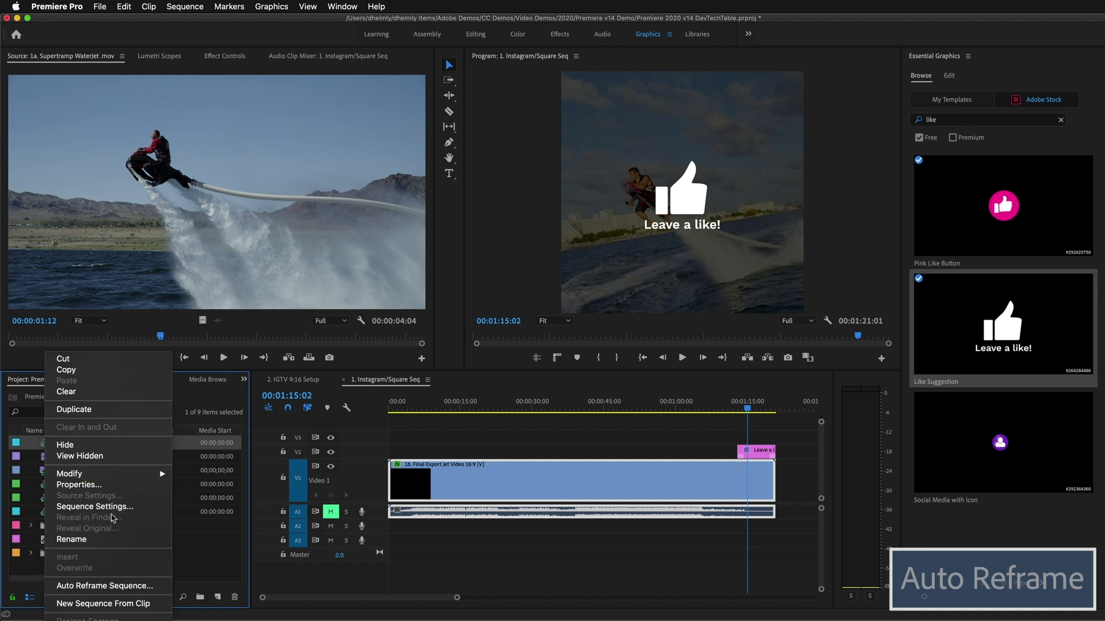
left_click(104, 586)
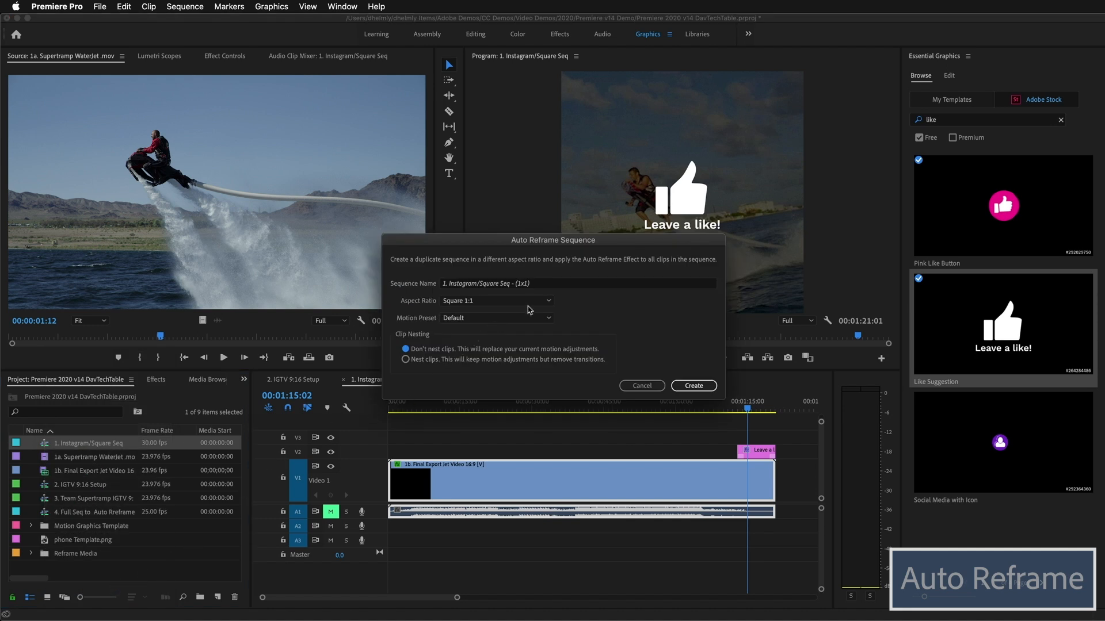
left_click(497, 301)
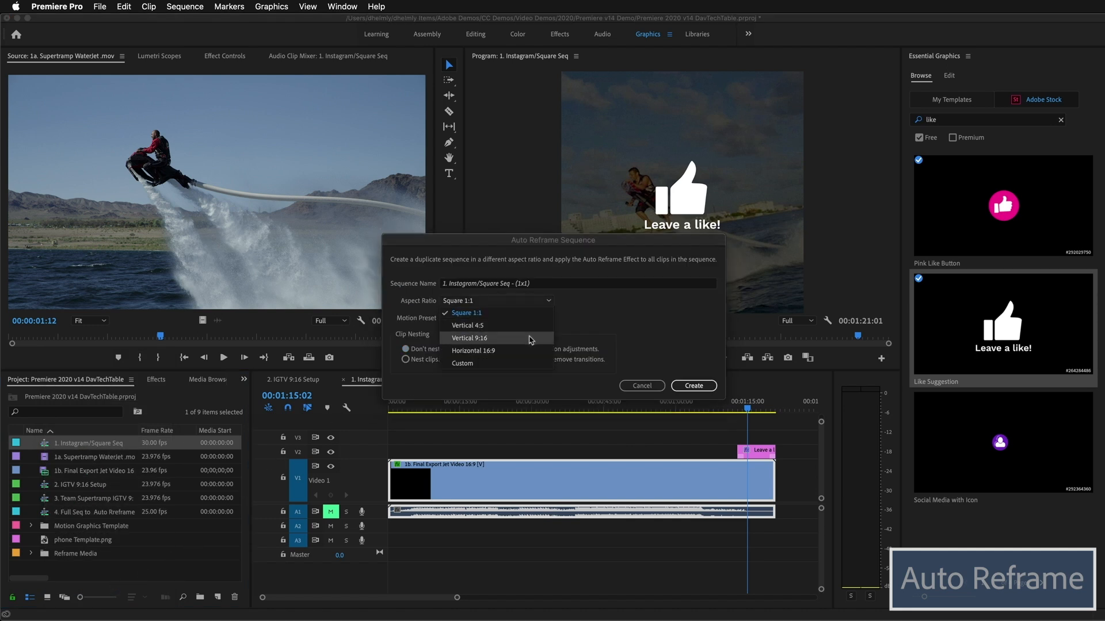
left_click(470, 338)
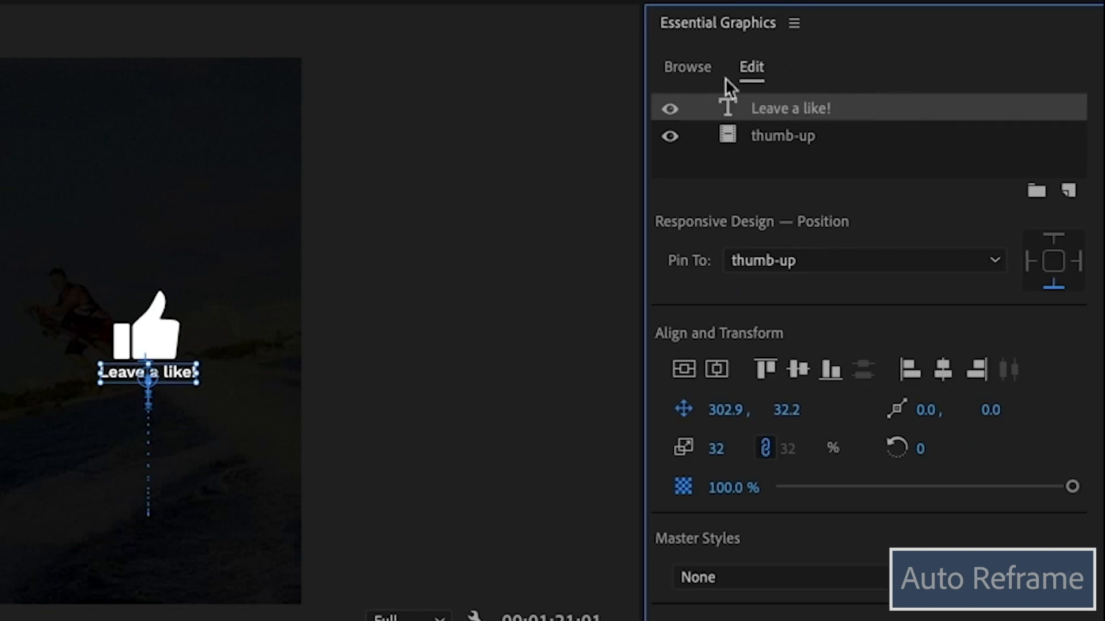
mouse_move(796, 119)
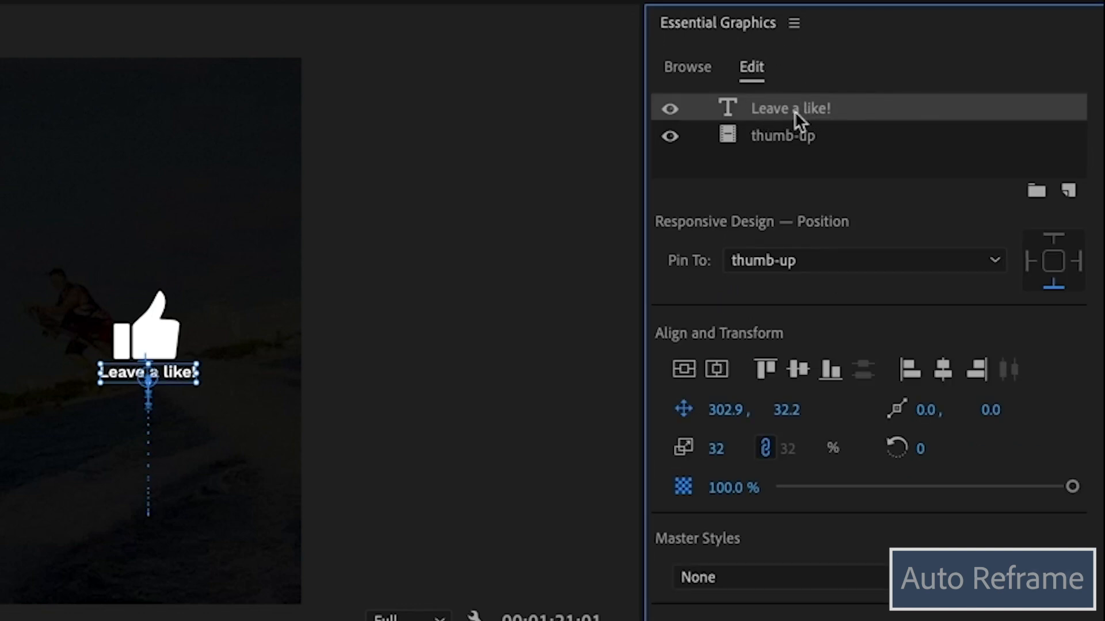
mouse_move(789, 116)
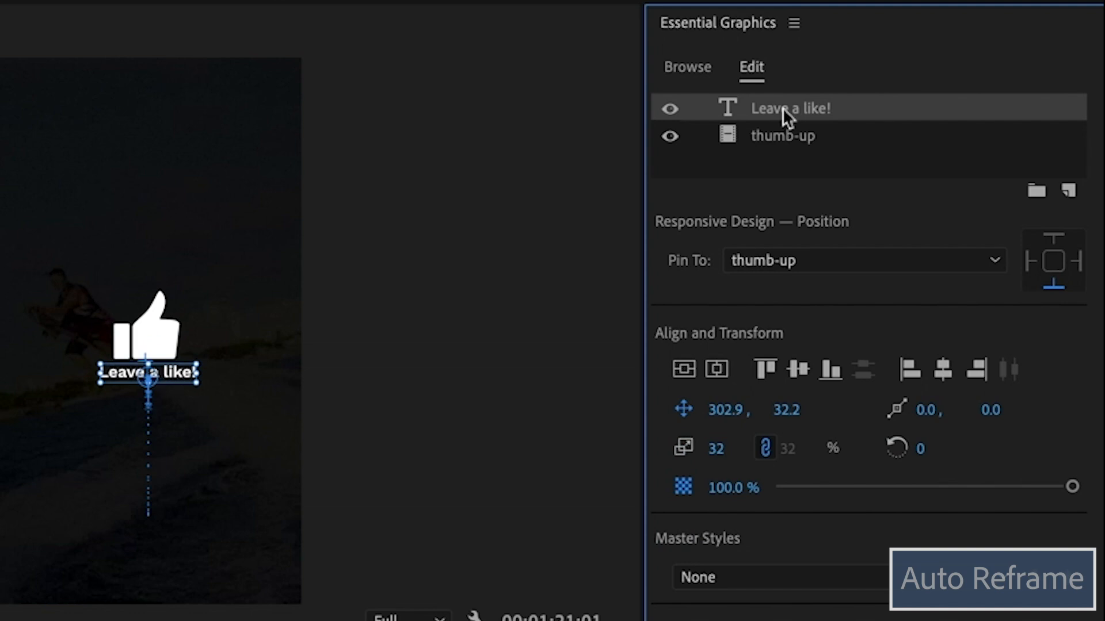
mouse_move(1048, 319)
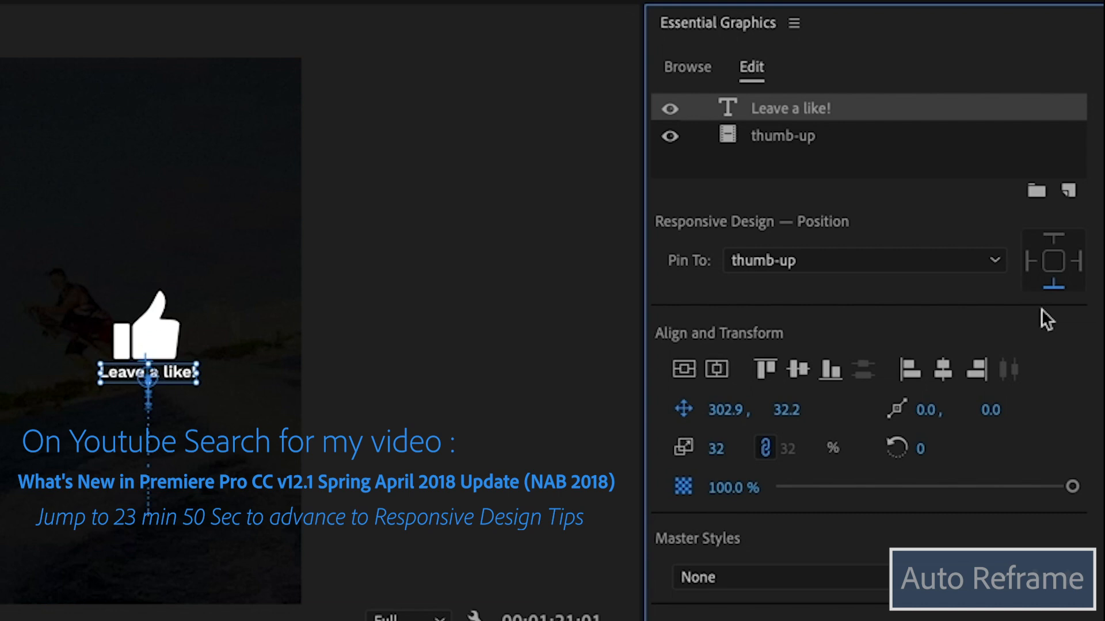
mouse_move(1043, 312)
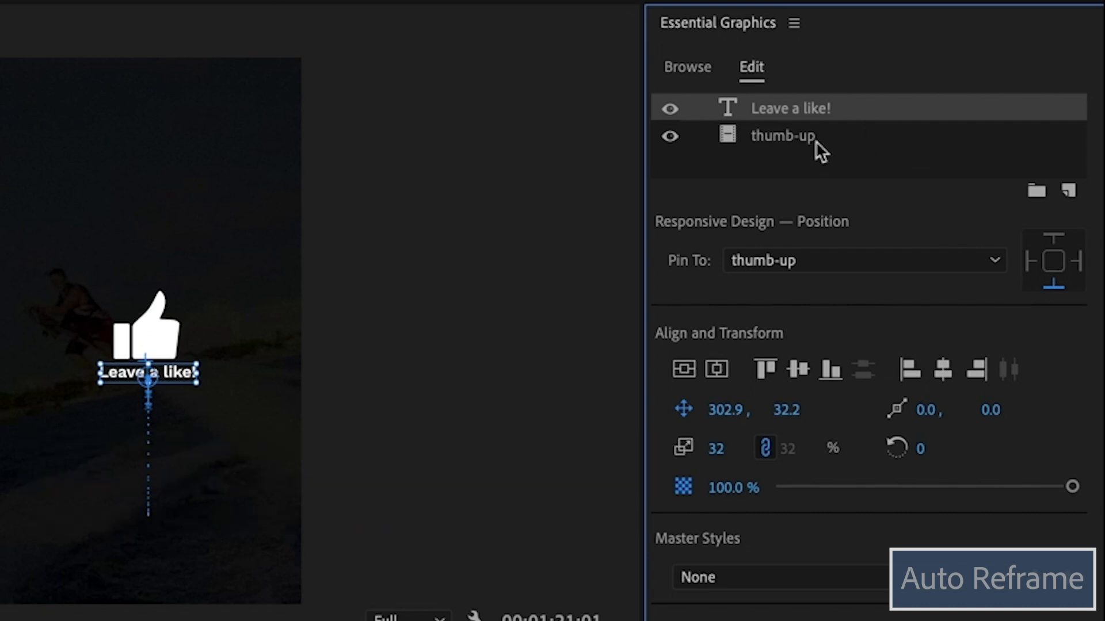
left_click(863, 260)
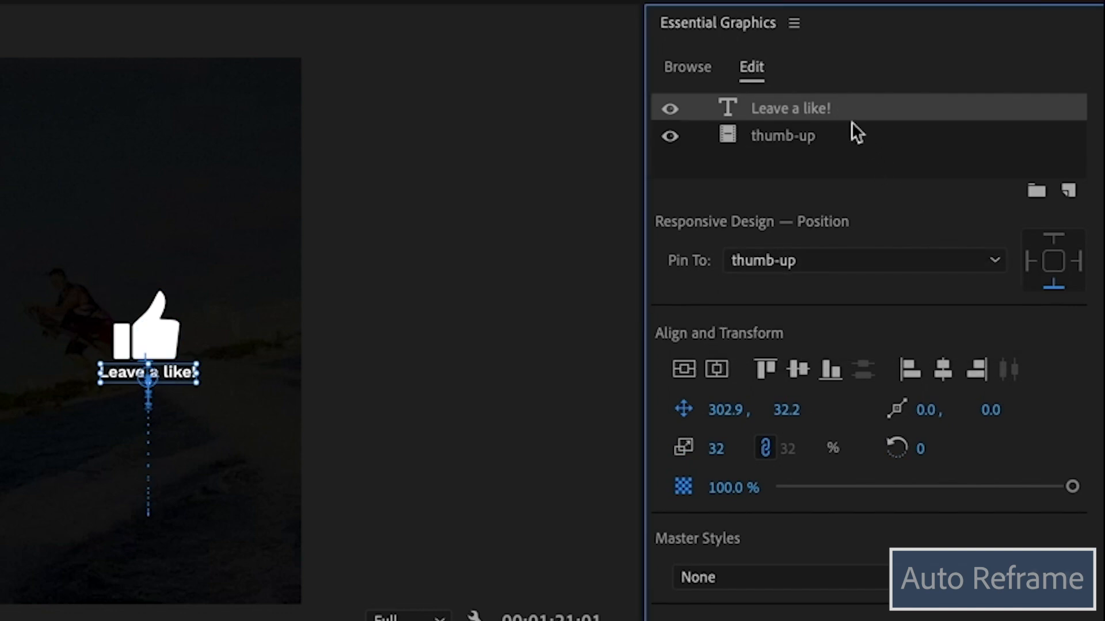
mouse_move(782, 134)
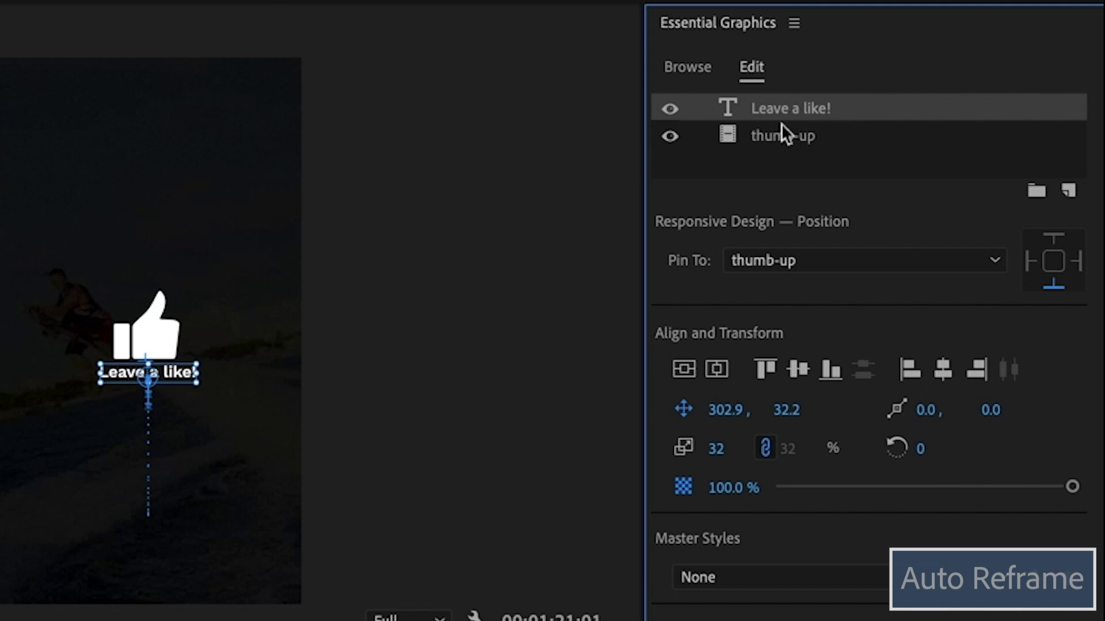
mouse_move(807, 290)
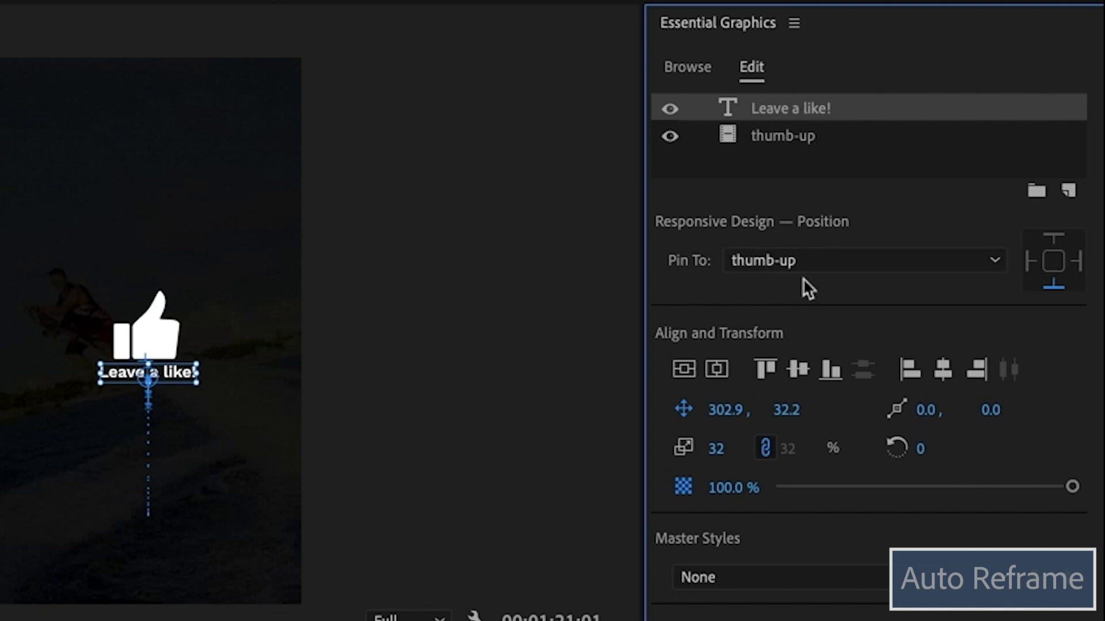
left_click(782, 136)
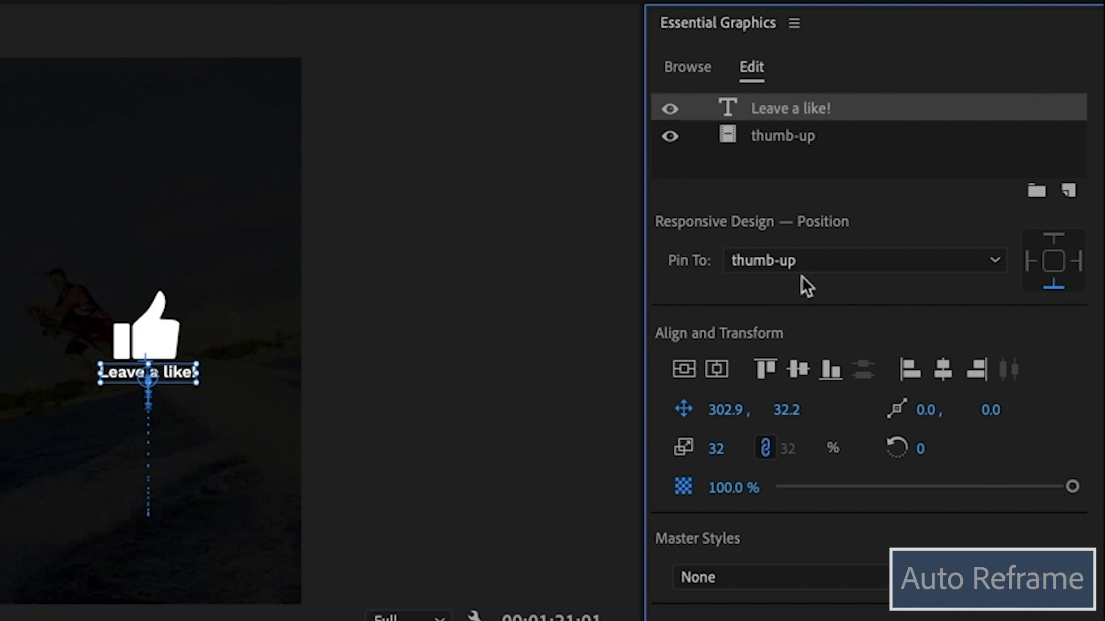
mouse_move(1098, 312)
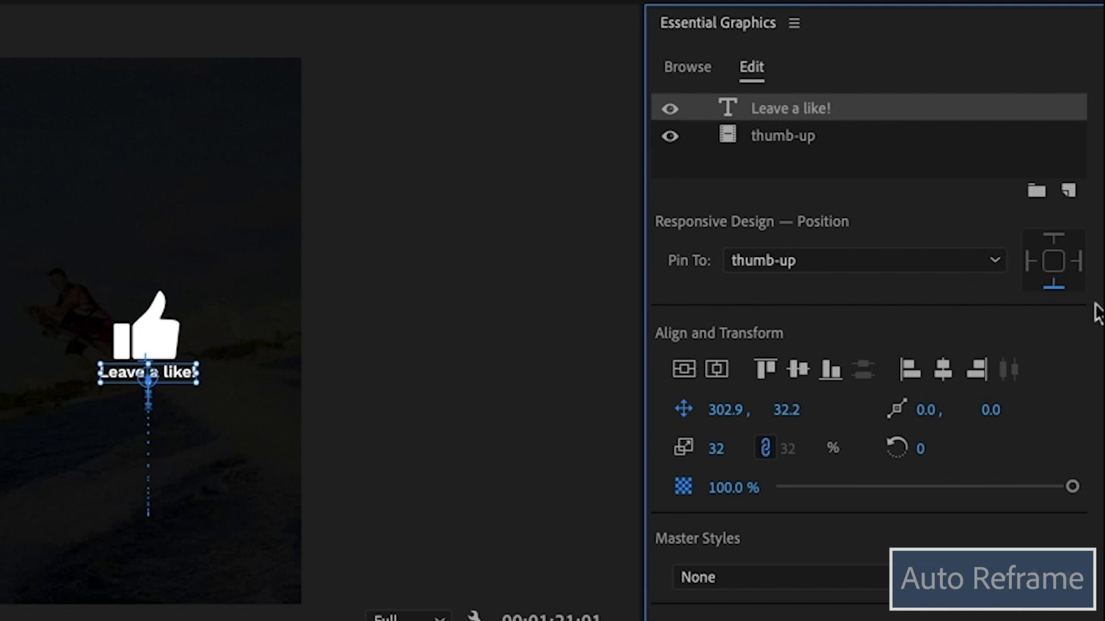
mouse_move(1066, 304)
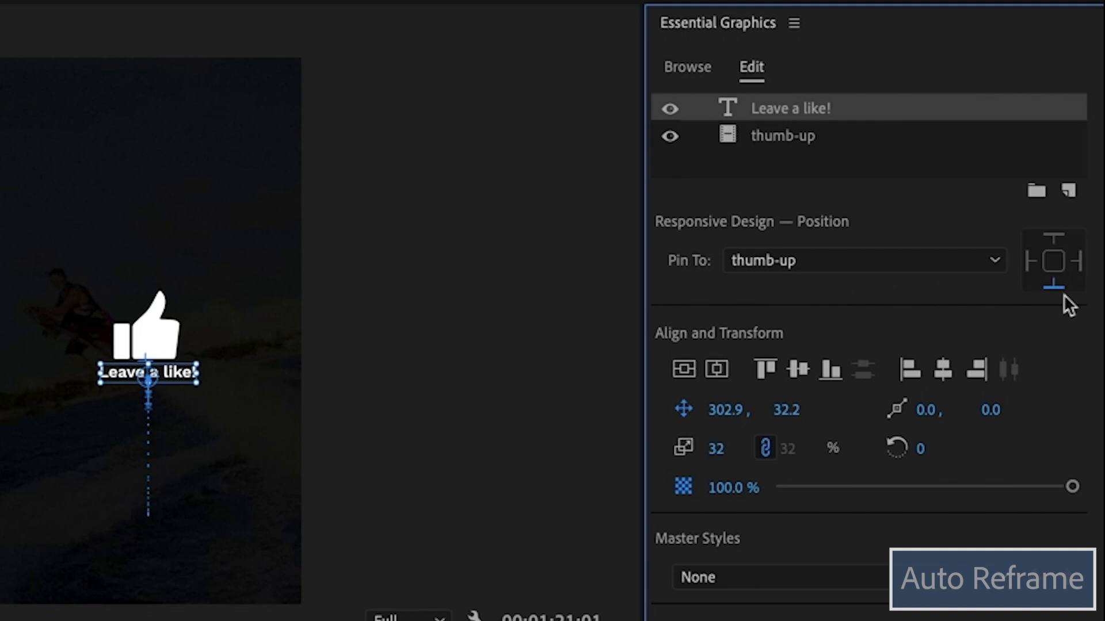
left_click(1032, 261)
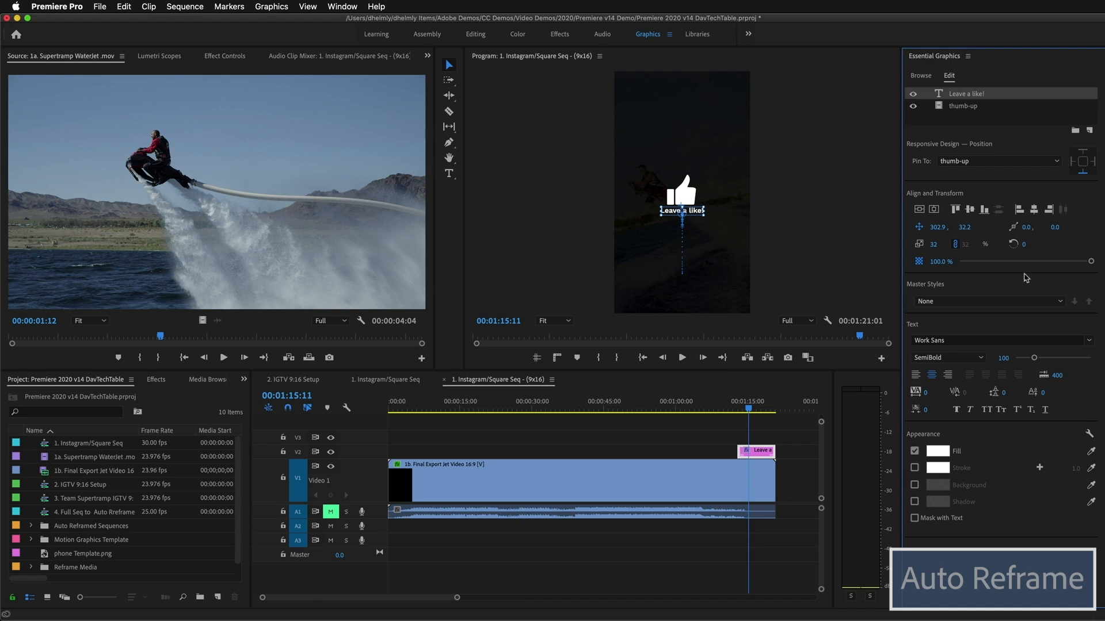
- Bring up the context menu for the Leave a like! graphic clip, showing Export As Motion Graphics Template
right_click(756, 452)
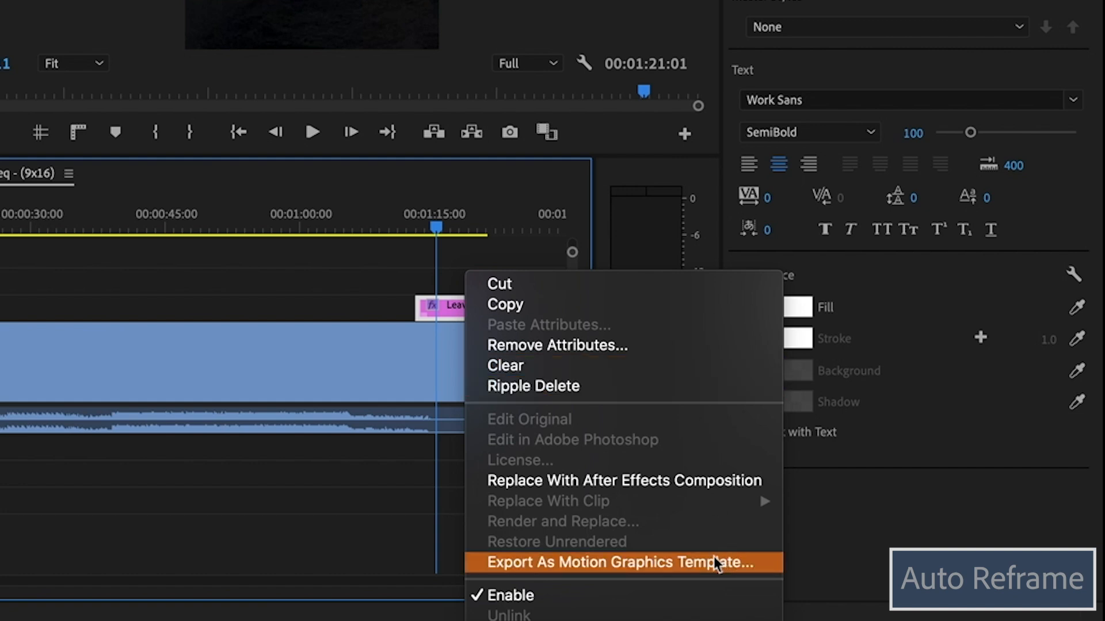
mouse_move(710, 577)
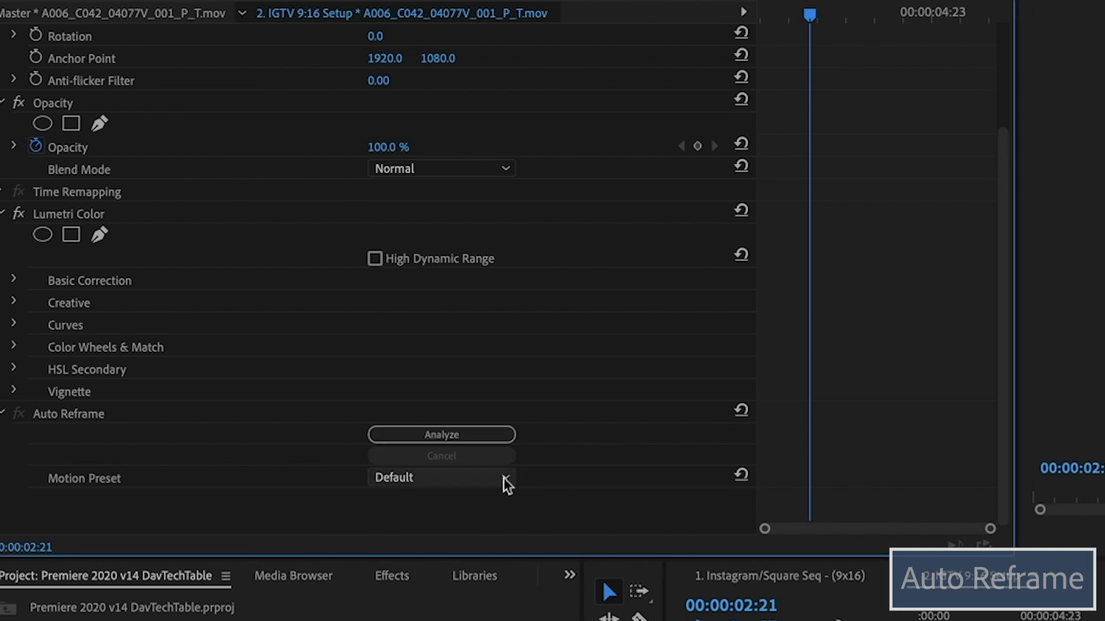
- Set the clip's Auto Reframe Motion Preset to Slower Motion
left_click(440, 477)
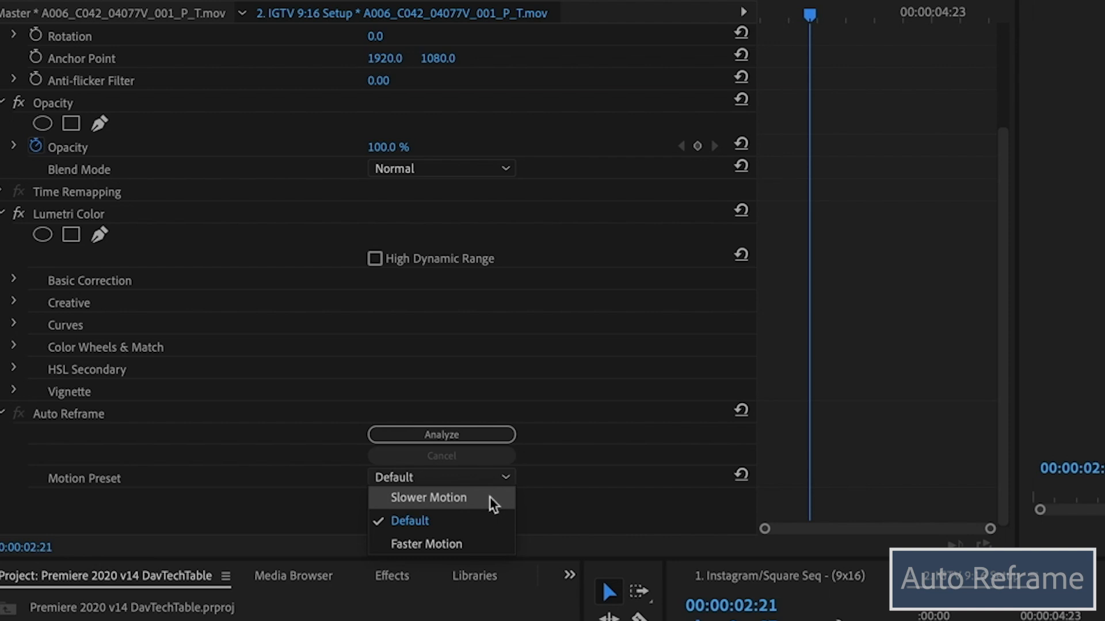
mouse_move(481, 552)
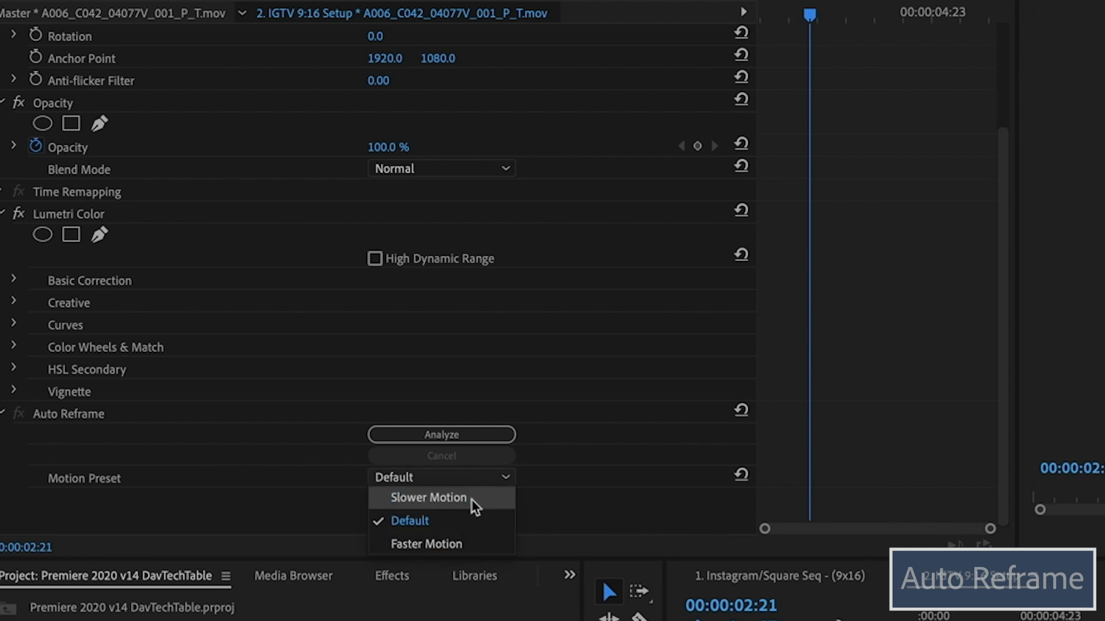
left_click(427, 497)
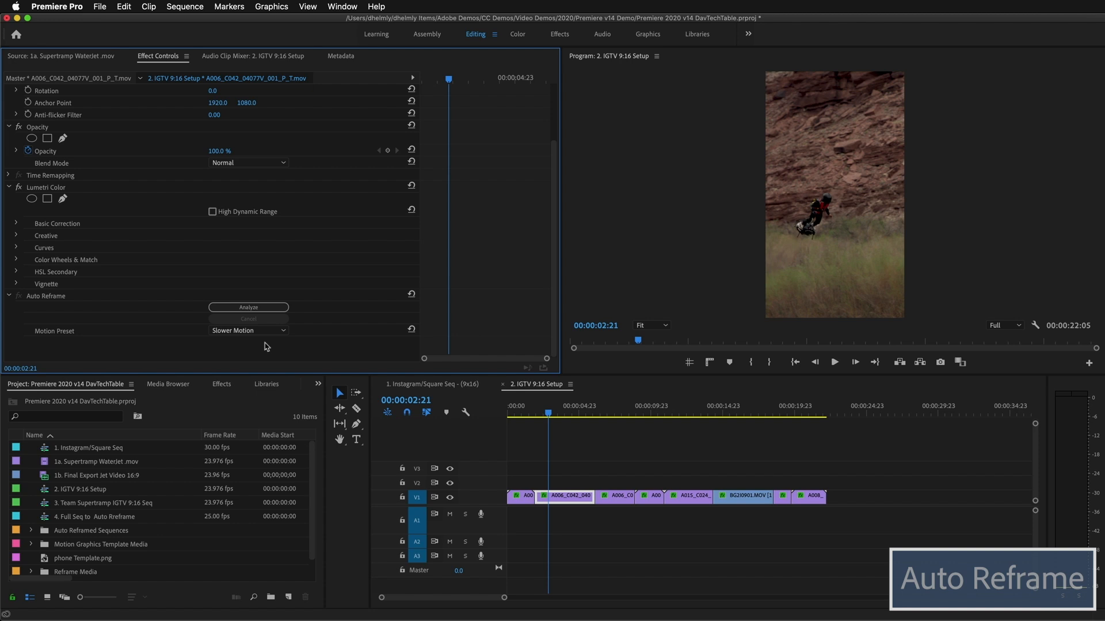
left_click(248, 330)
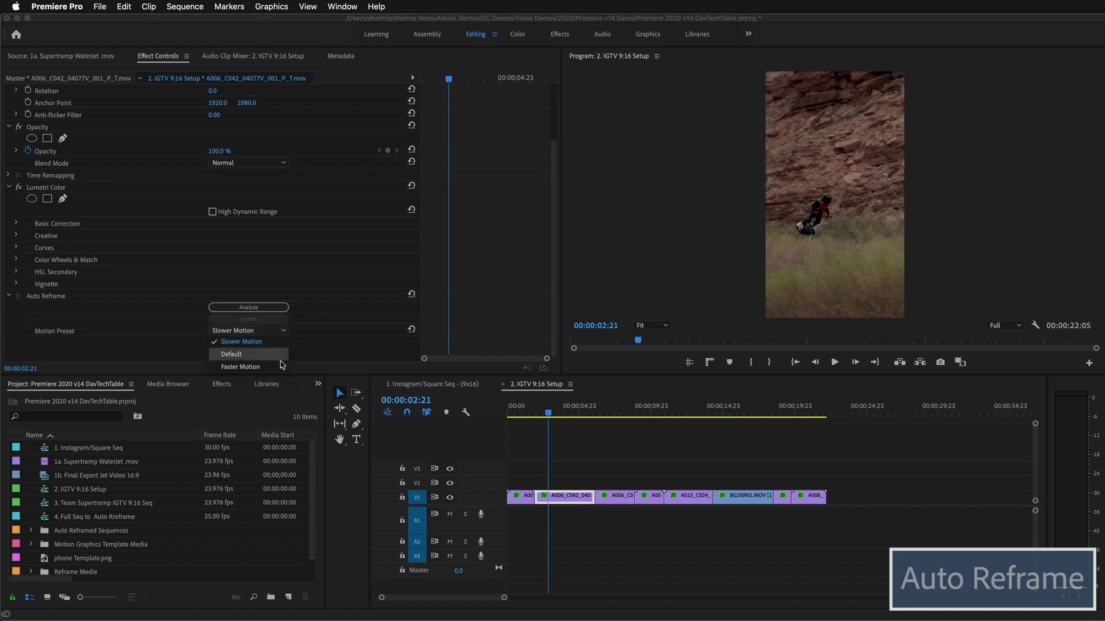